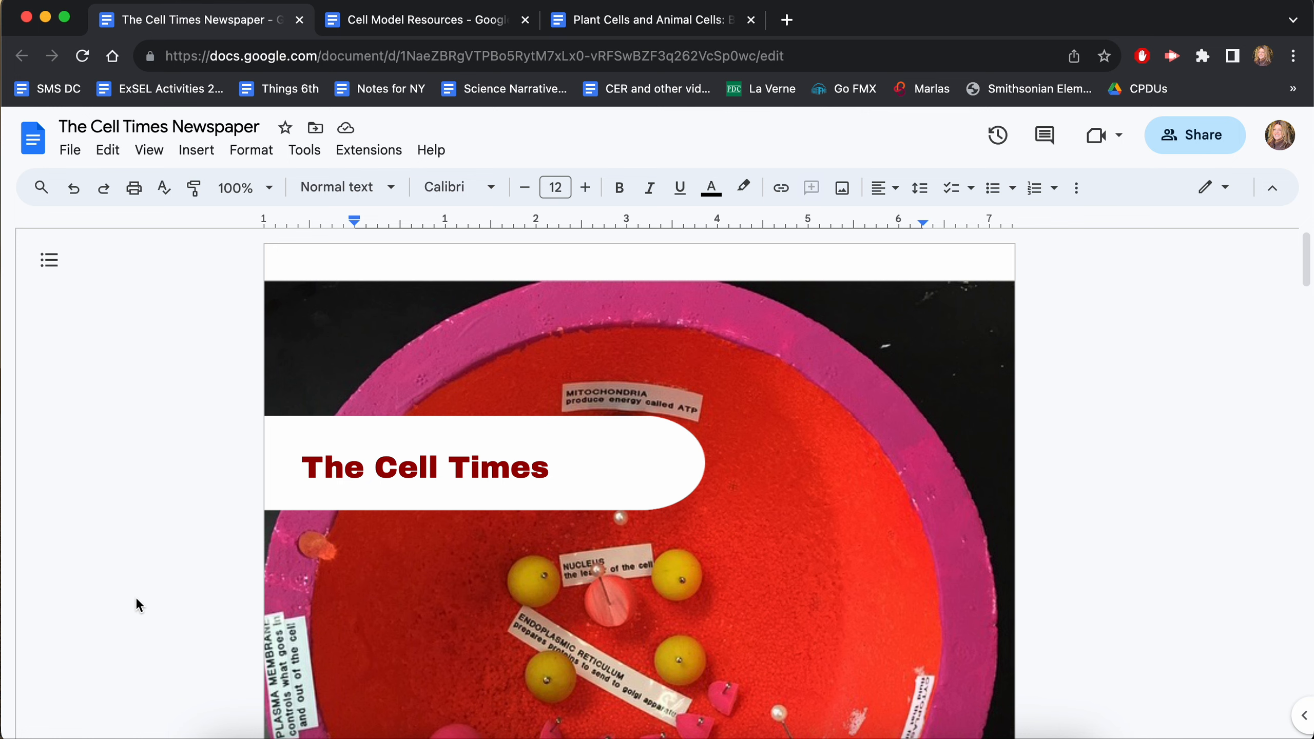
# Add a blank line between the CER bullet notes and the Sources heading
pyautogui.scroll(-3)
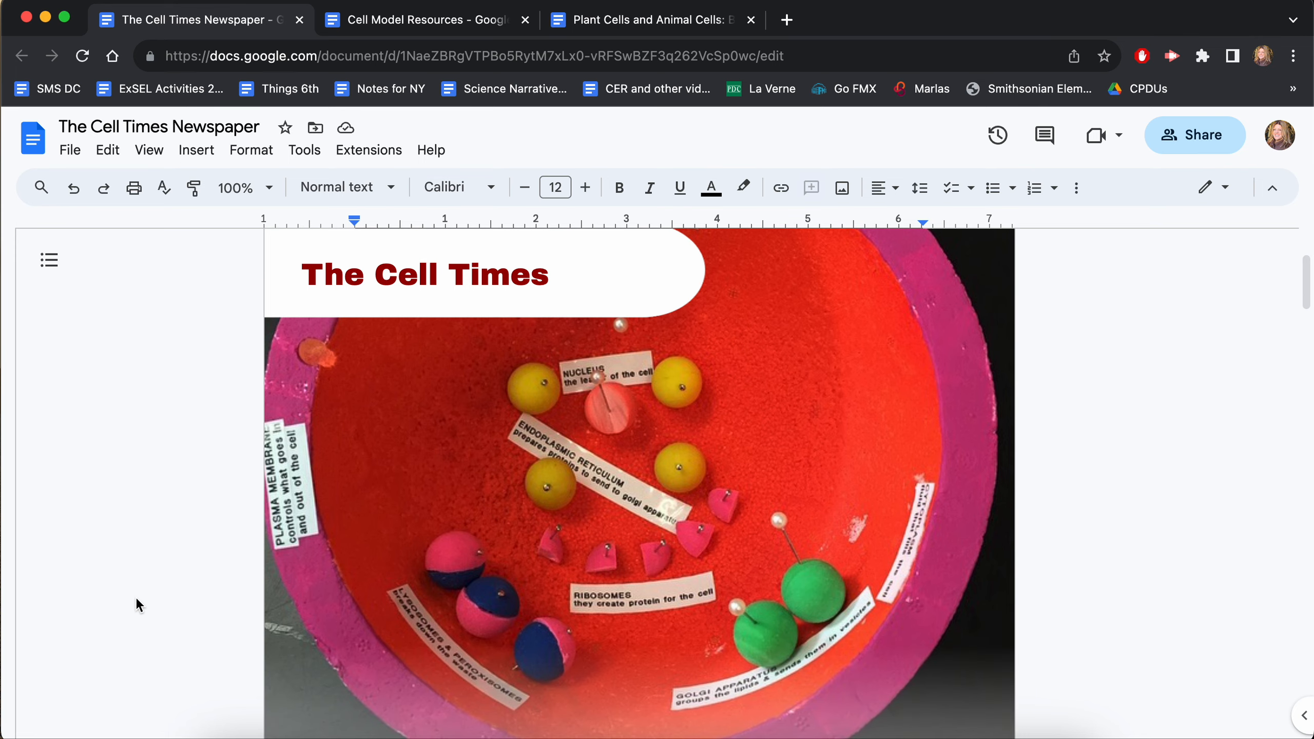
pyautogui.scroll(-3)
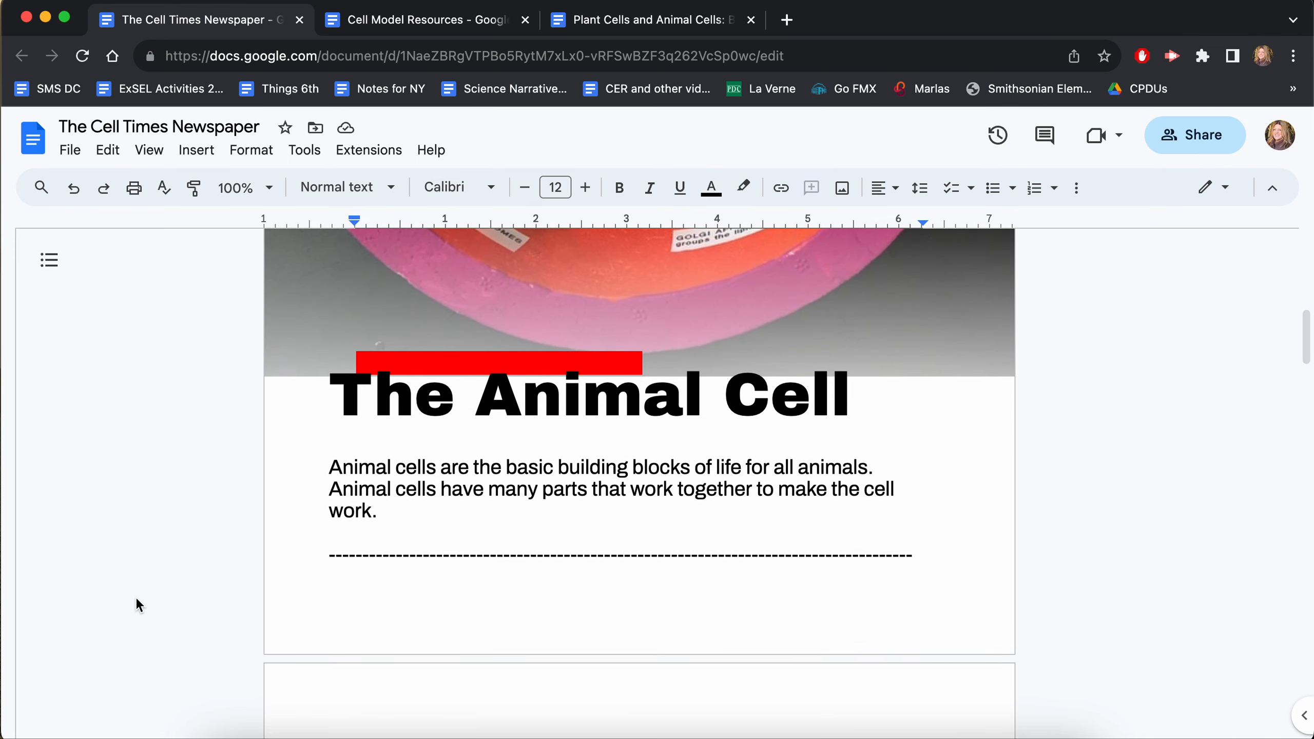
pyautogui.scroll(-3)
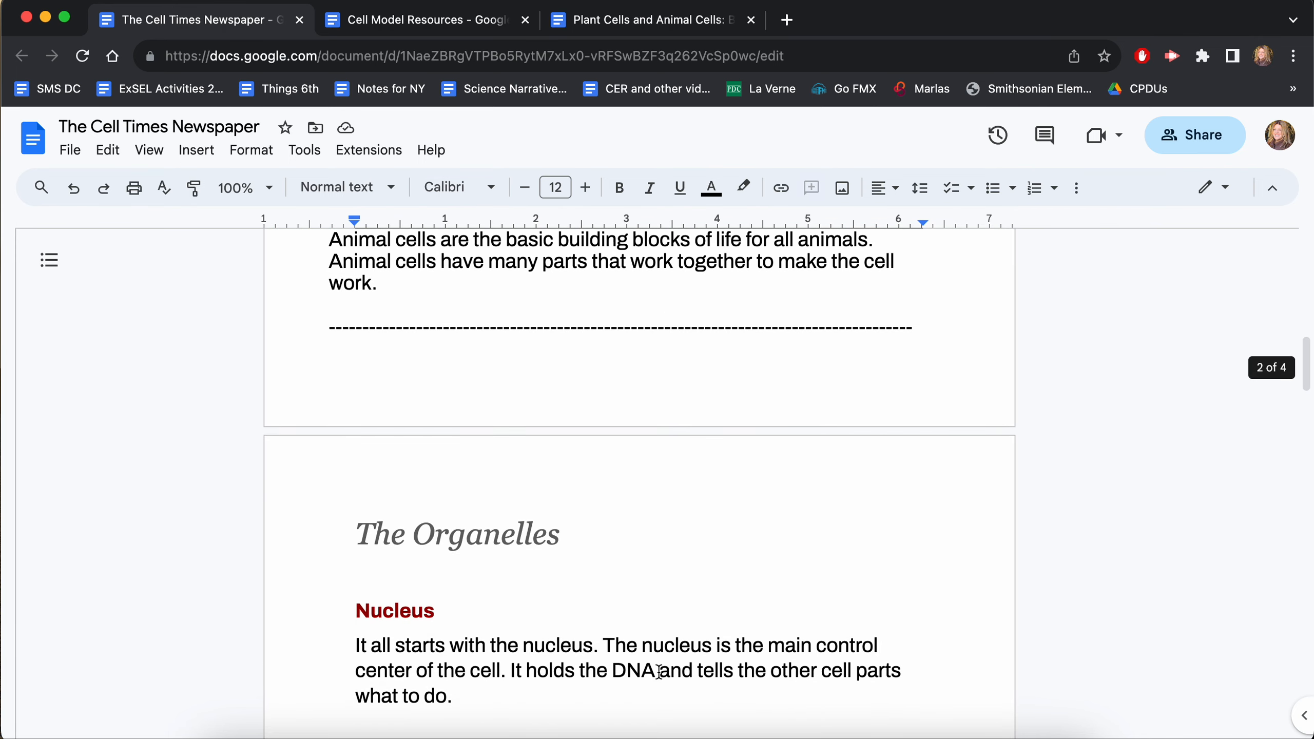
pyautogui.scroll(-3)
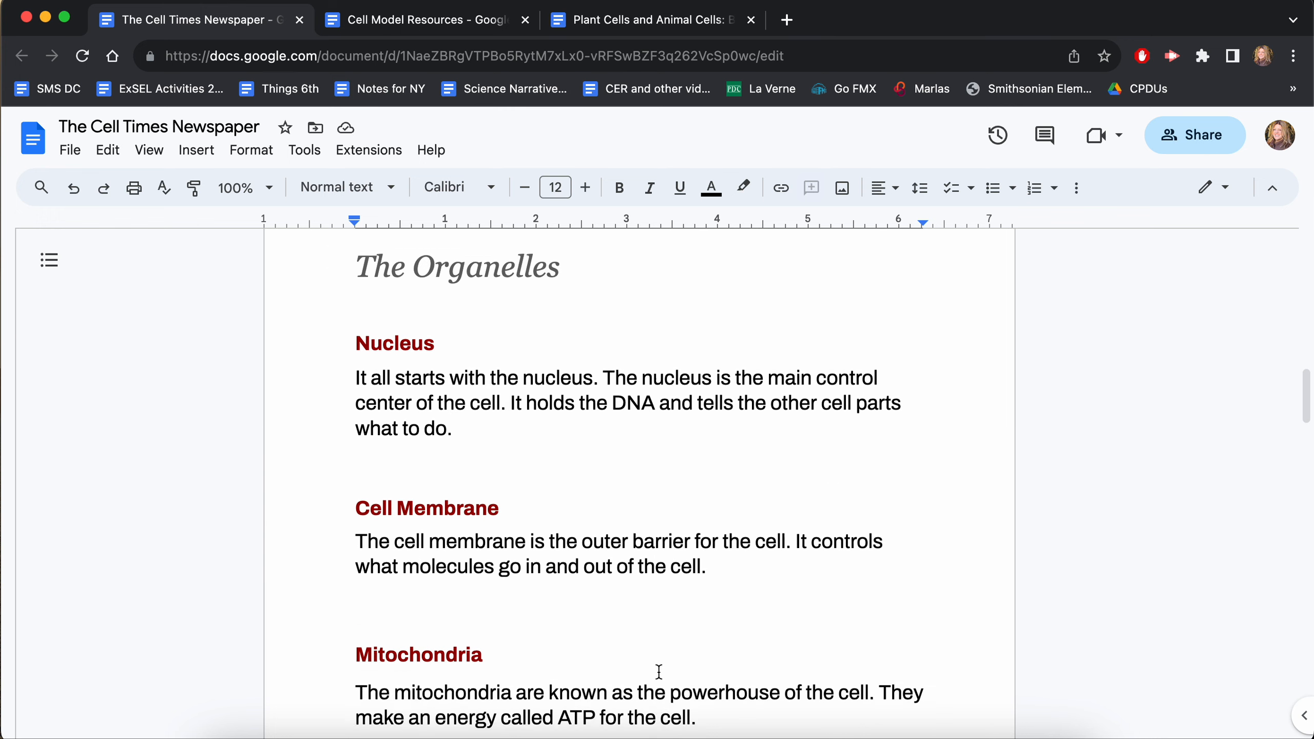
pyautogui.scroll(-3)
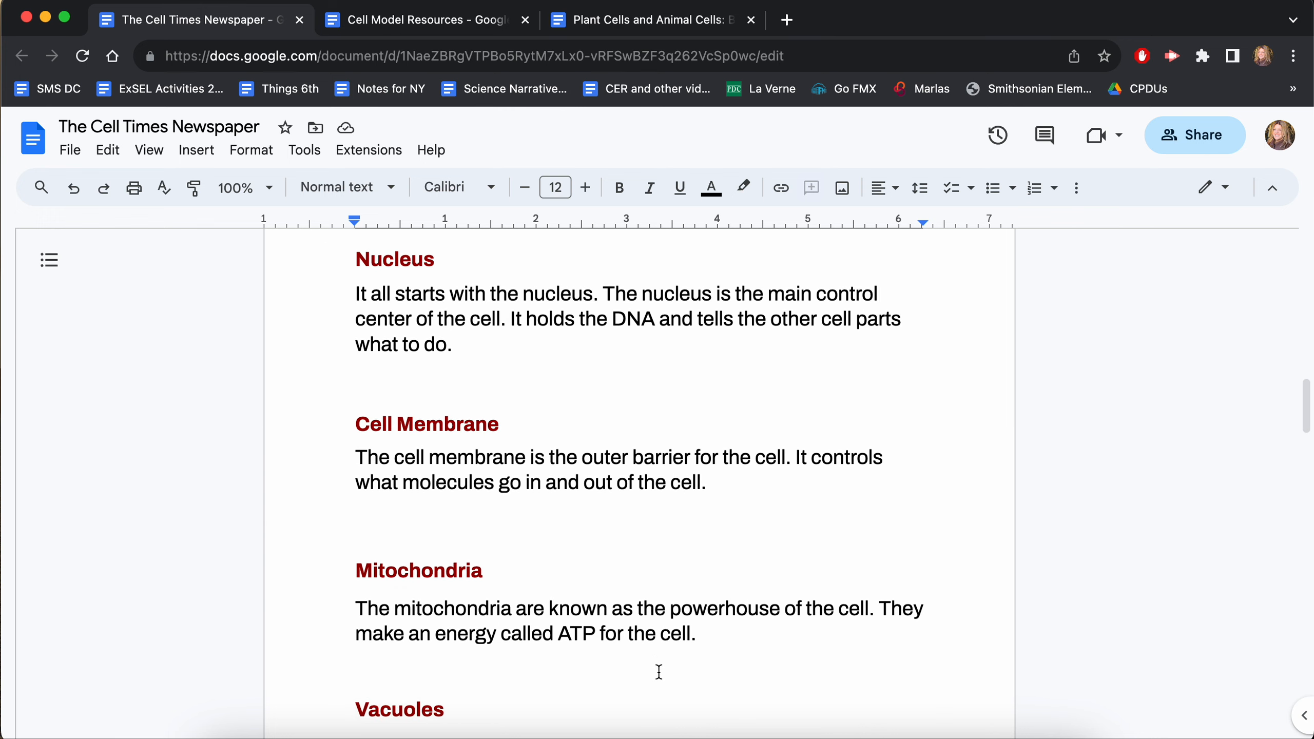
pyautogui.scroll(-3)
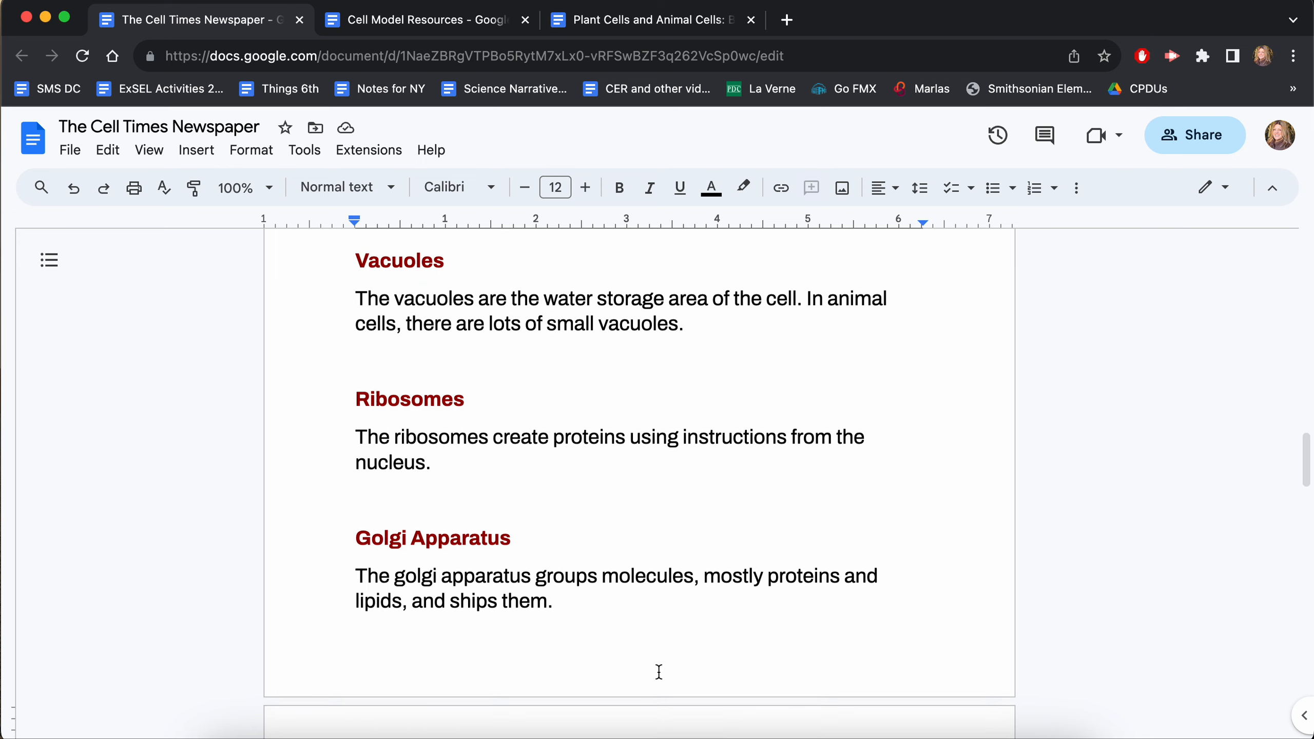
pyautogui.scroll(-3)
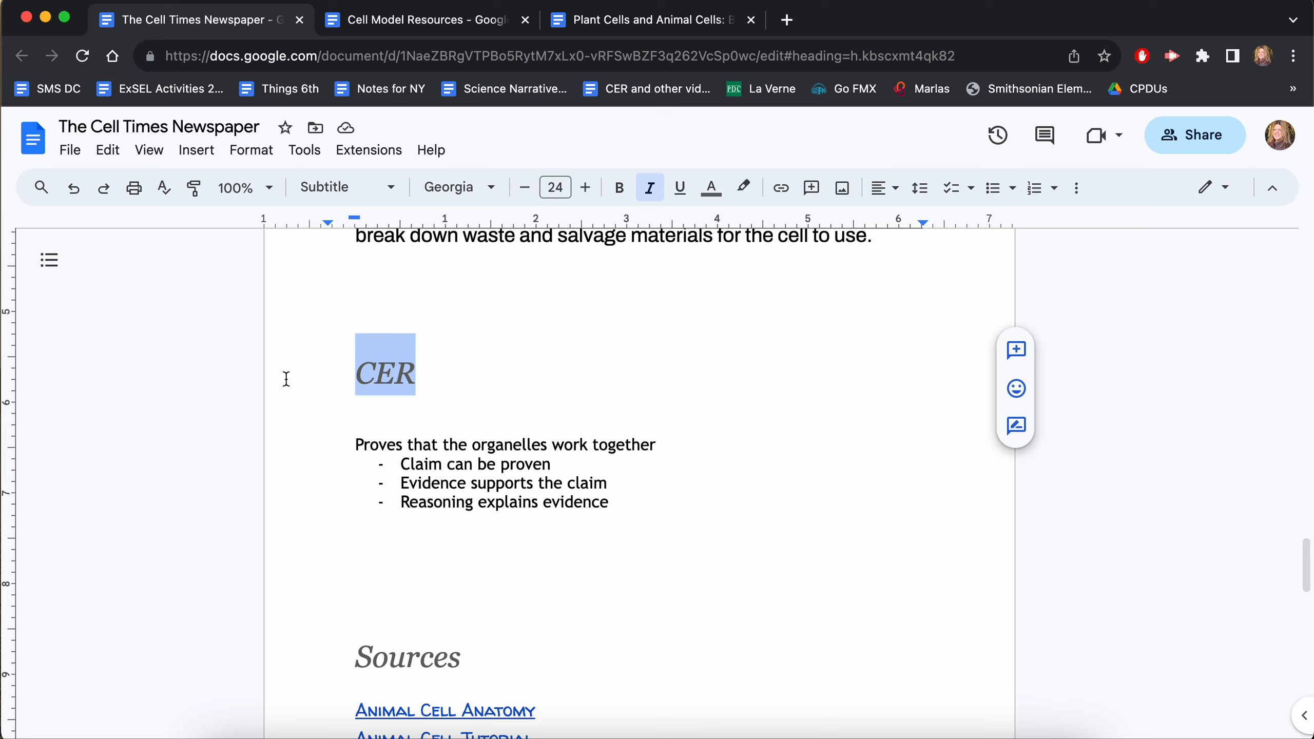
pyautogui.click(603, 486)
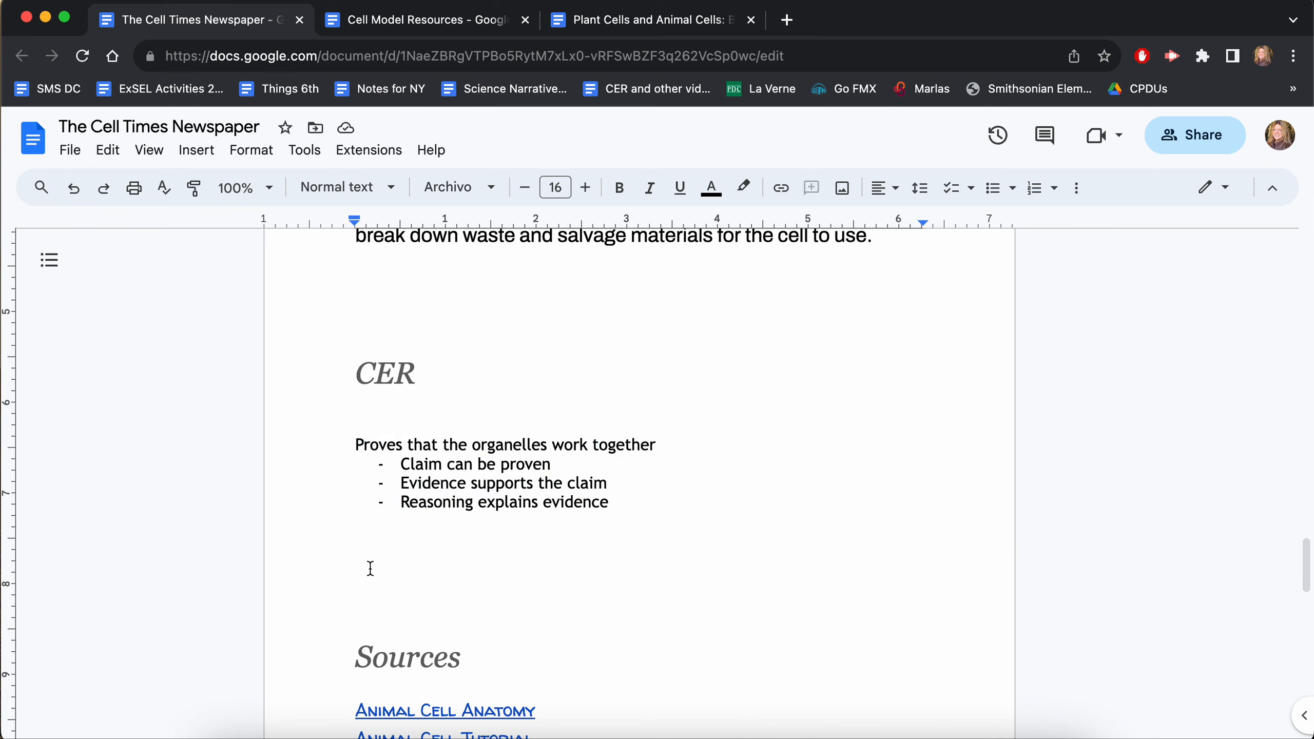
pyautogui.click(353, 542)
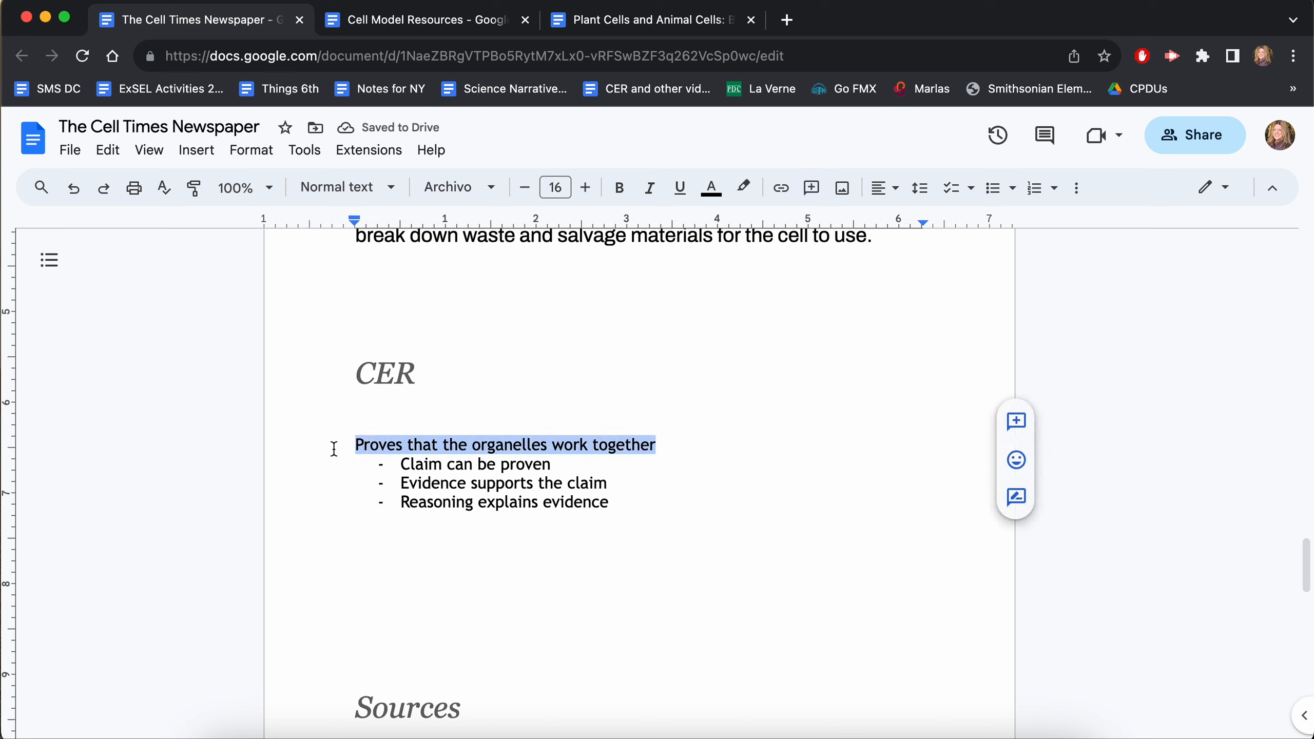
# Write the claim 'In a cell, all the organelles work together to make the cell function.' under the notes
pyautogui.click(366, 577)
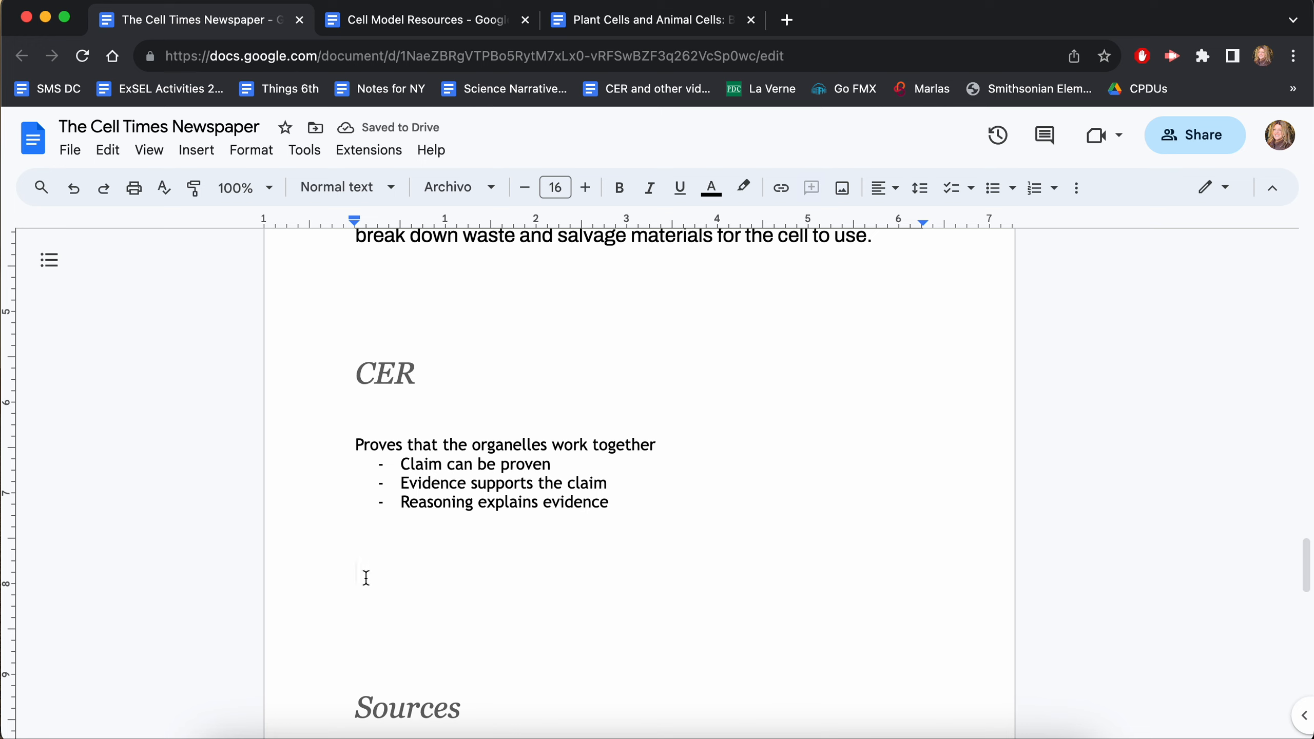
pyautogui.write('In a cell')
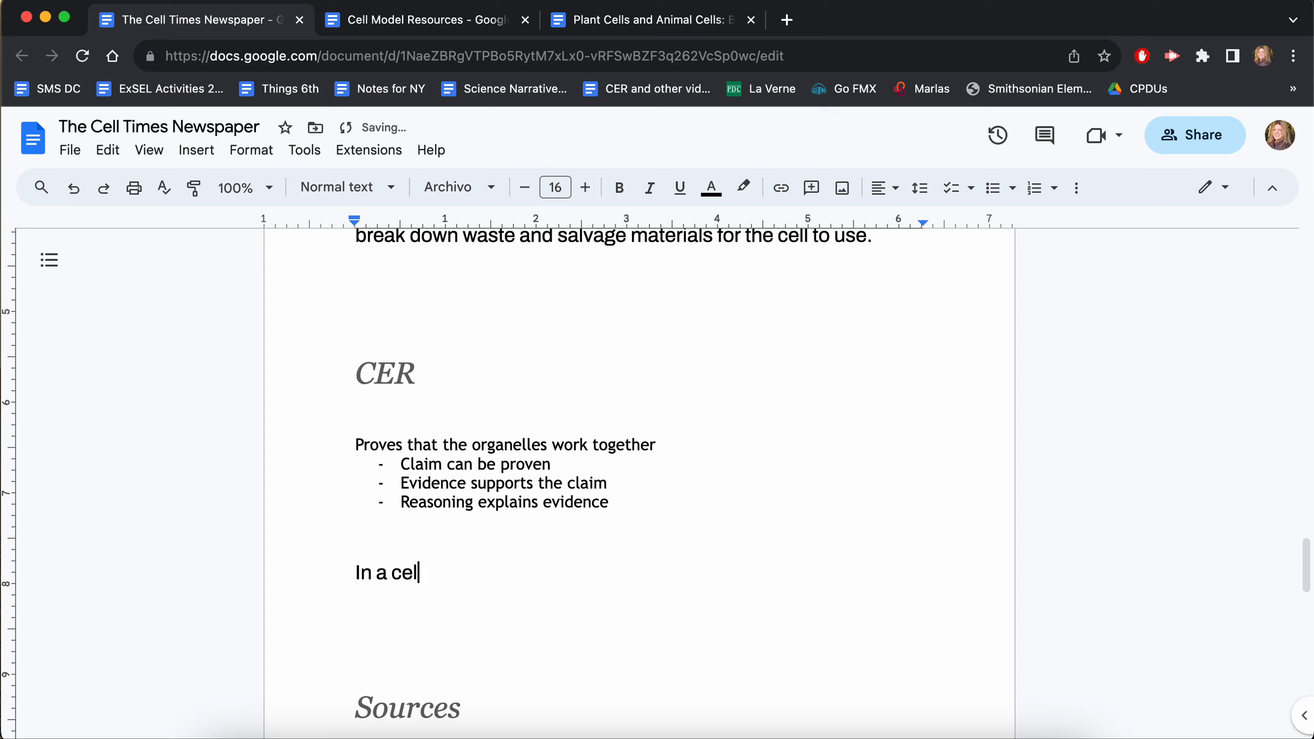
pyautogui.write(', all the organelles')
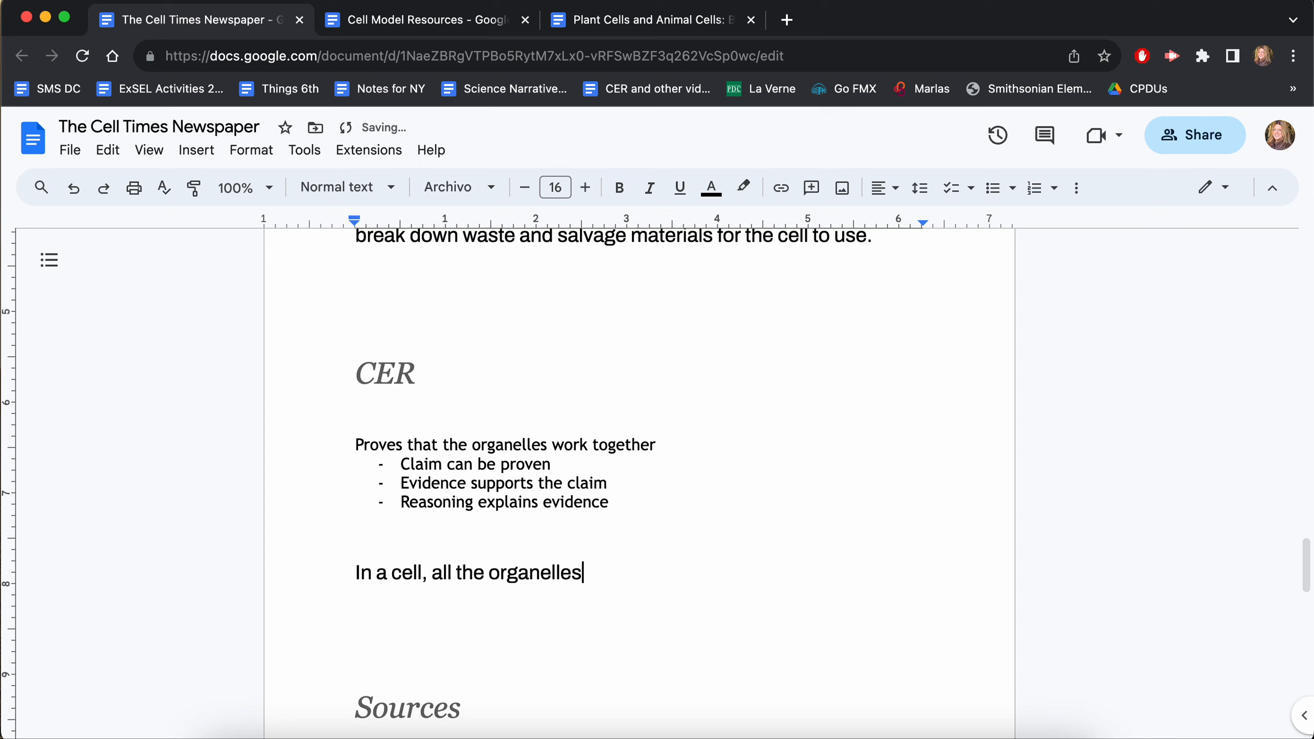
pyautogui.write('work together to')
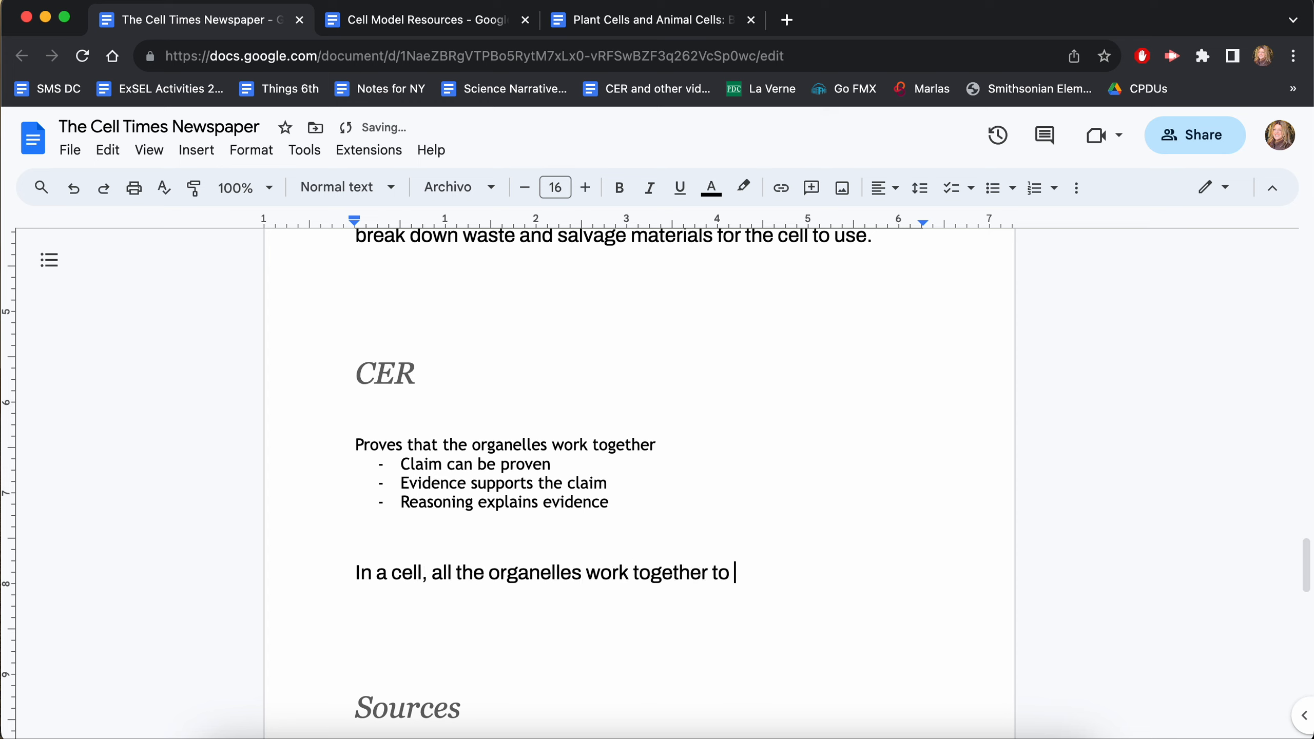
pyautogui.write('make the cell')
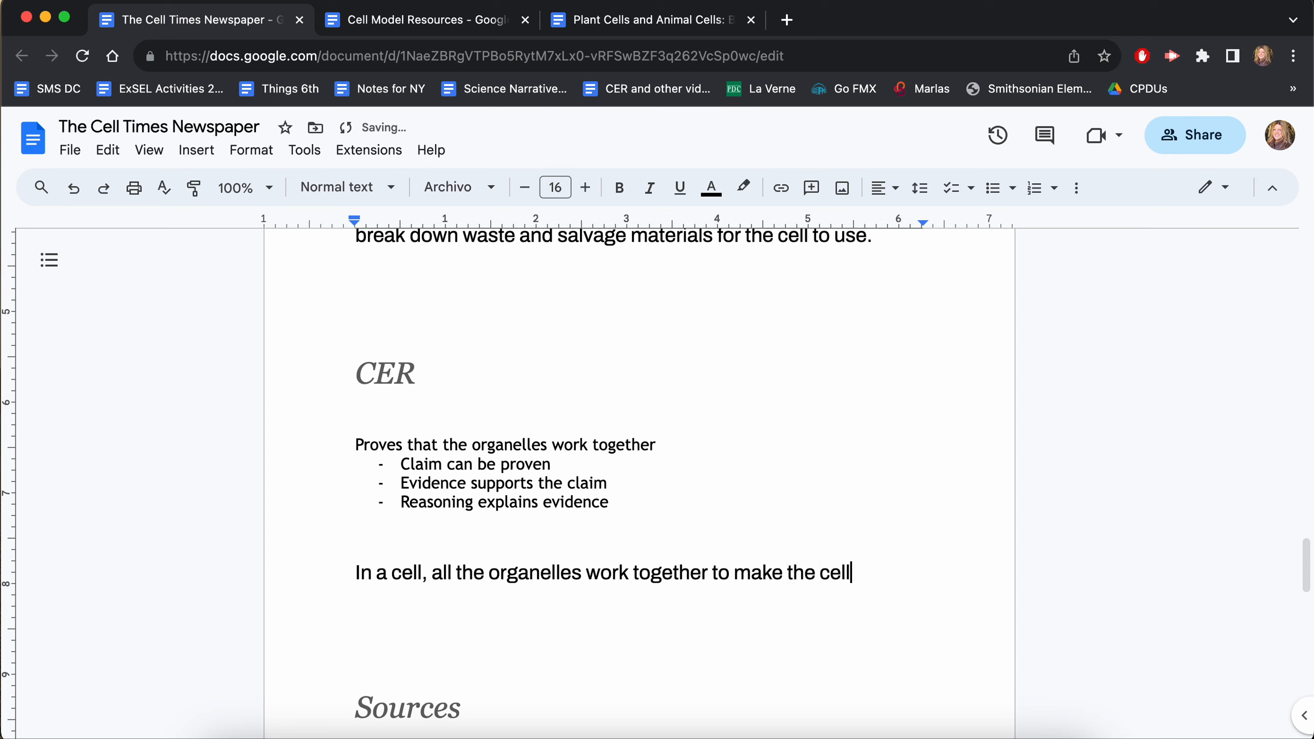
pyautogui.write('function')
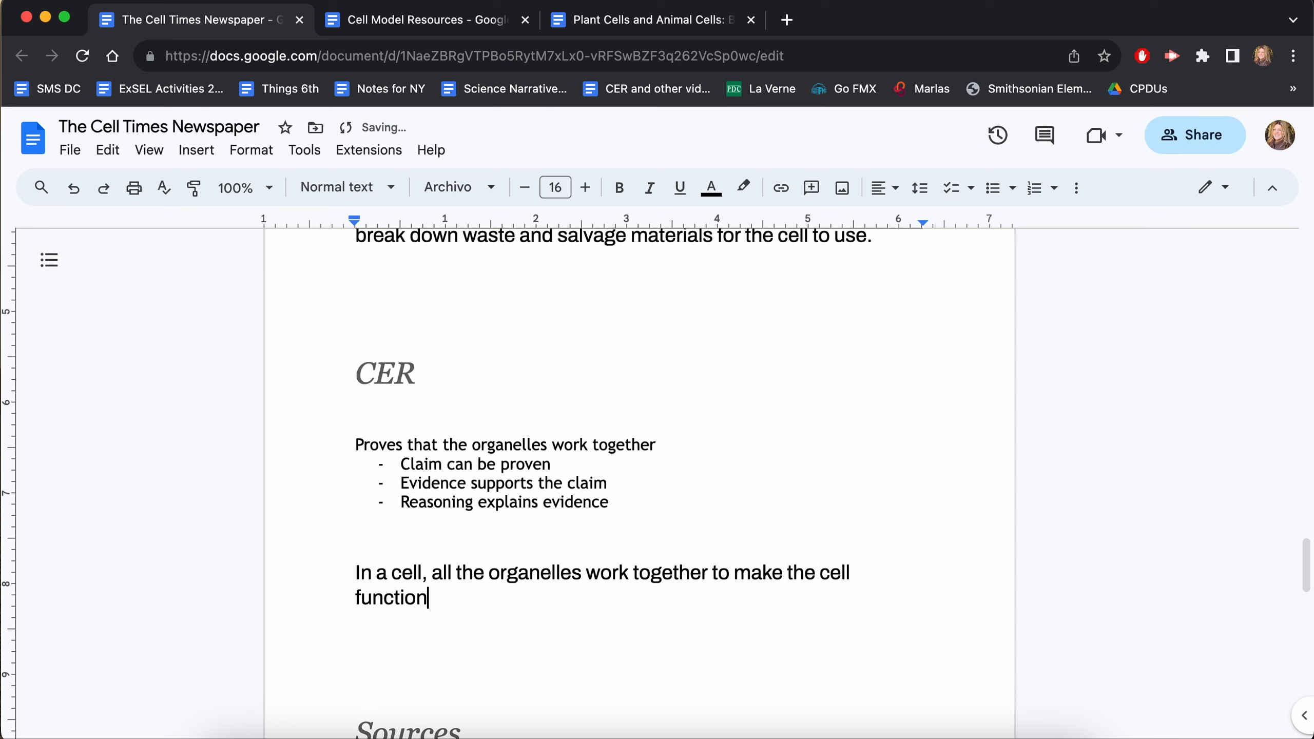
pyautogui.write('.')
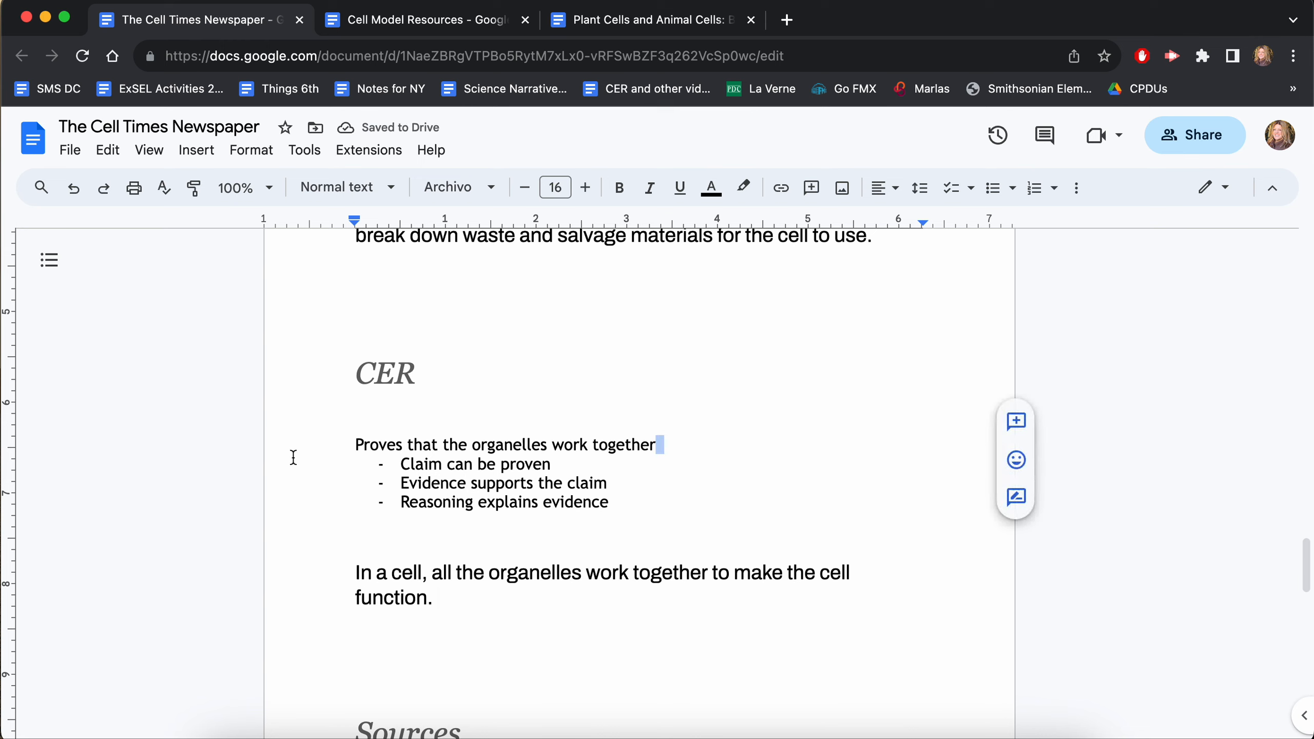
pyautogui.tripleClick(503, 444)
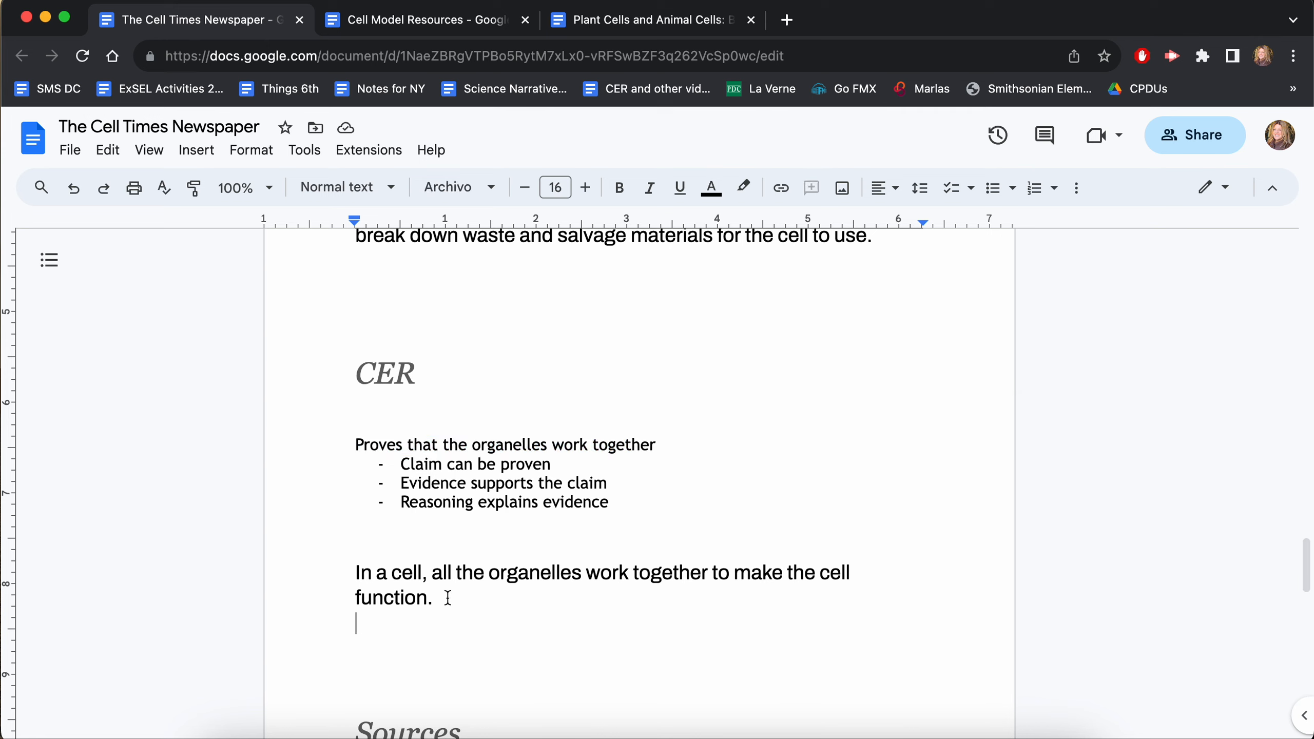
pyautogui.doubleClick(474, 463)
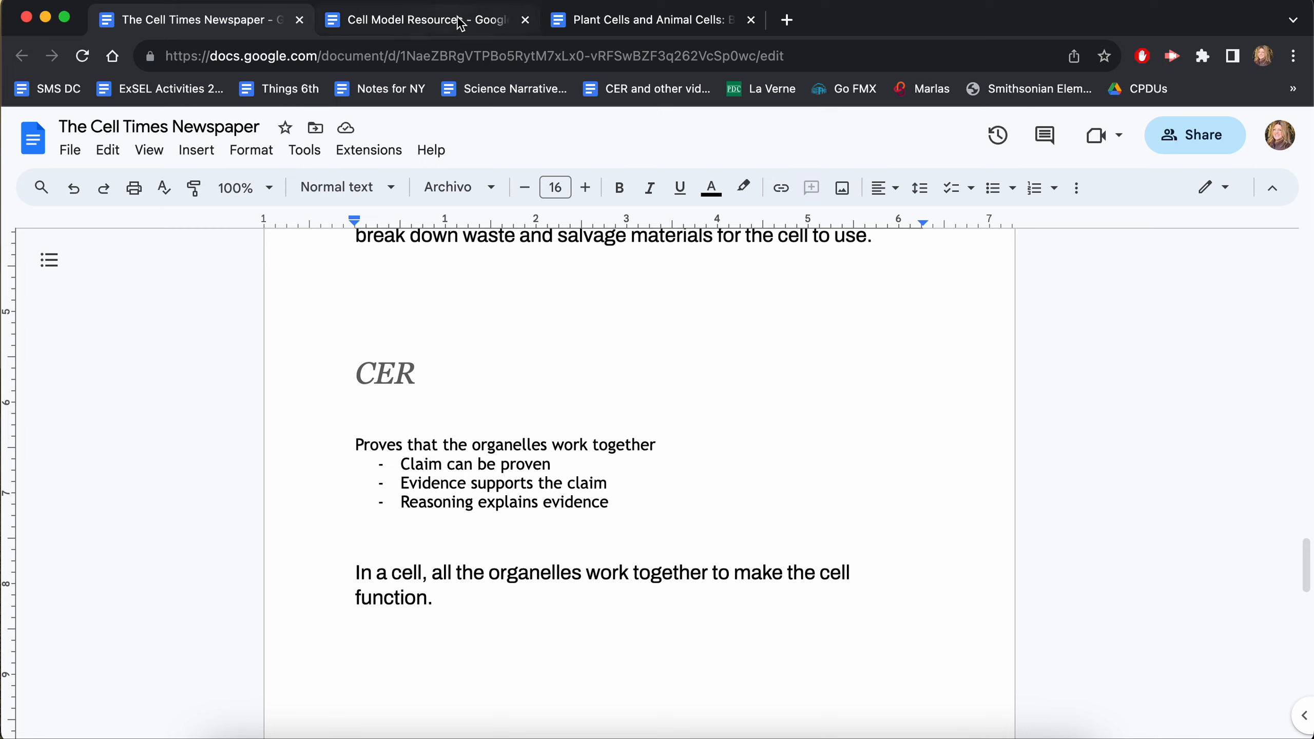
# Open the Plant Cells and Animal Cells article from the Cell Model Resources document
pyautogui.click(417, 19)
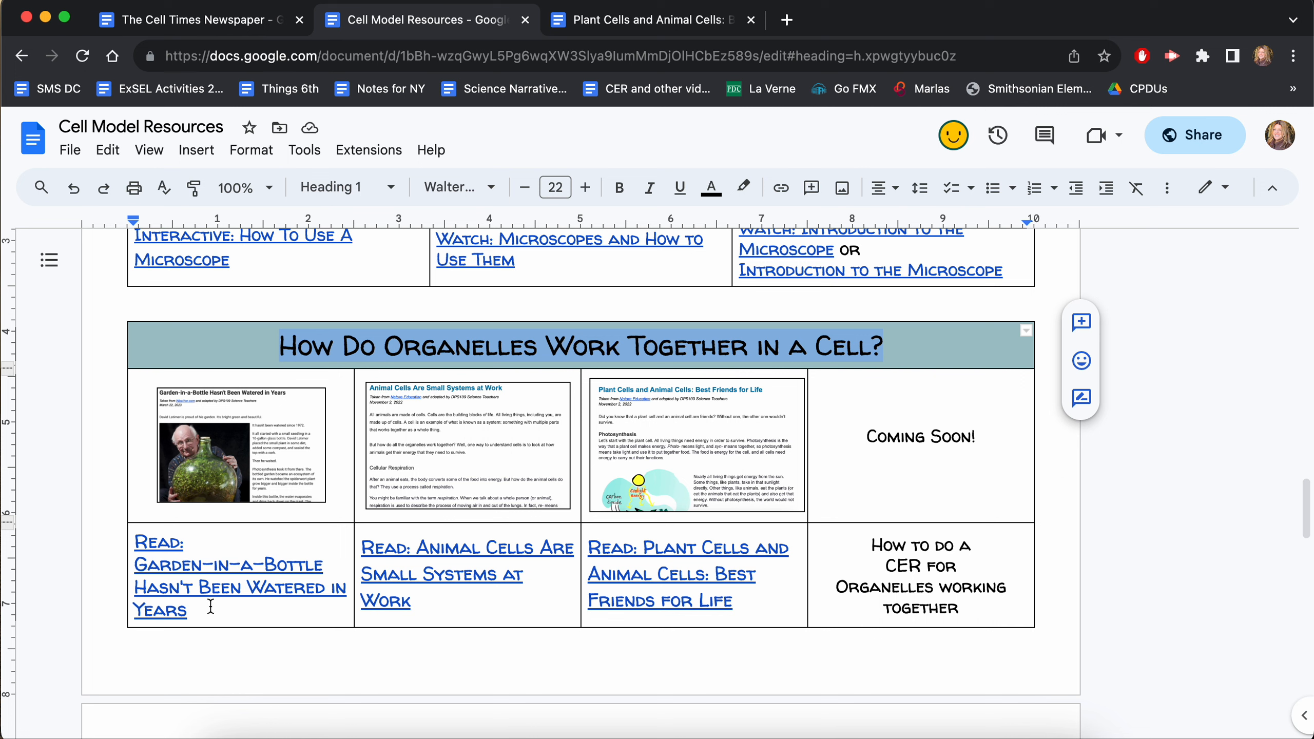
pyautogui.click(467, 547)
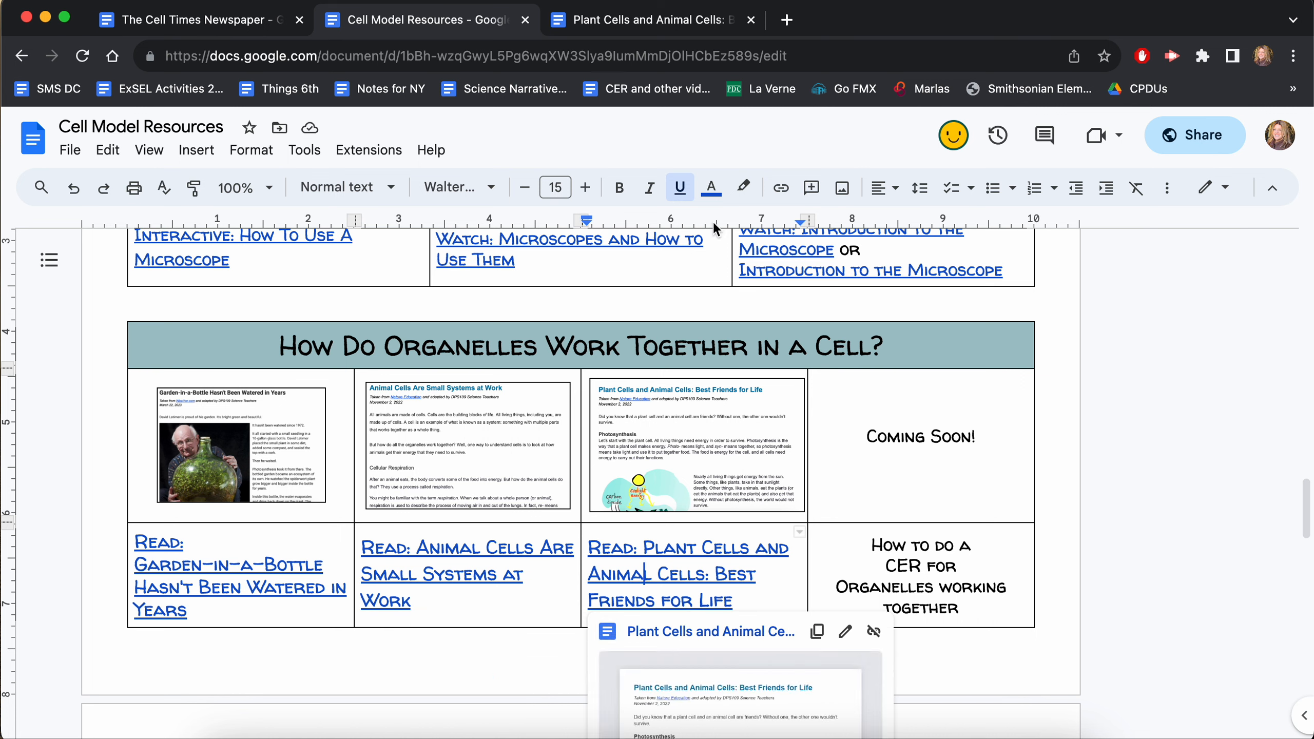
pyautogui.moveTo(640, 518)
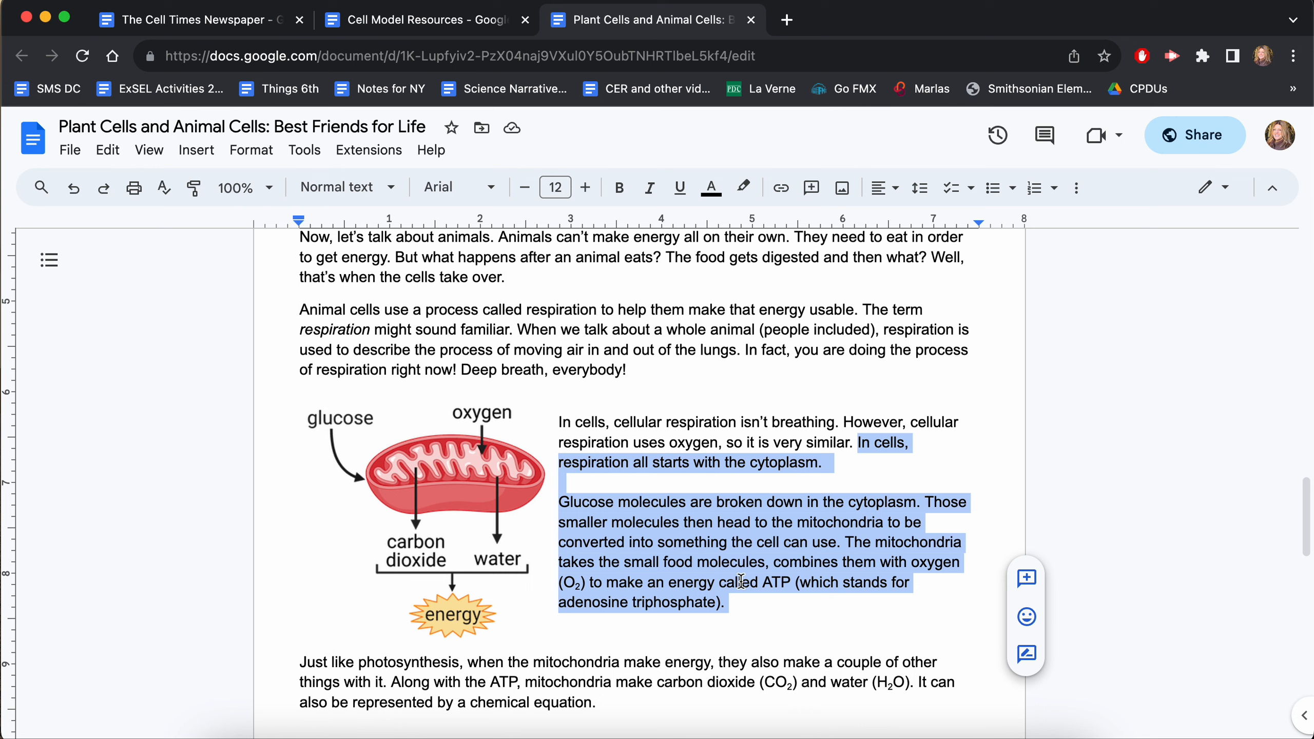
# Copy the Glucose molecules and ATP paragraph and paste it beneath the claim in The Cell Times
pyautogui.click(735, 602)
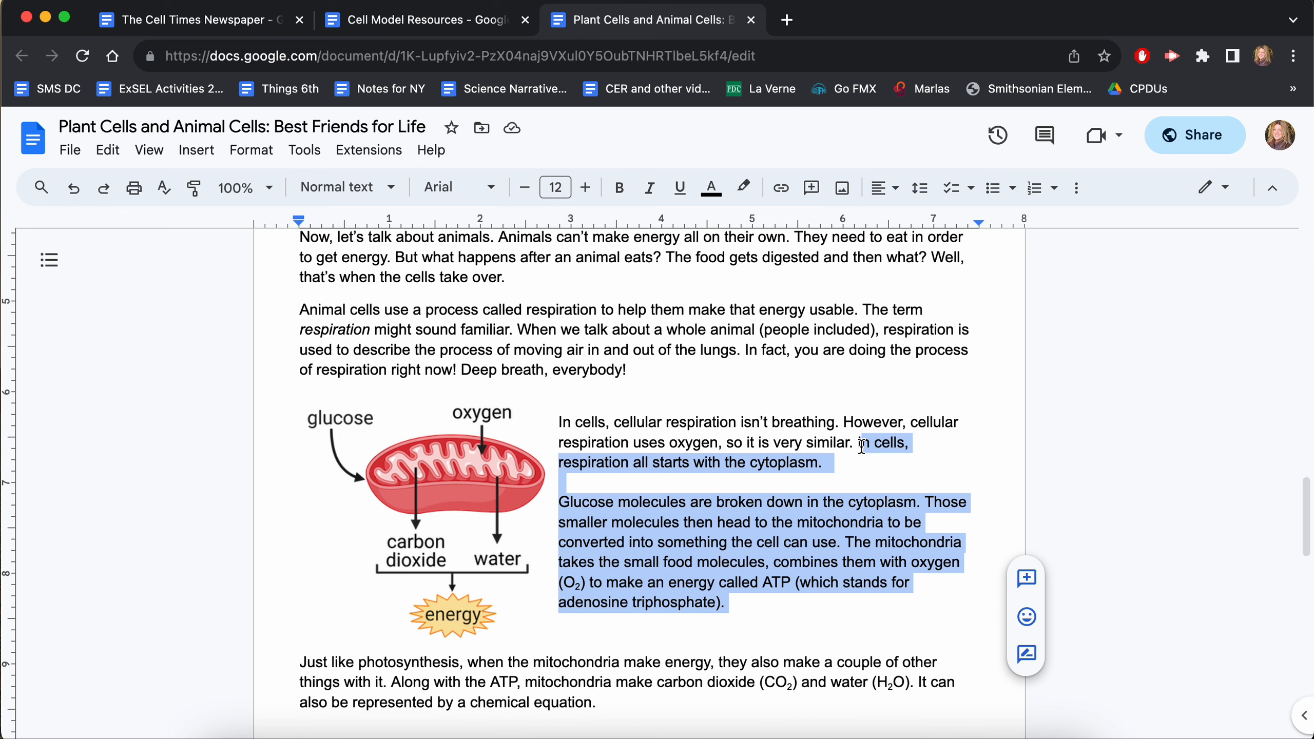
pyautogui.click(615, 502)
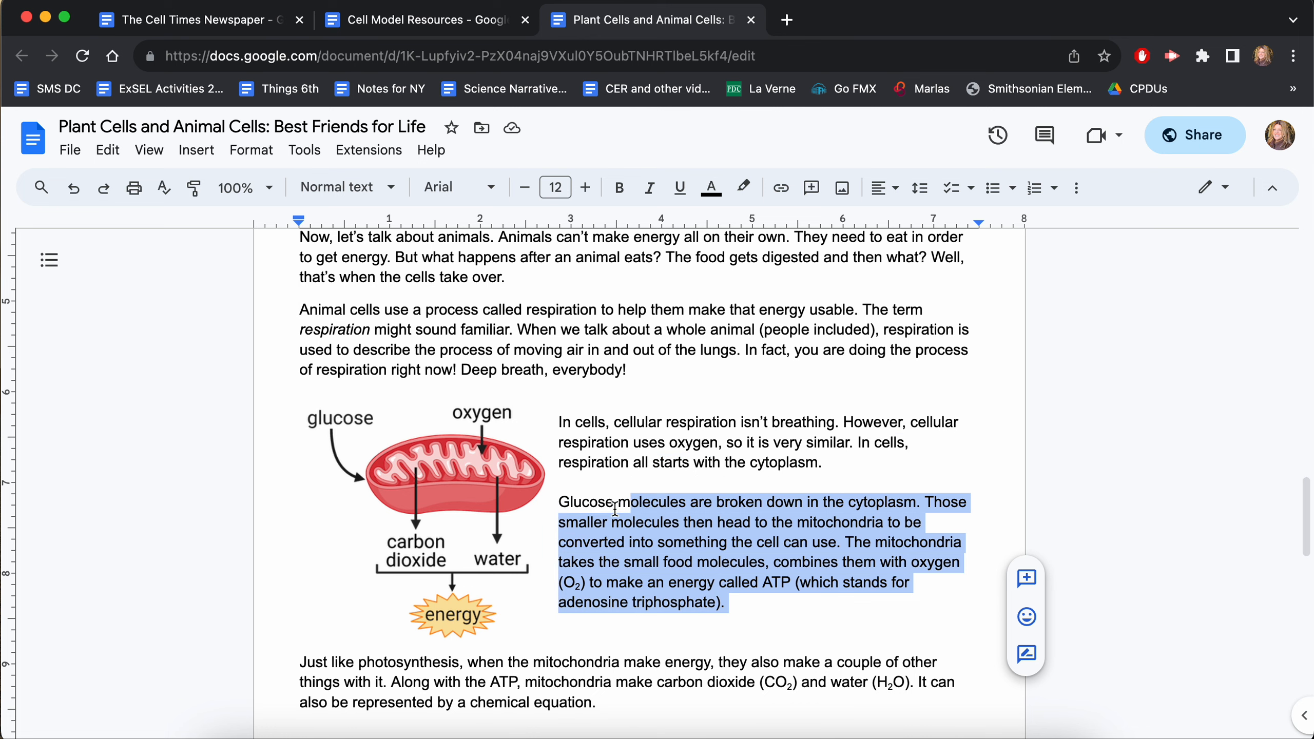
pyautogui.click(197, 20)
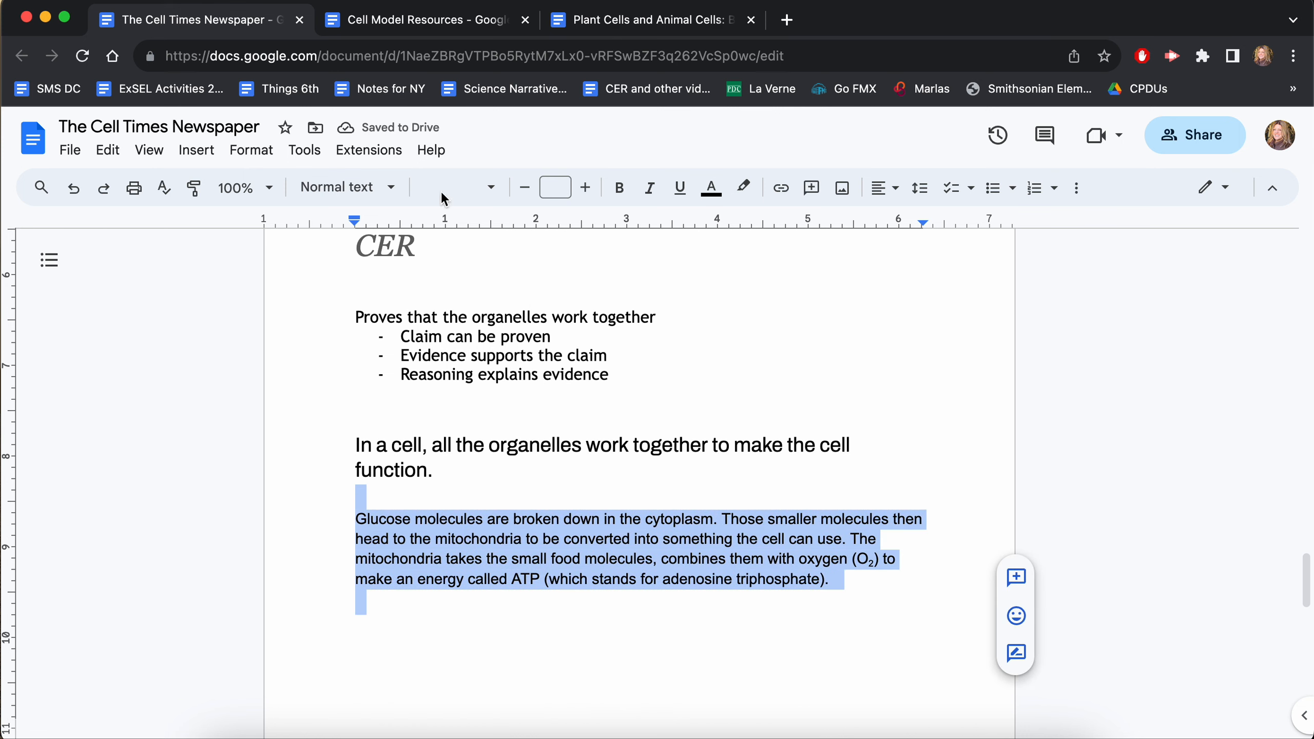
# Set the pasted glucose paragraph to the claim's Archivo 16 font and return to the claim's end
pyautogui.click(453, 187)
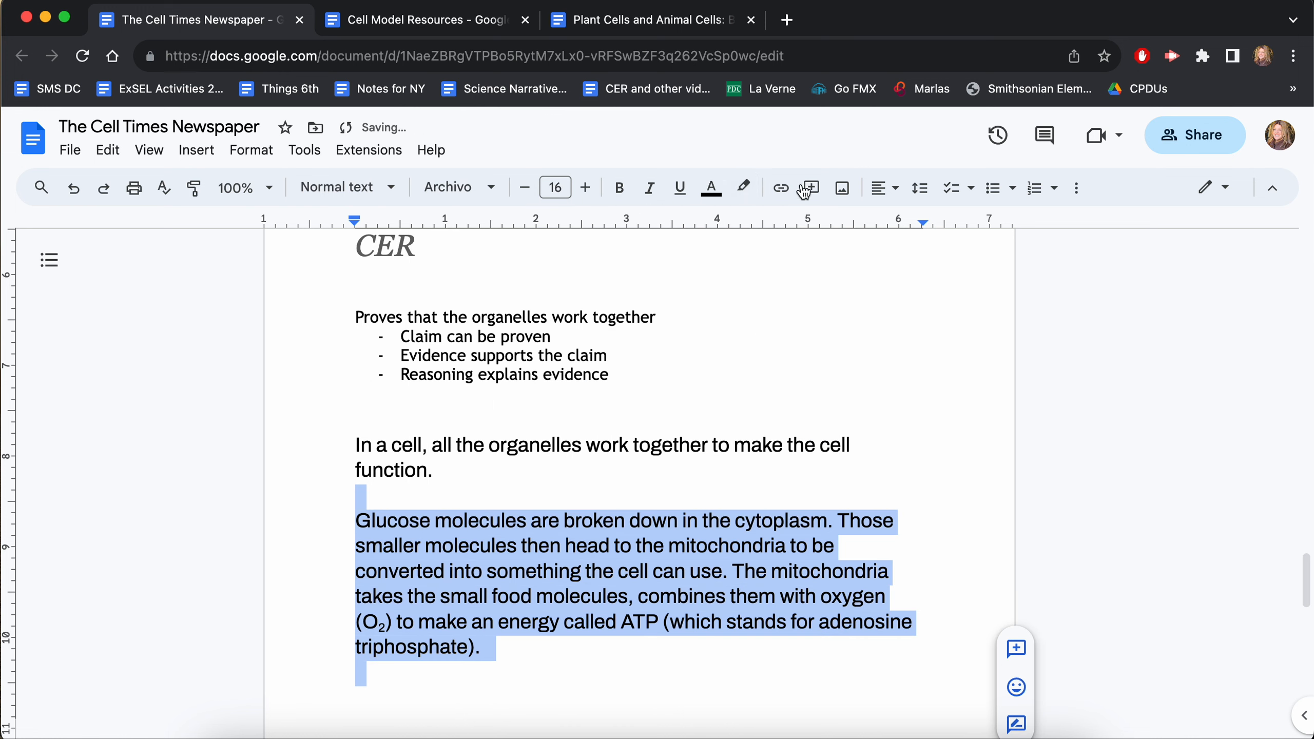
pyautogui.click(915, 187)
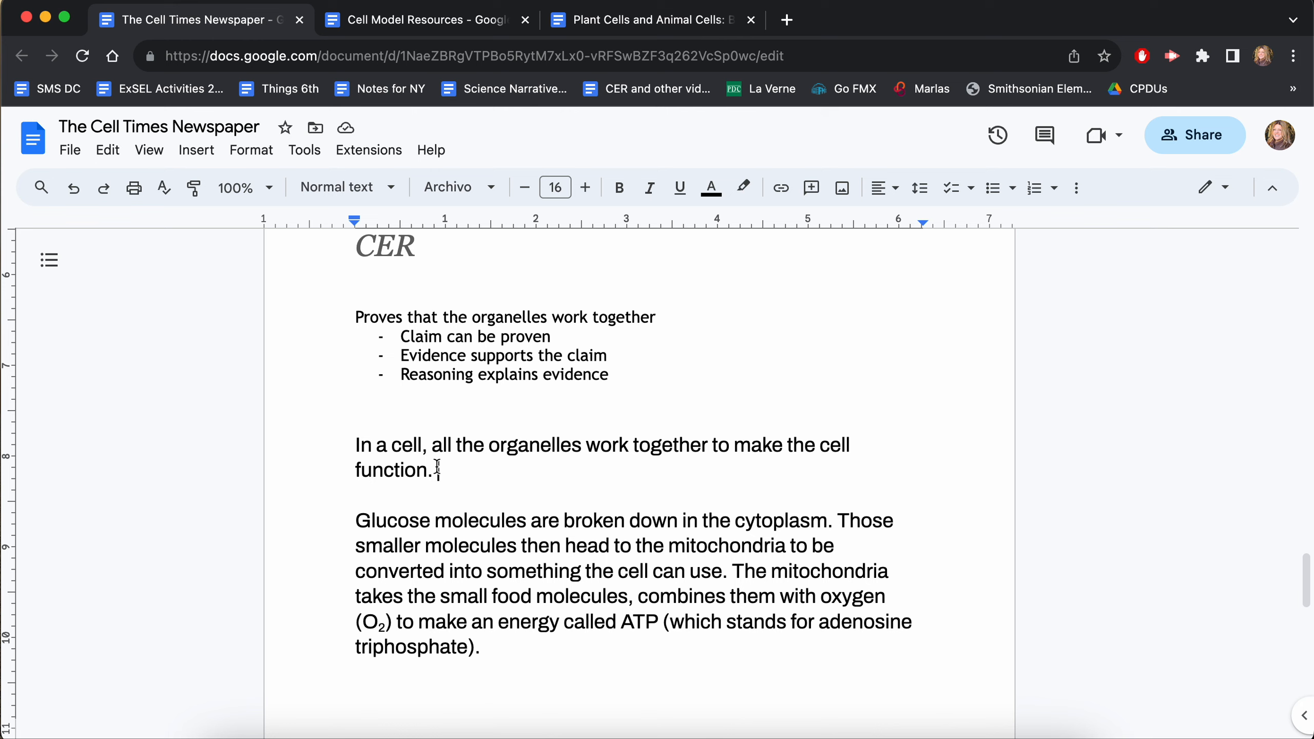
# Continue with 'According to Plant Cells and Animal Cells: Best Friends for Life,' after the claim
pyautogui.write('According to')
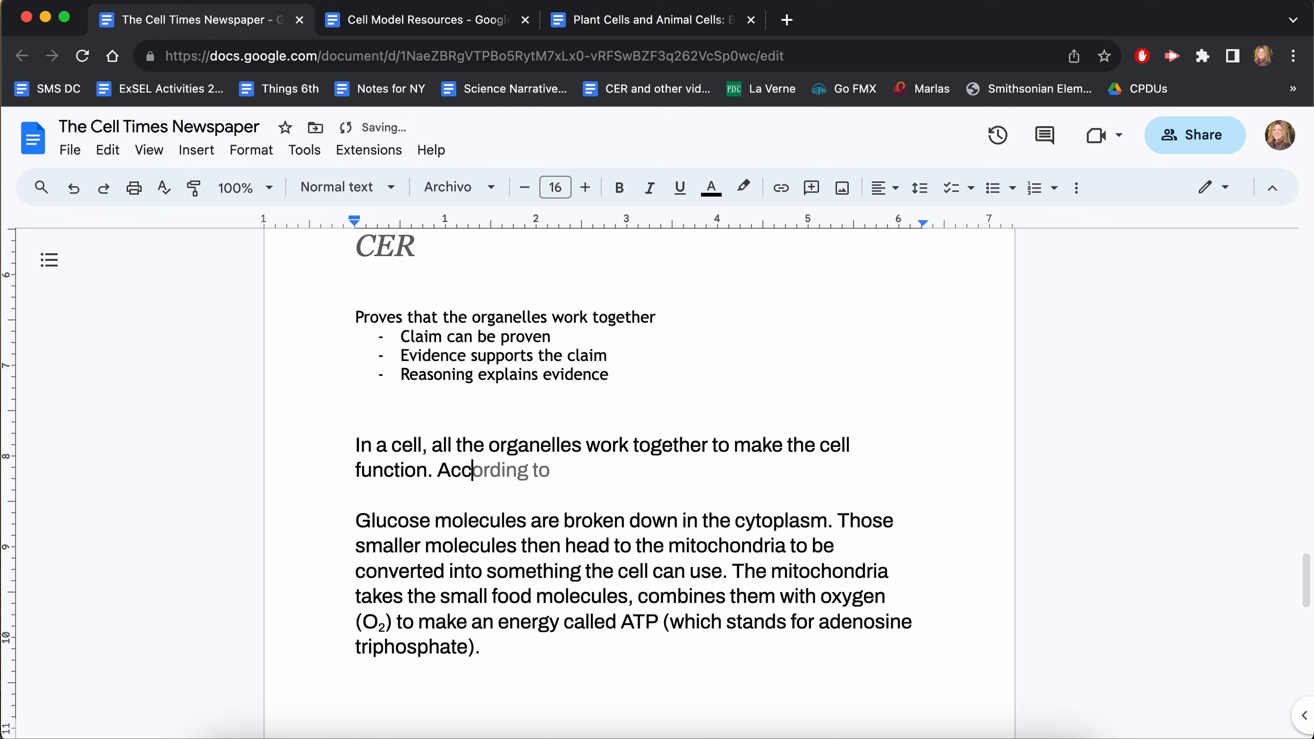
pyautogui.click(554, 469)
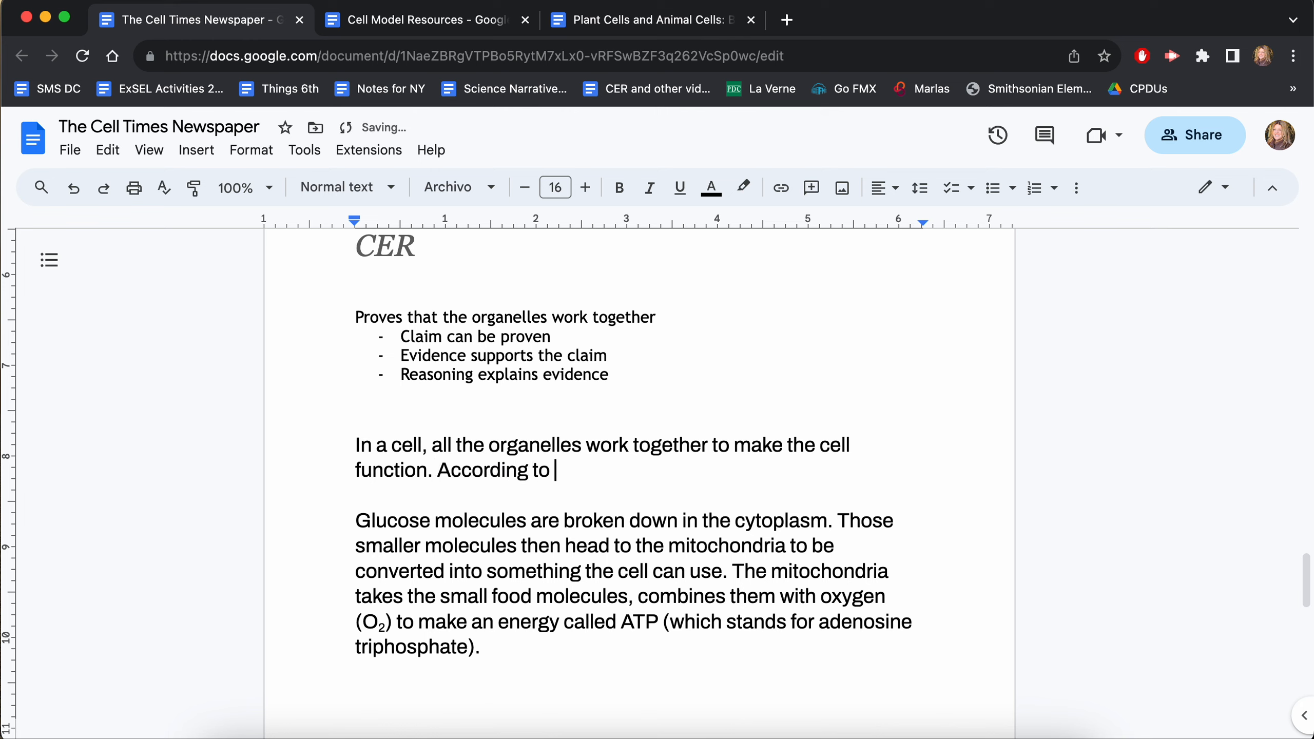
pyautogui.write('Plant C')
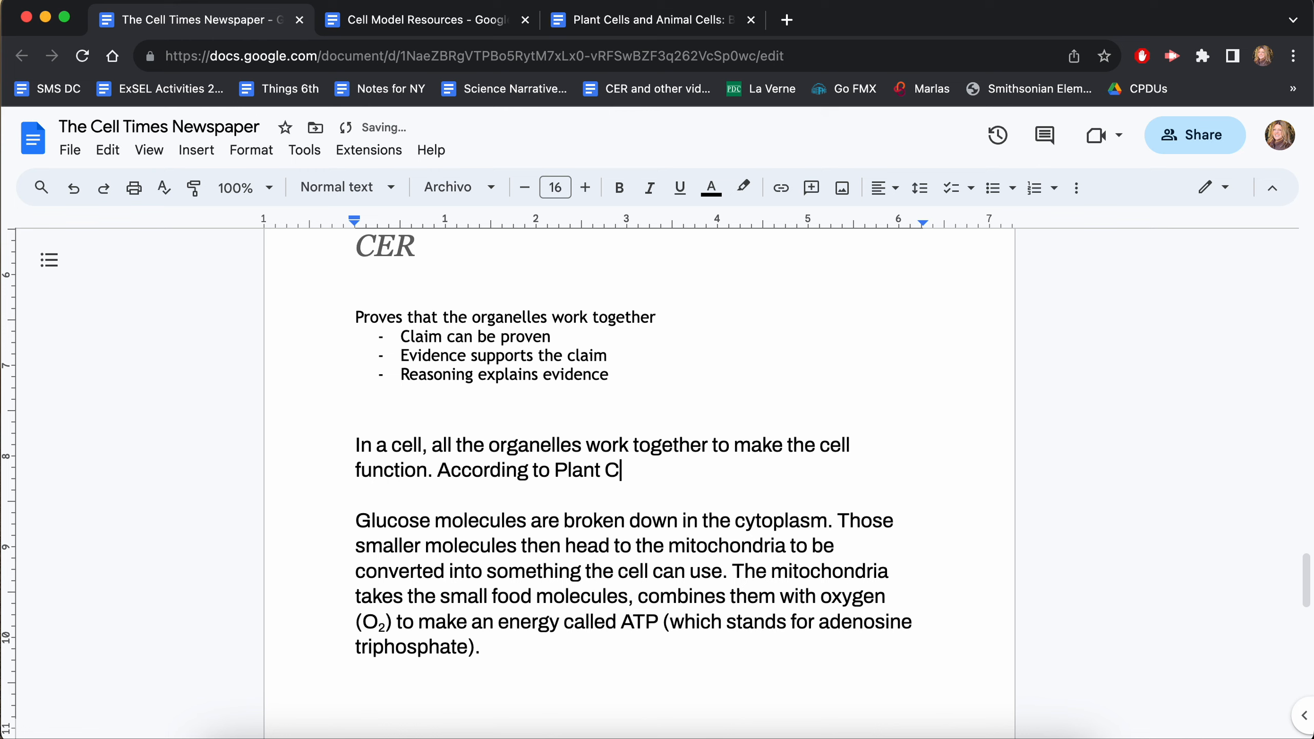
pyautogui.write('ell and')
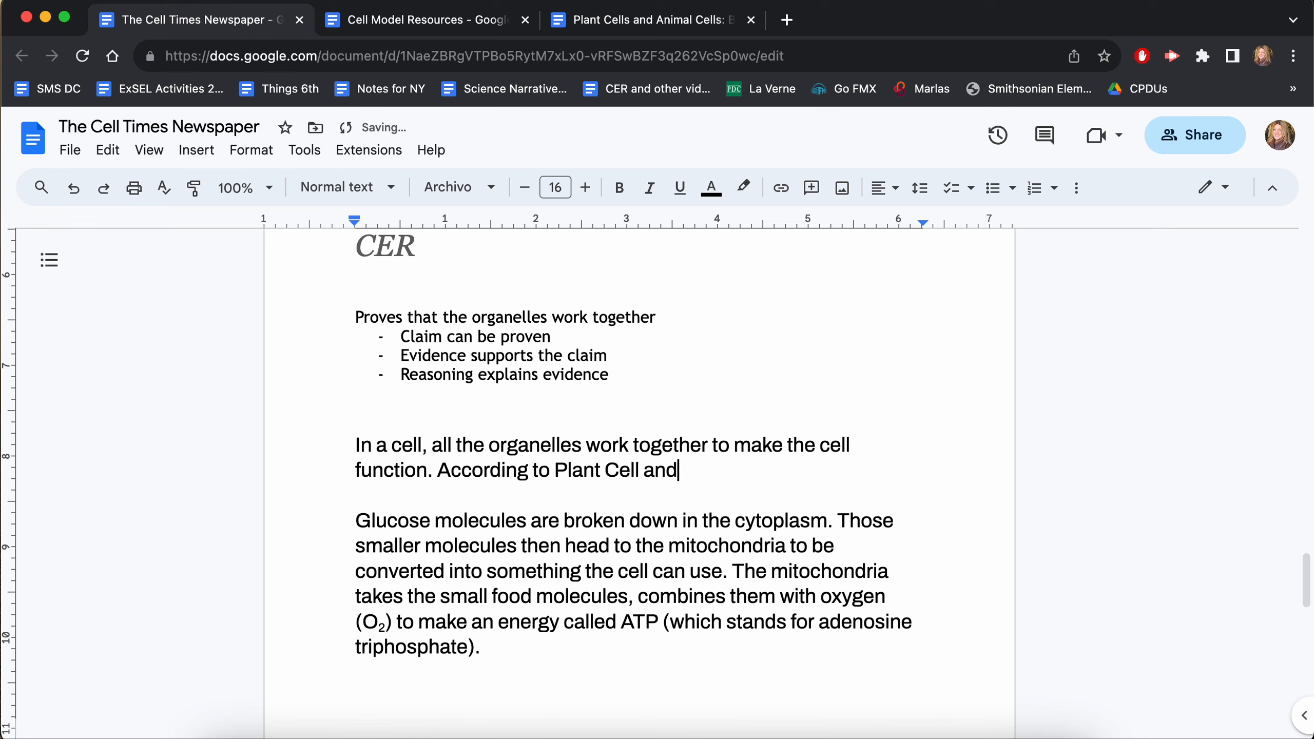
pyautogui.write('s')
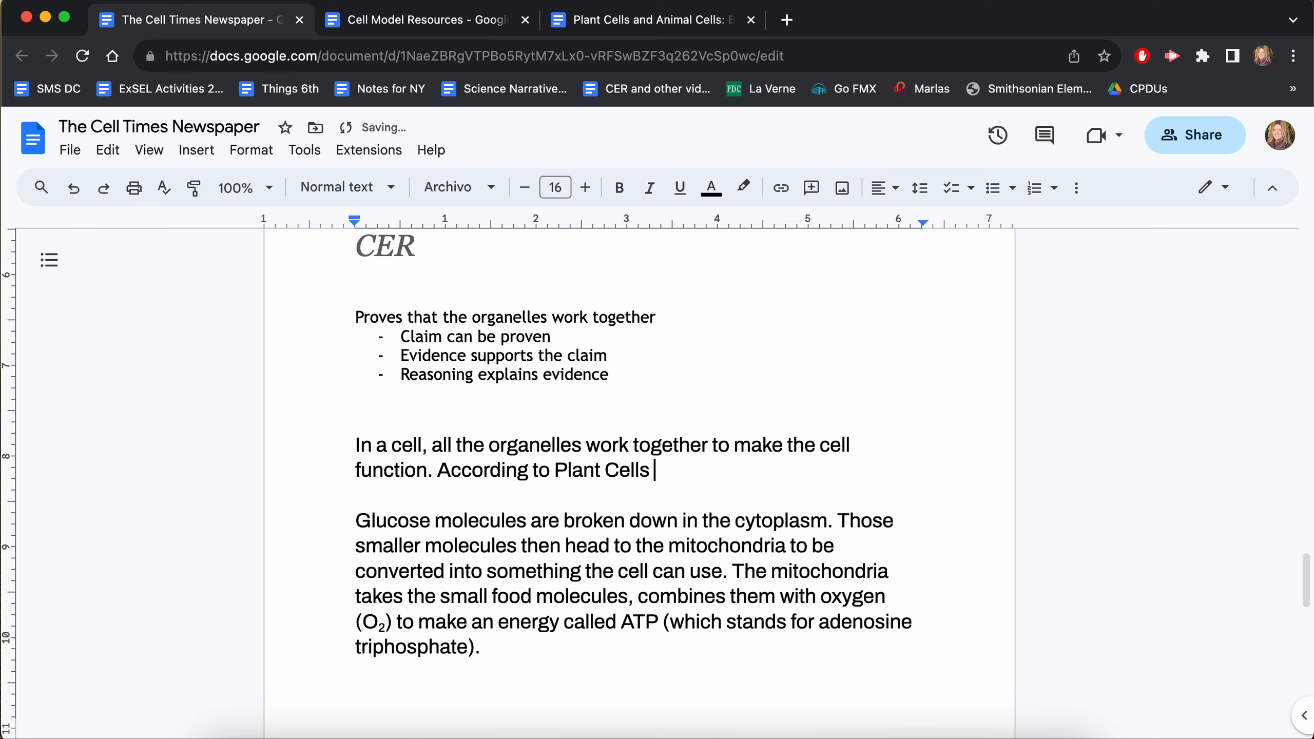
pyautogui.write('and Animal Cell')
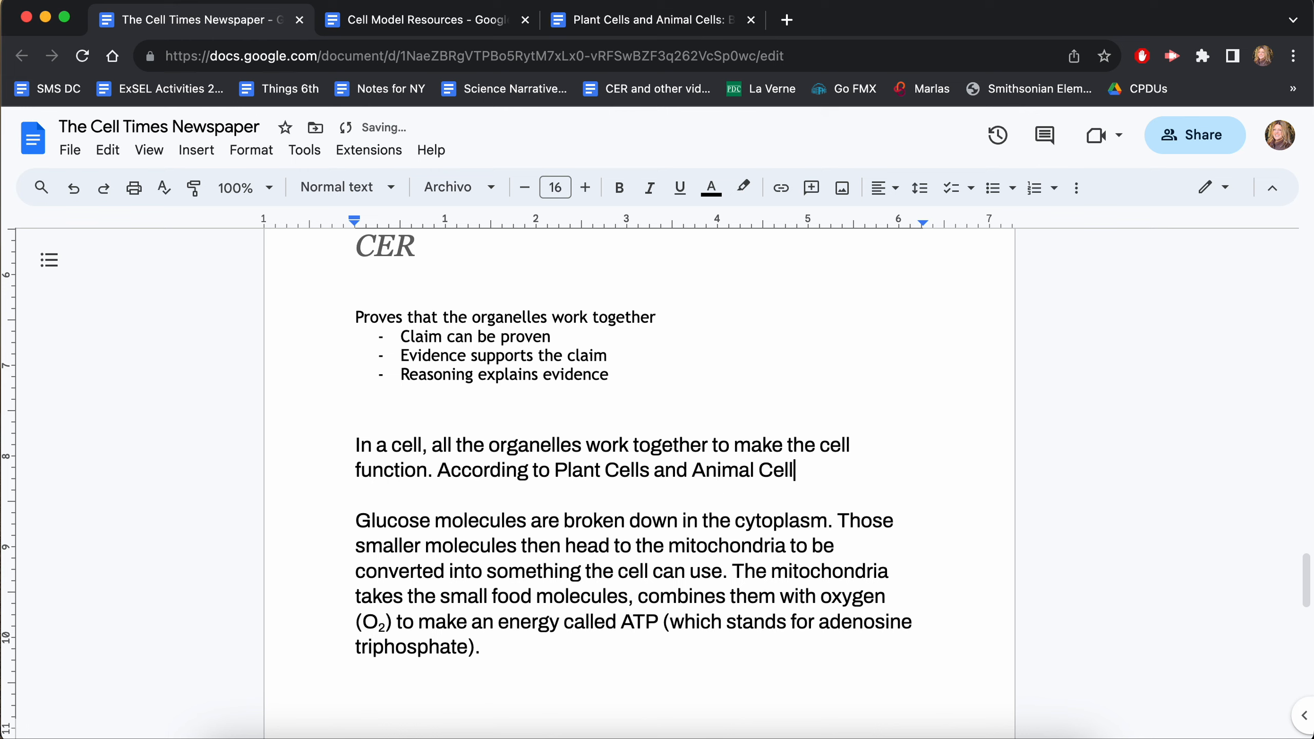
pyautogui.write('s: Best')
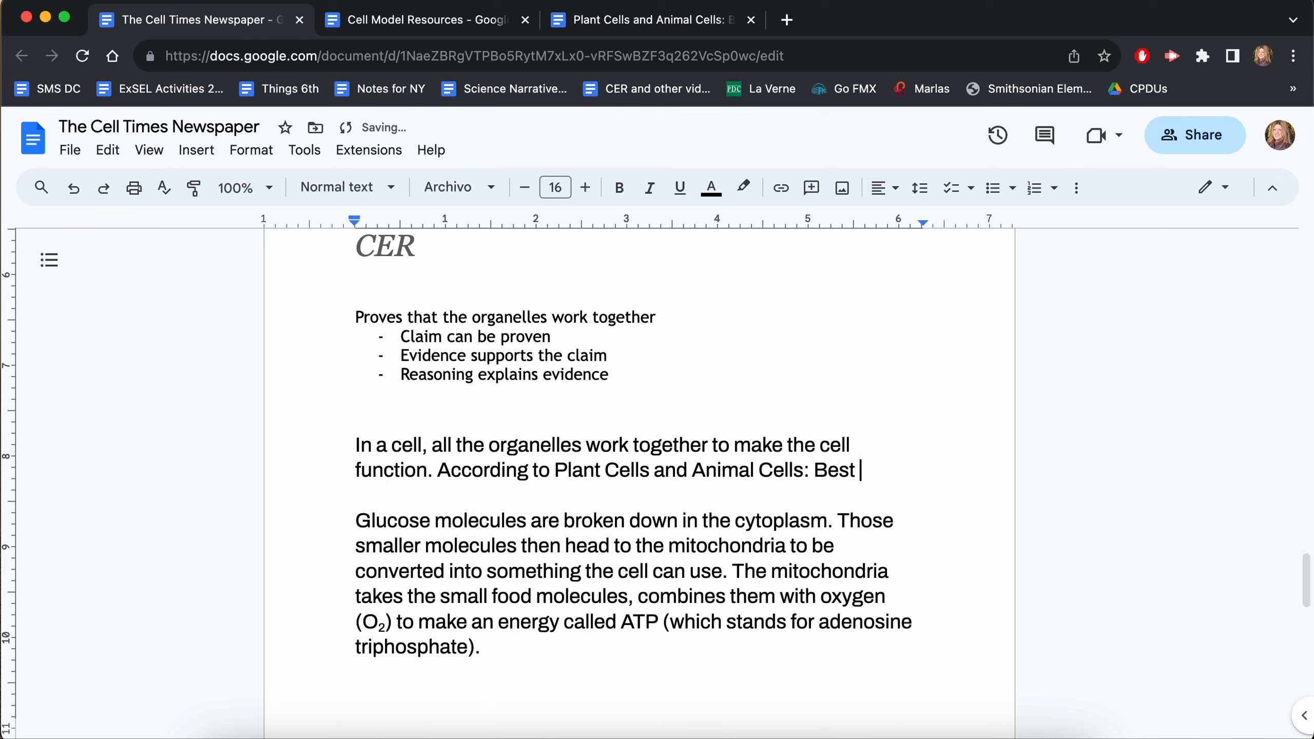
pyautogui.write('Friends')
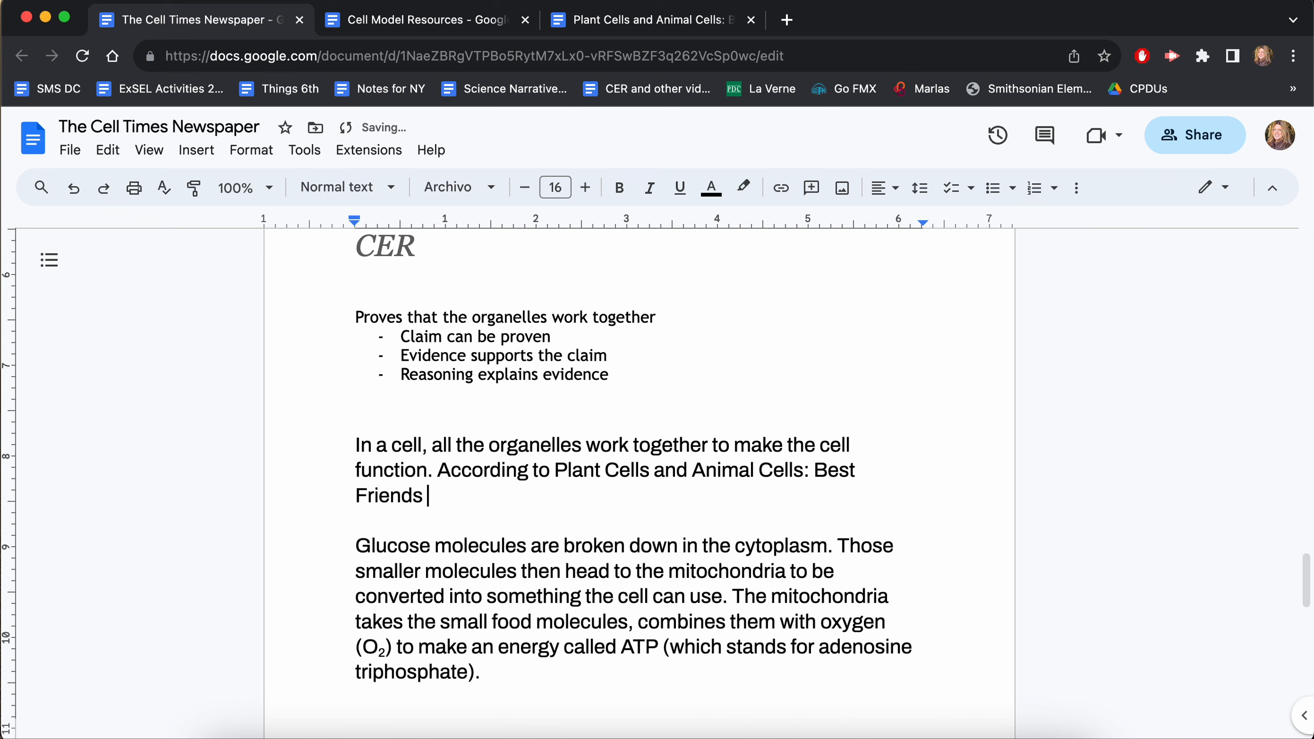
pyautogui.write('for Life')
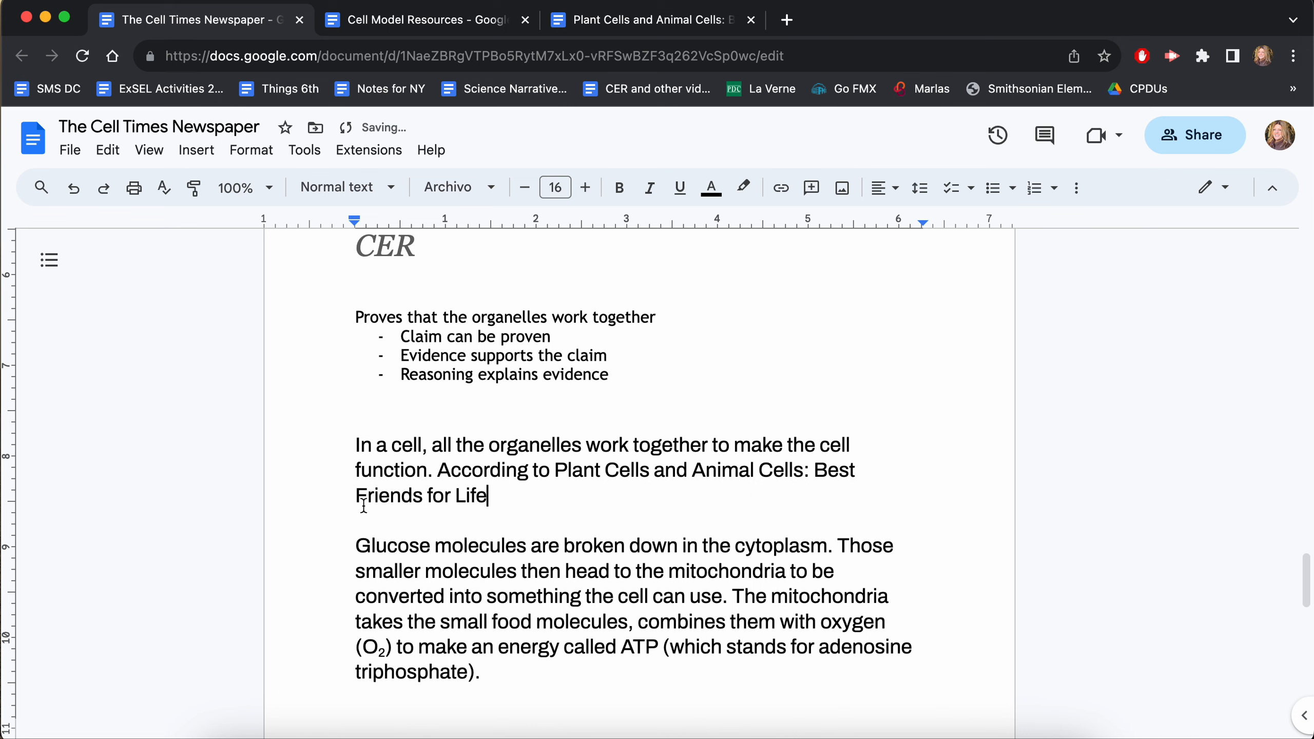
pyautogui.write(',')
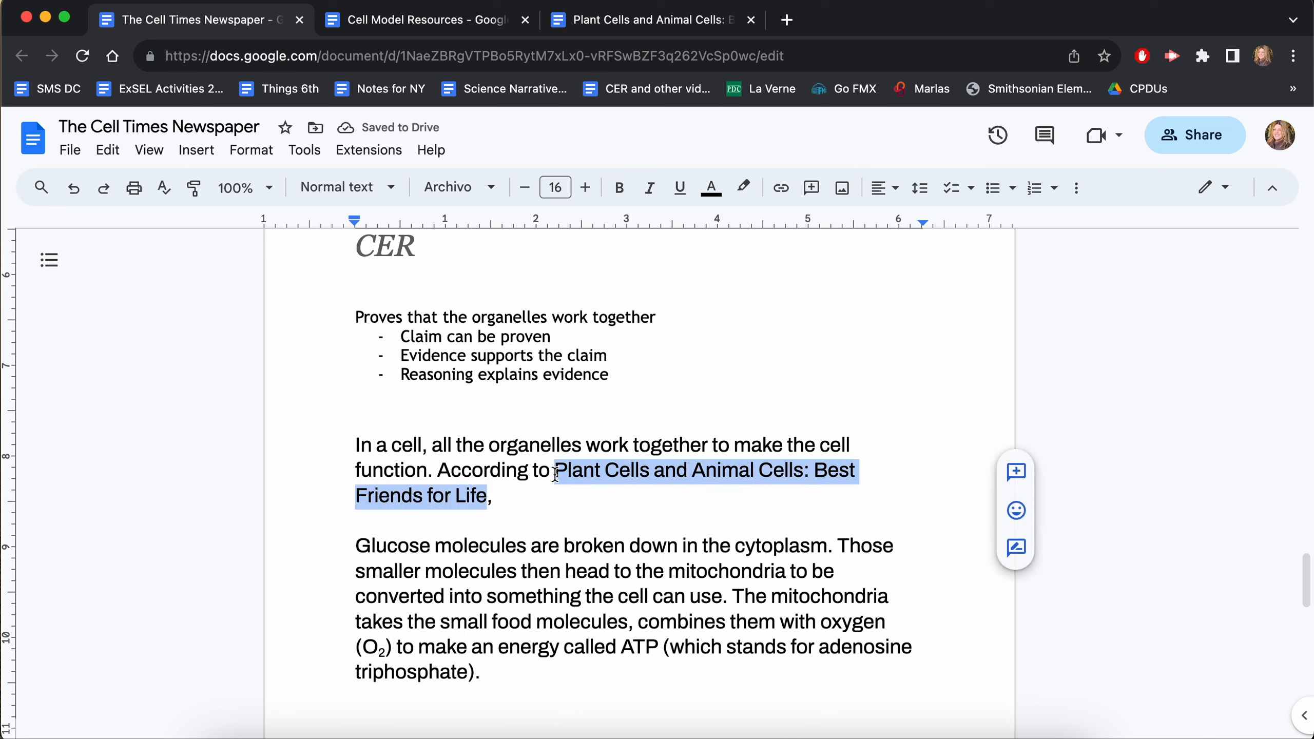
# Italicize the article title and wrap the Glucose evidence in quotes, joined to the citation
pyautogui.click(649, 187)
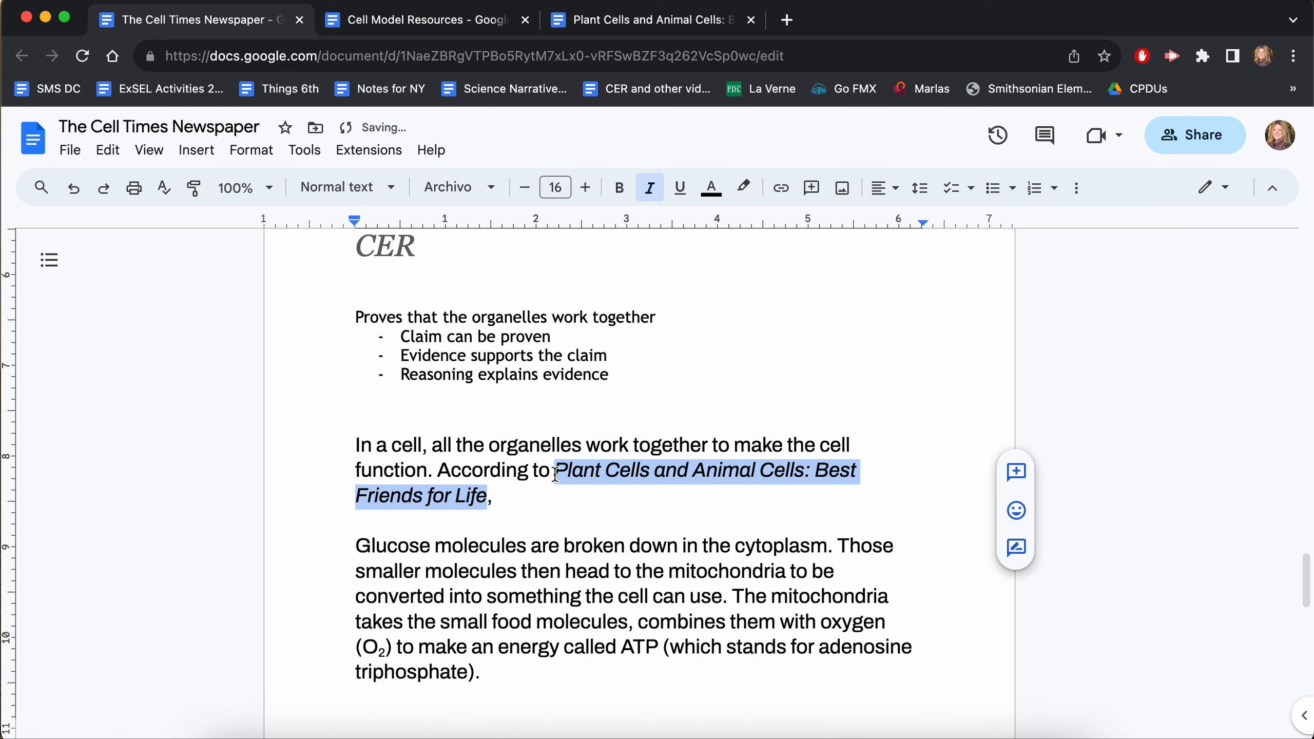
pyautogui.click(491, 545)
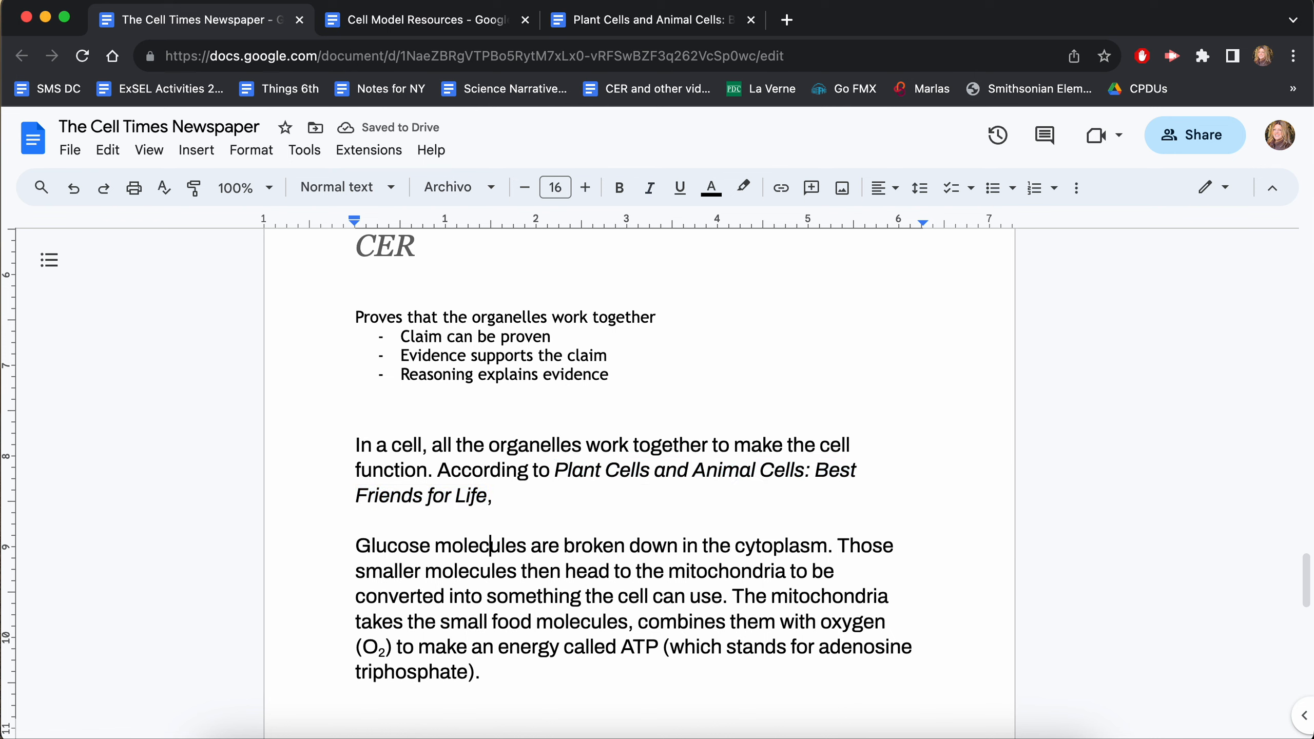
pyautogui.click(357, 545)
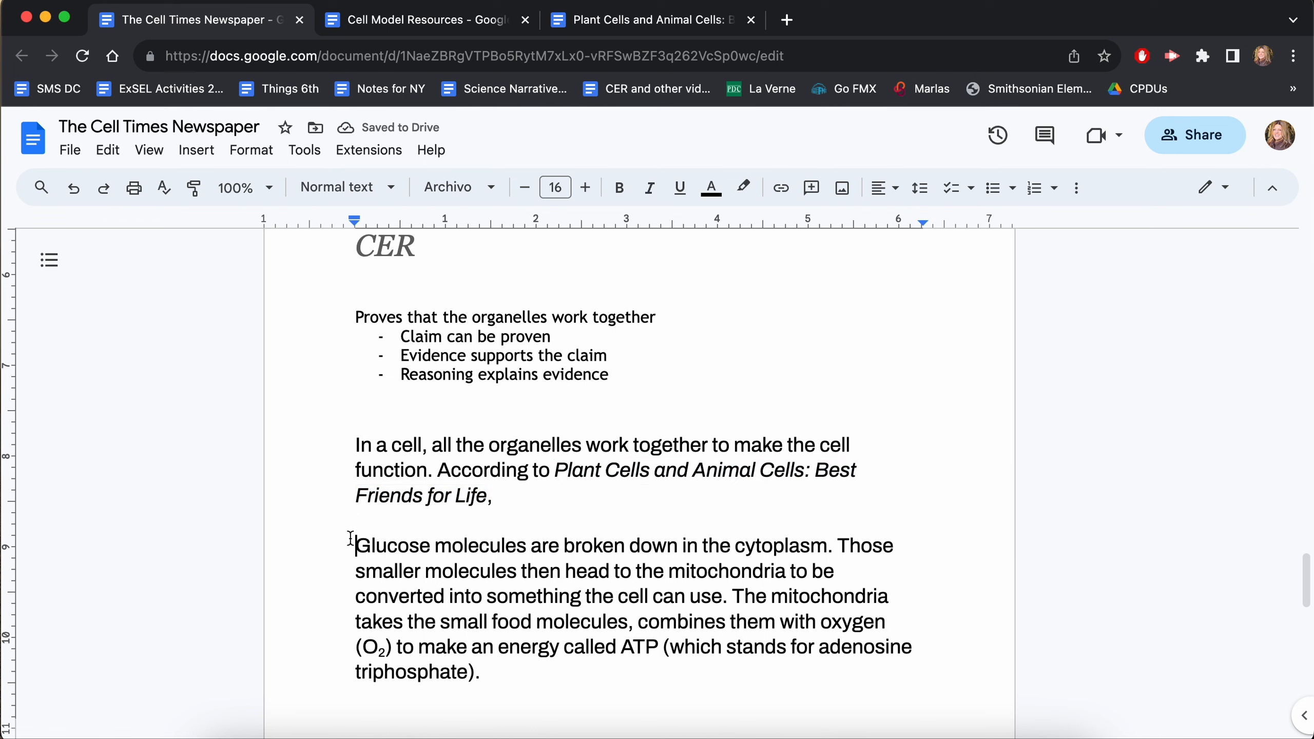
pyautogui.write('"')
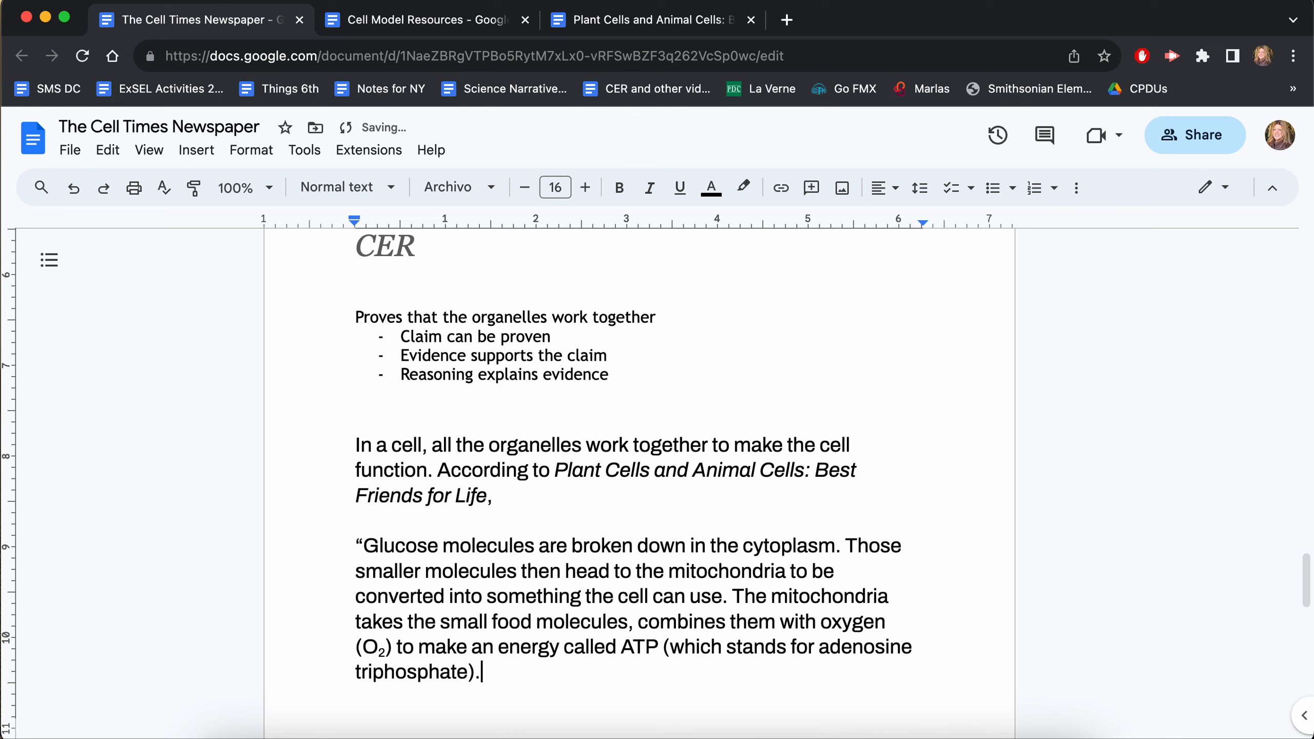
pyautogui.write('"')
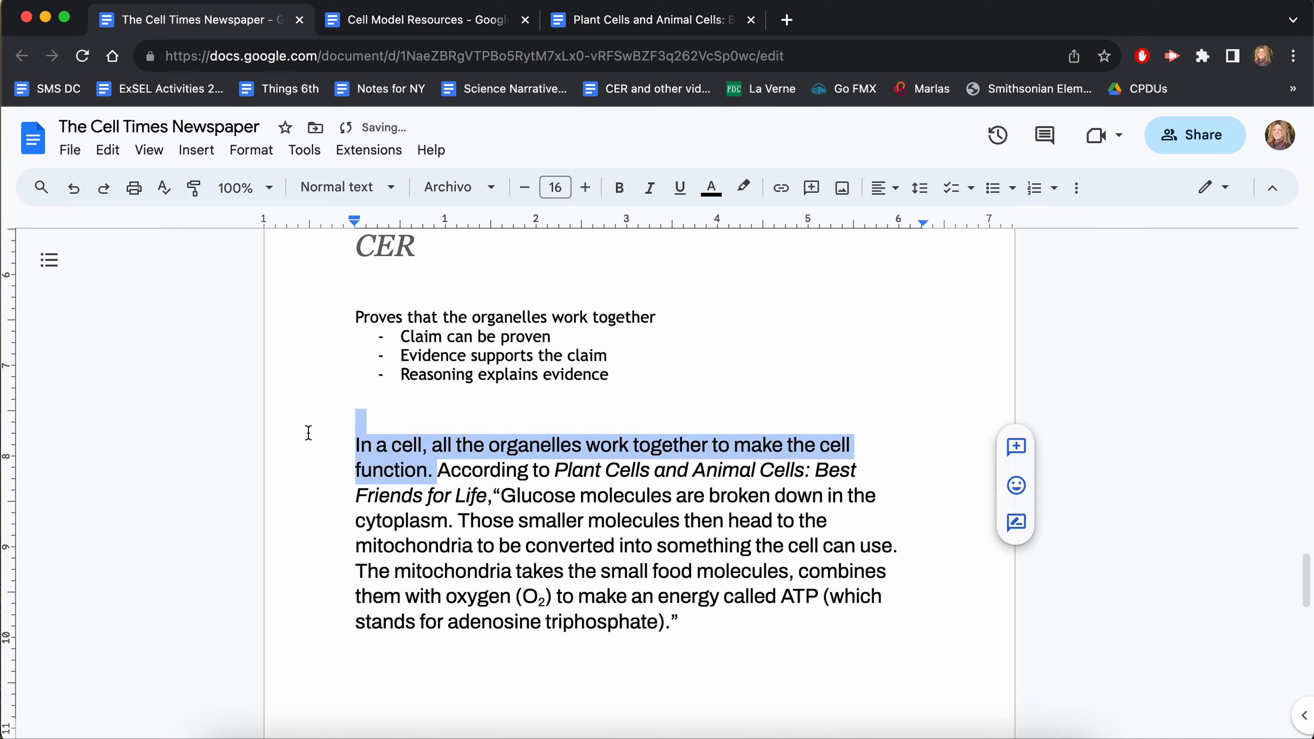
# Highlight the claim sentence yellow and the quoted evidence orange
pyautogui.click(742, 187)
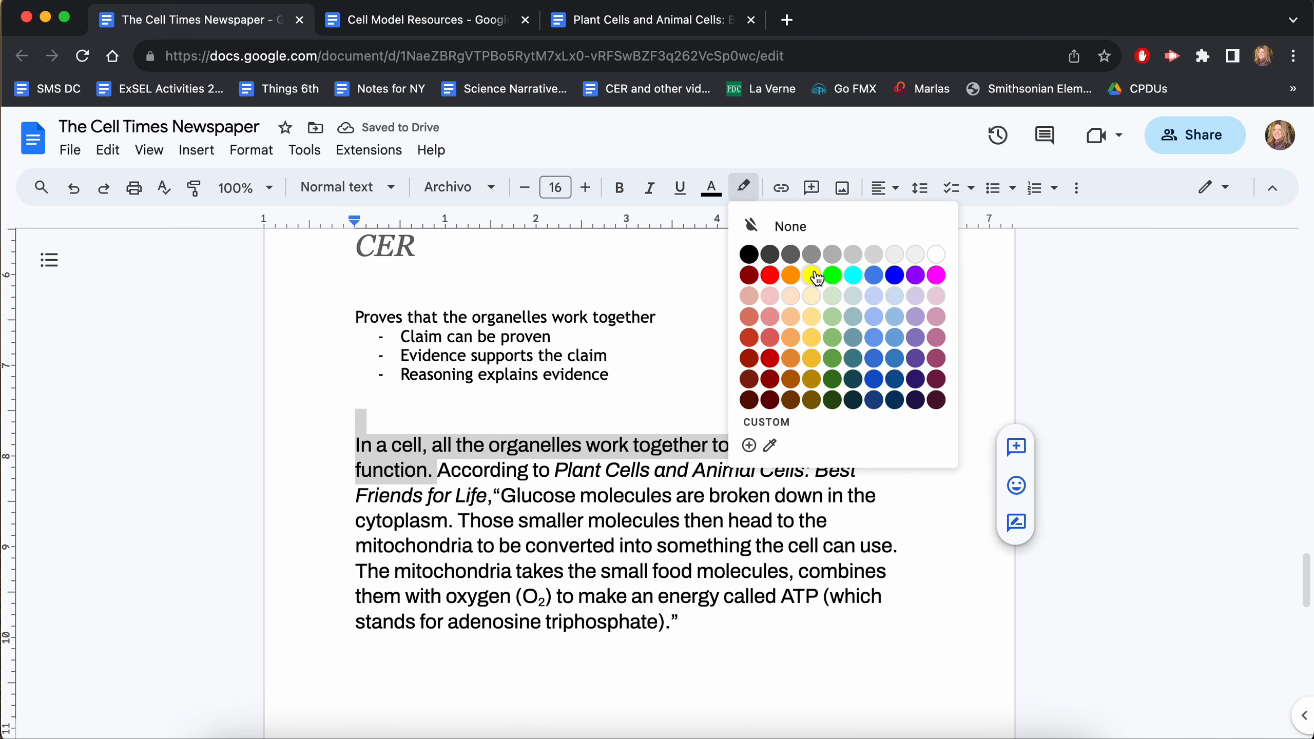
pyautogui.click(810, 275)
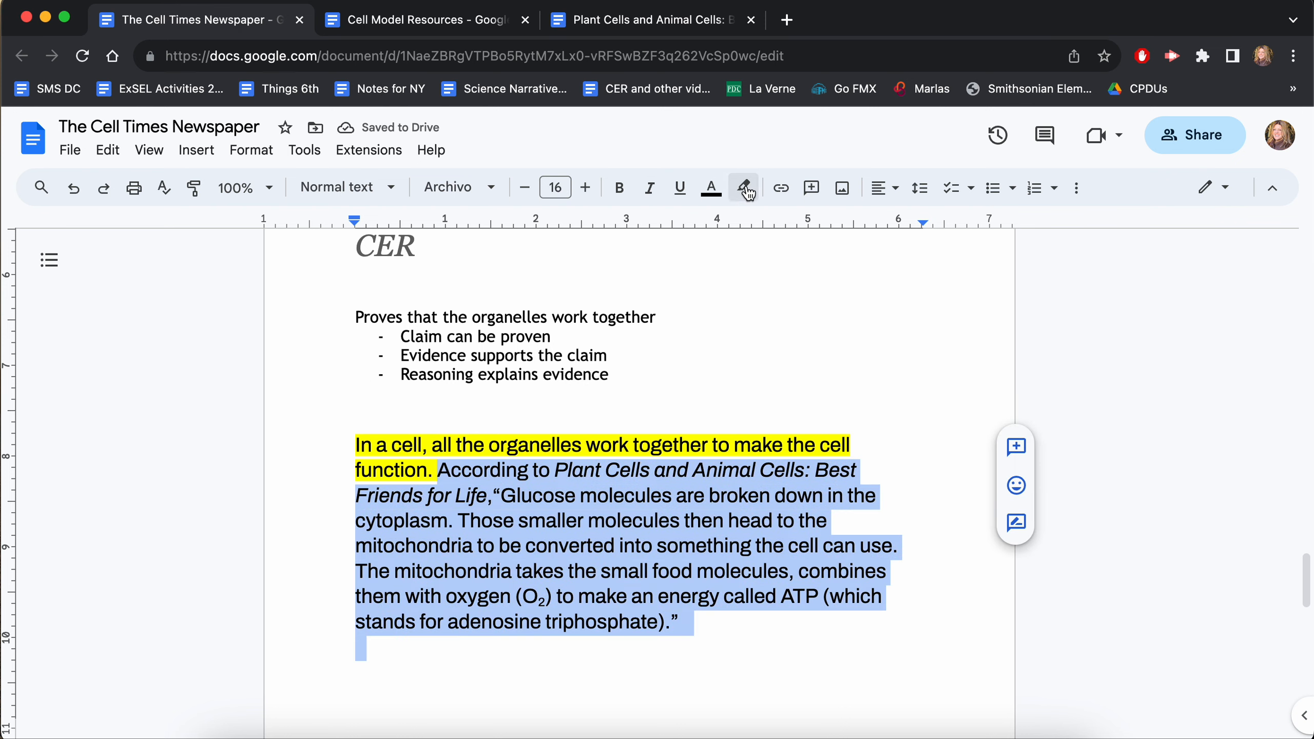
pyautogui.click(743, 187)
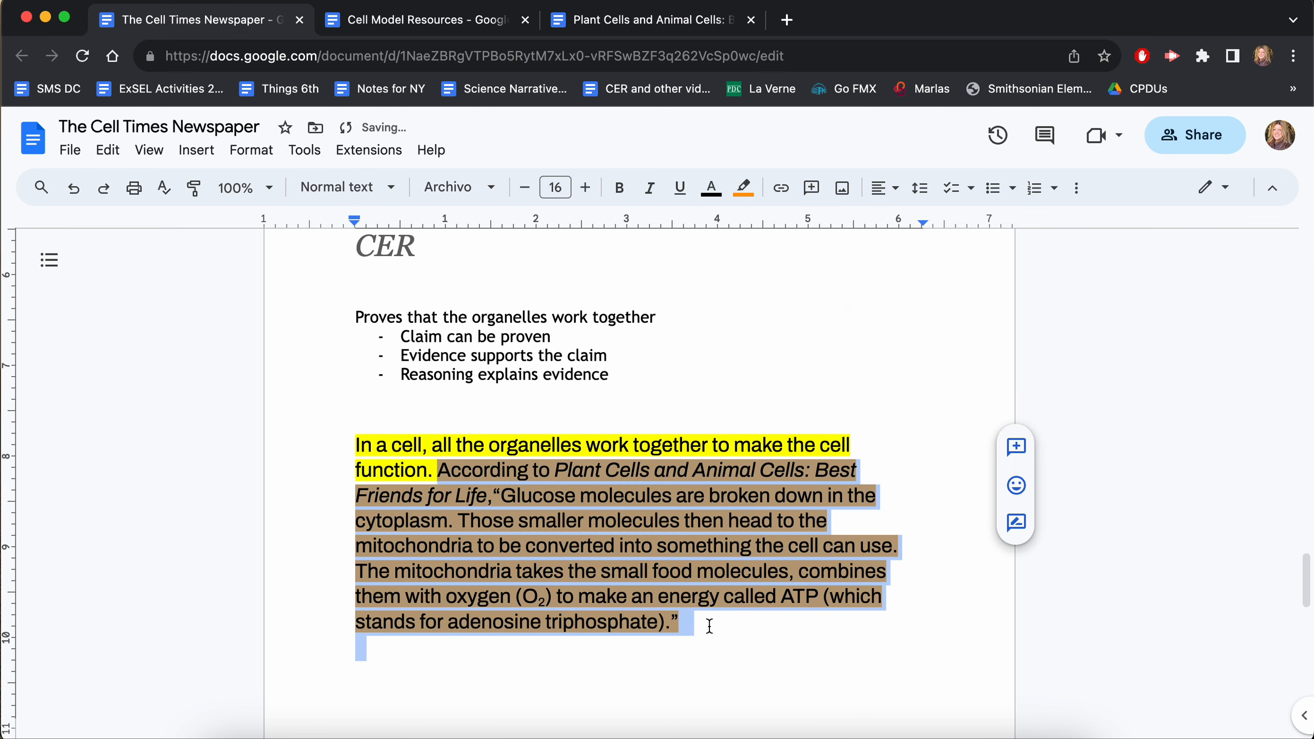
pyautogui.click(743, 188)
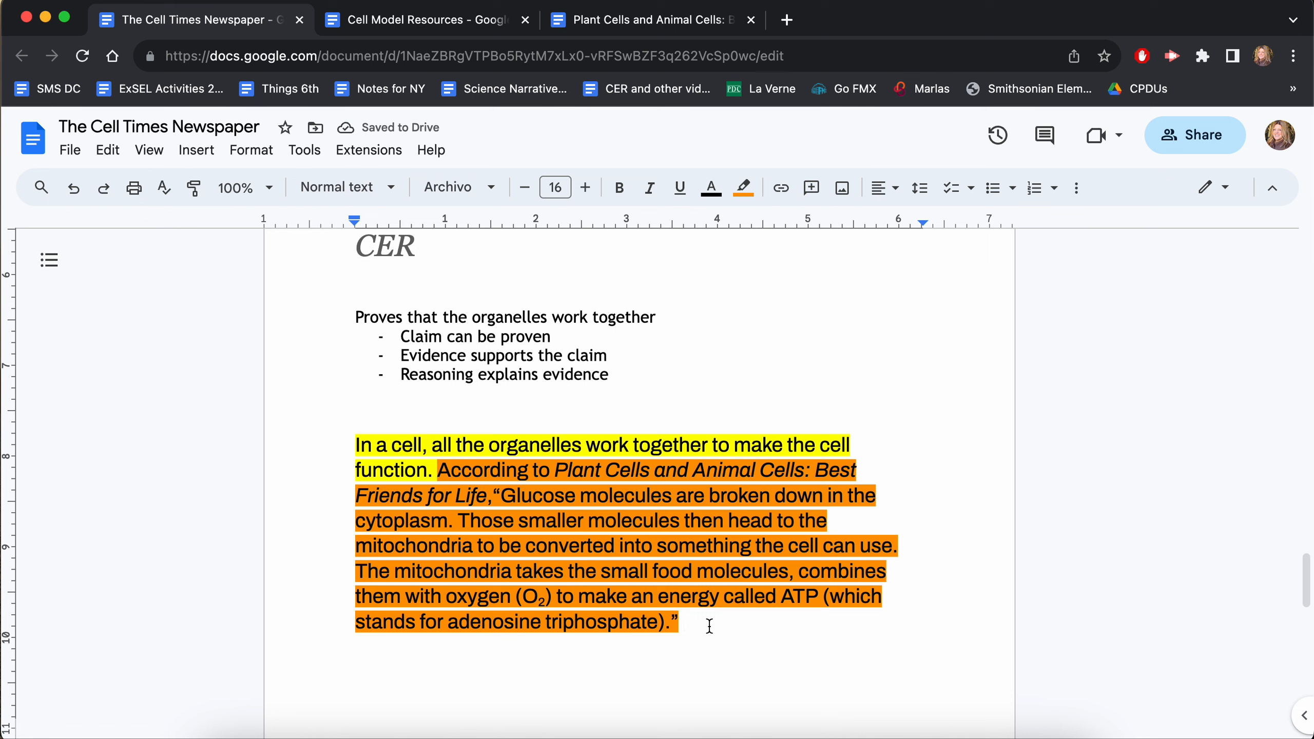
pyautogui.click(685, 622)
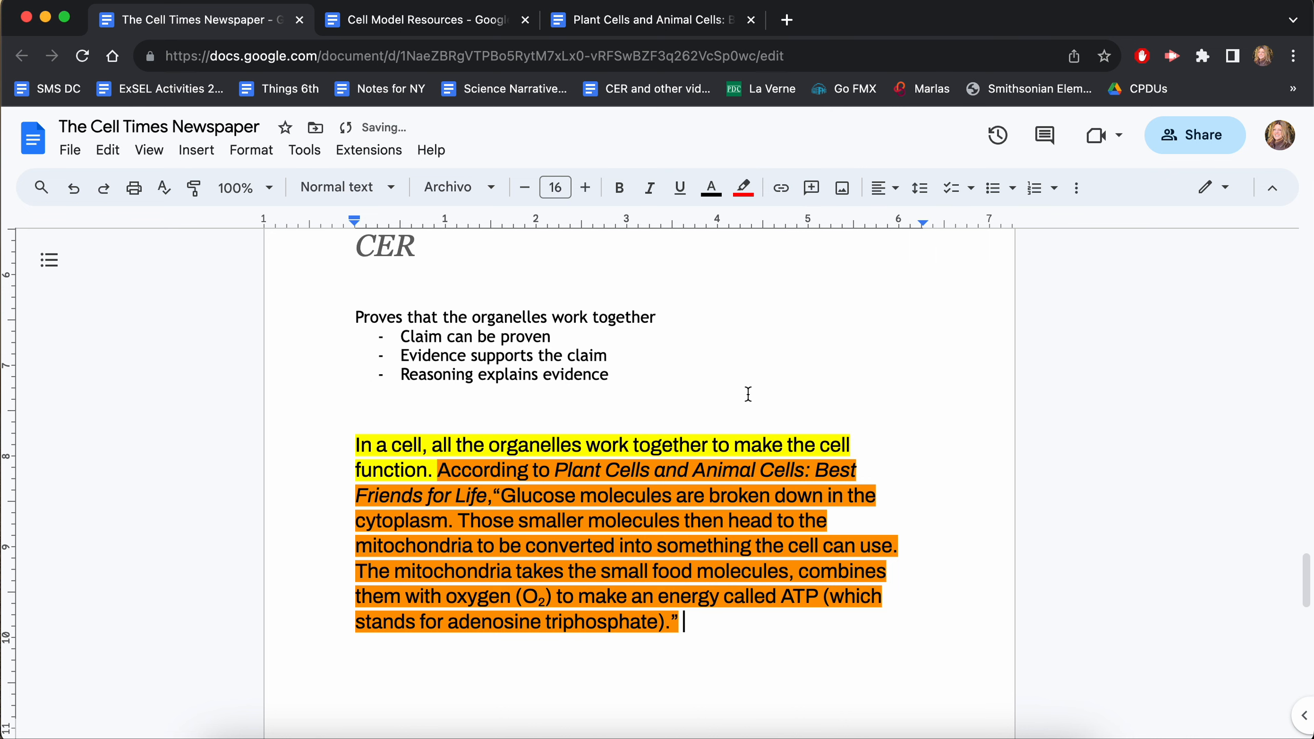
# Write the reasoning that this is part of cellular respiration, with organelles and cytoplasm working together
pyautogui.write('Thei')
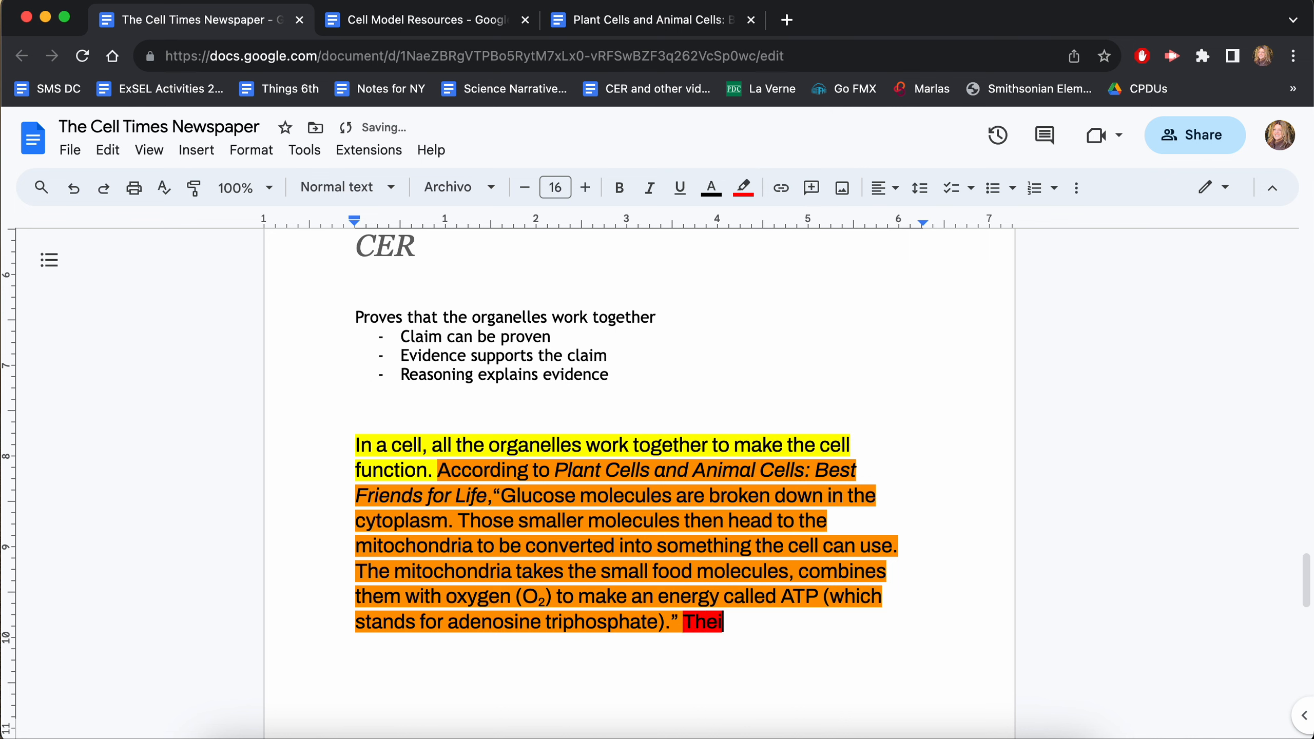
pyautogui.write('his p')
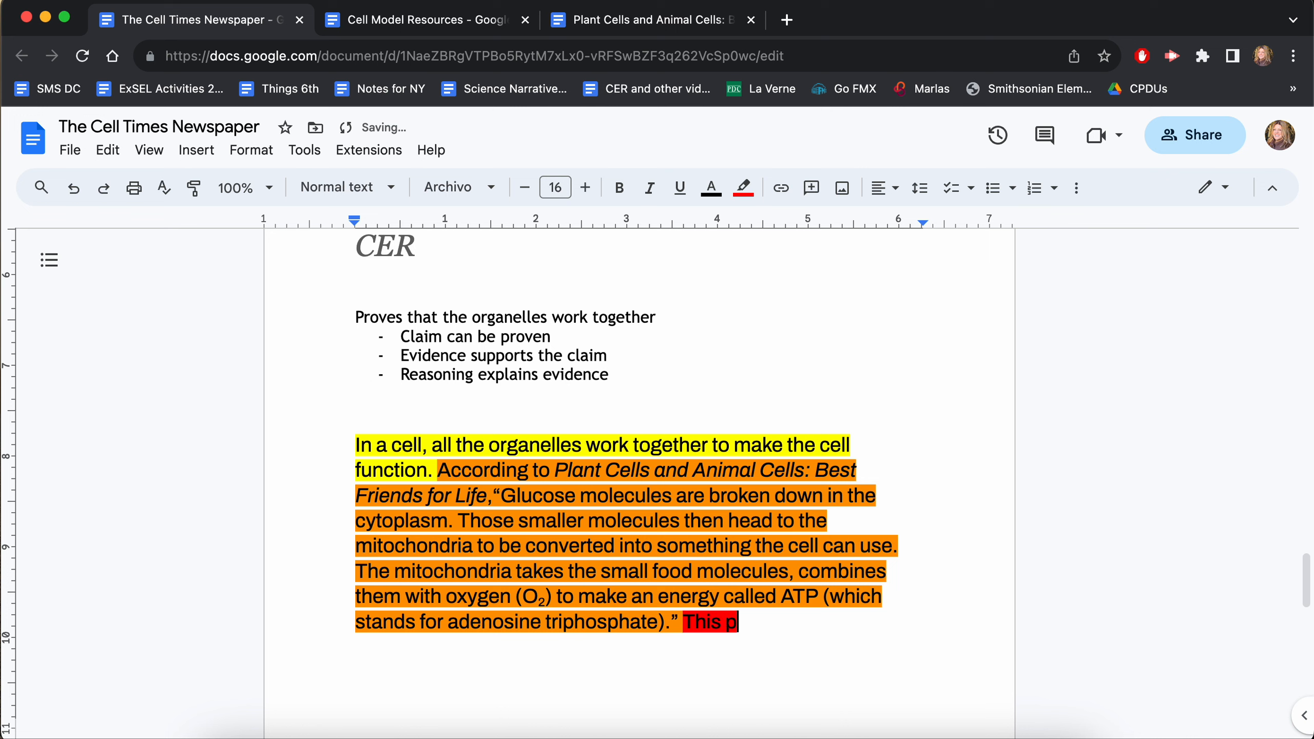
pyautogui.write('is part of')
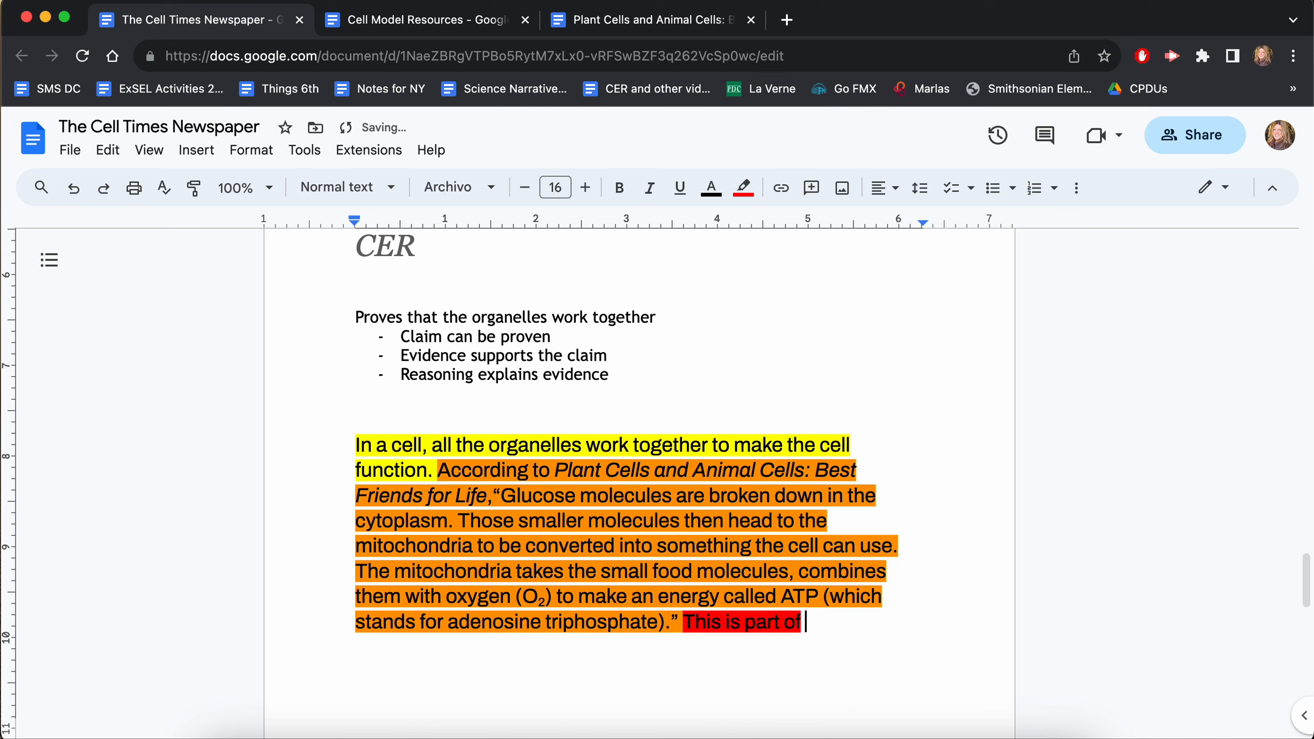
pyautogui.write('the process of cellular respiration')
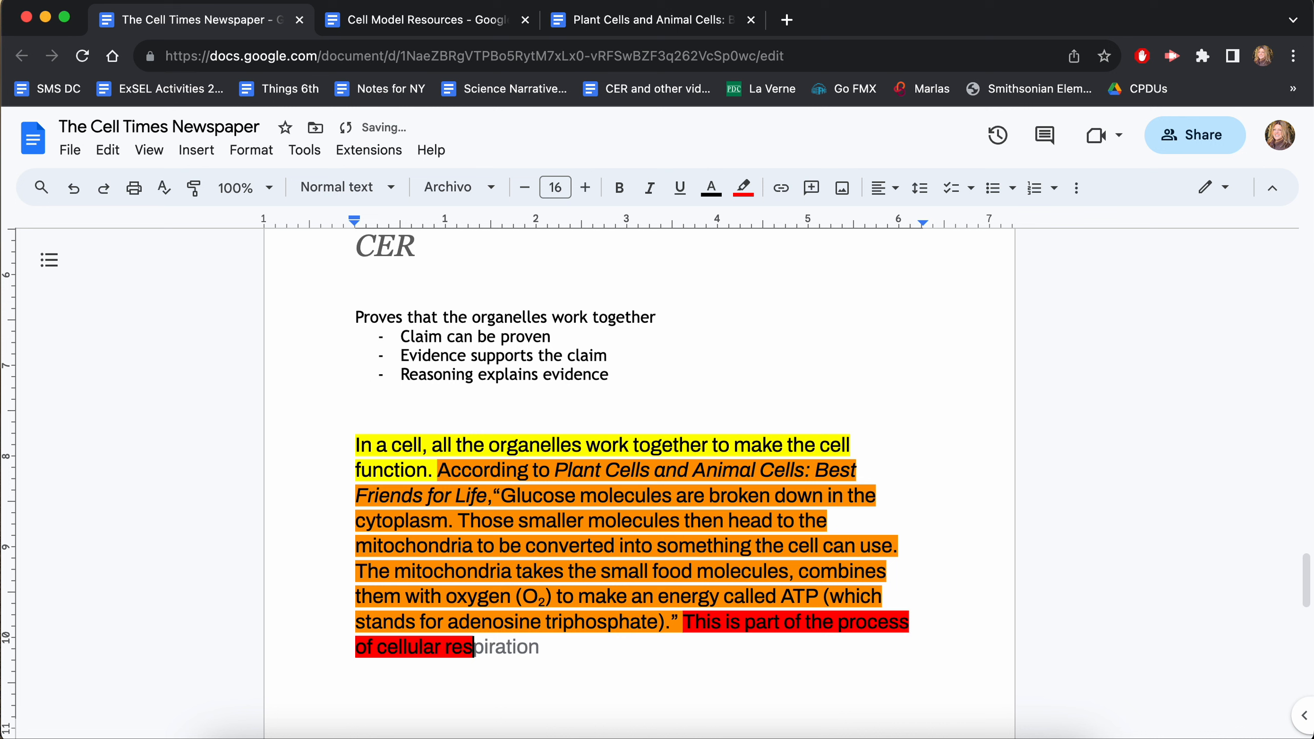
pyautogui.write('taiton.')
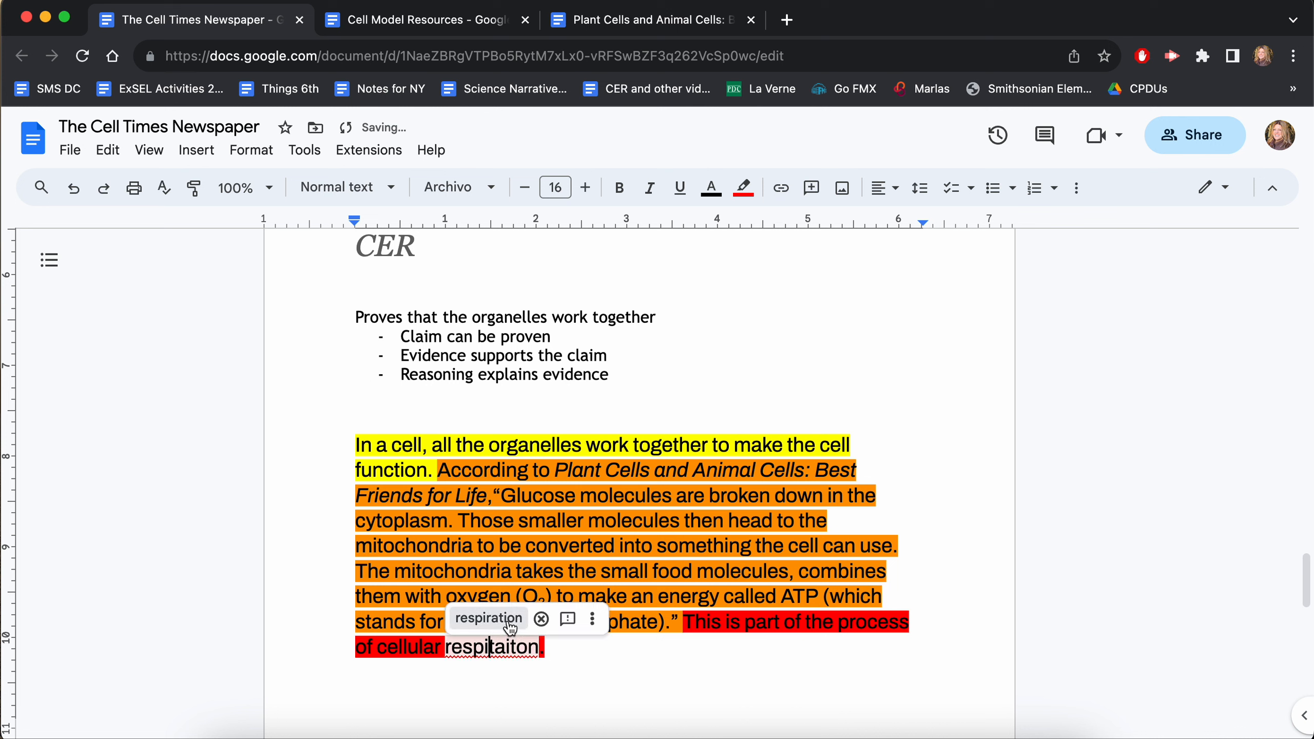
pyautogui.click(487, 618)
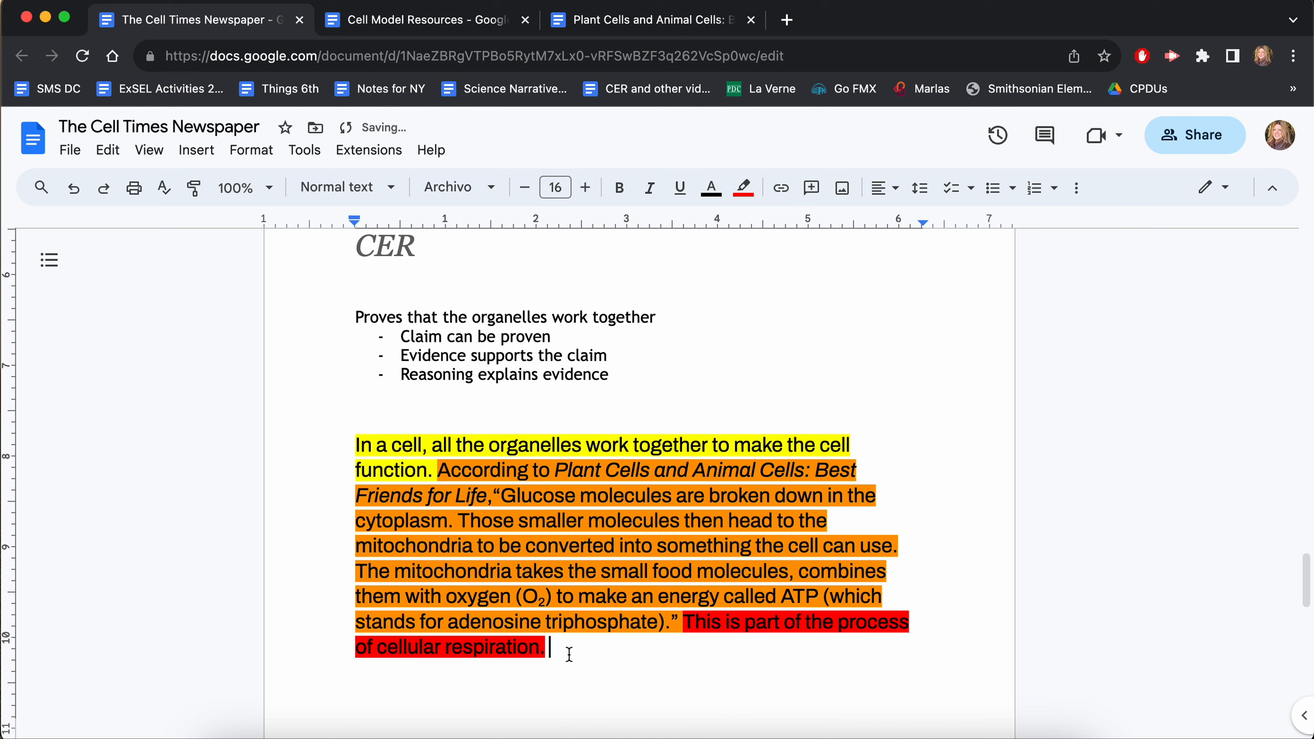
pyautogui.write('Cellular re')
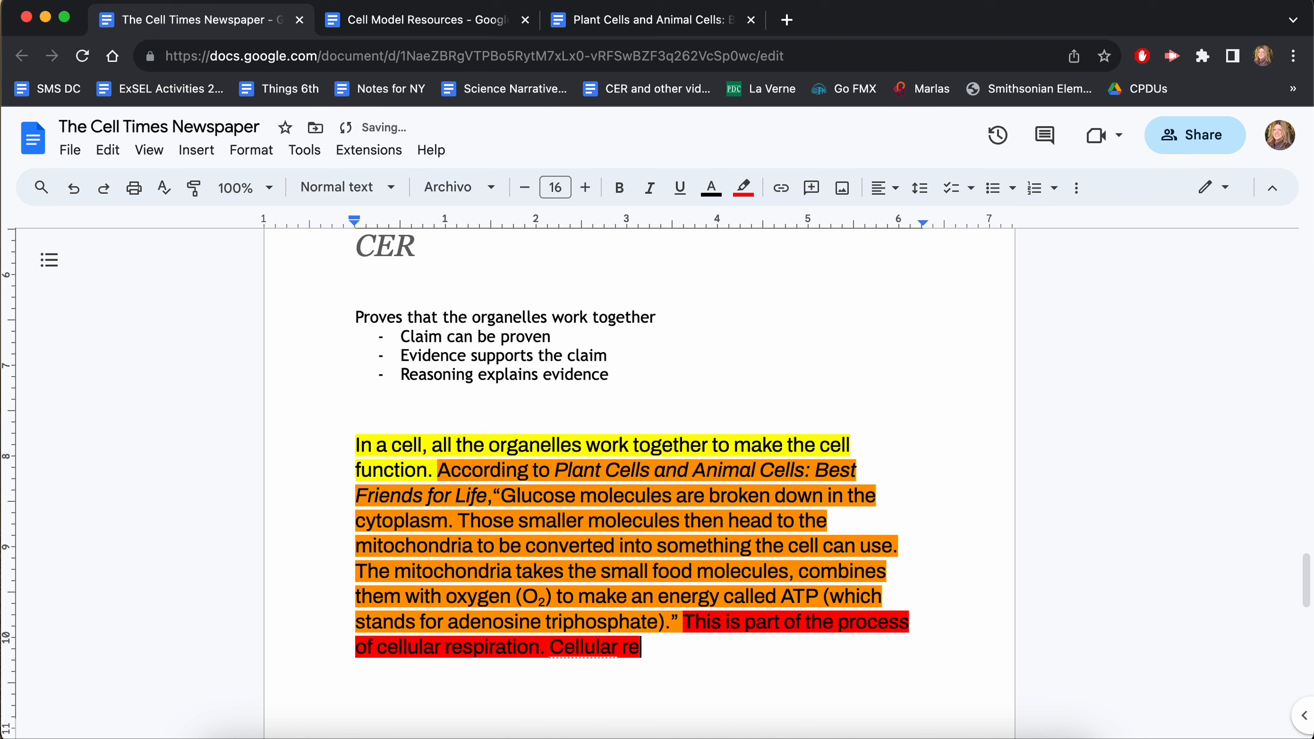
pyautogui.write('spiration')
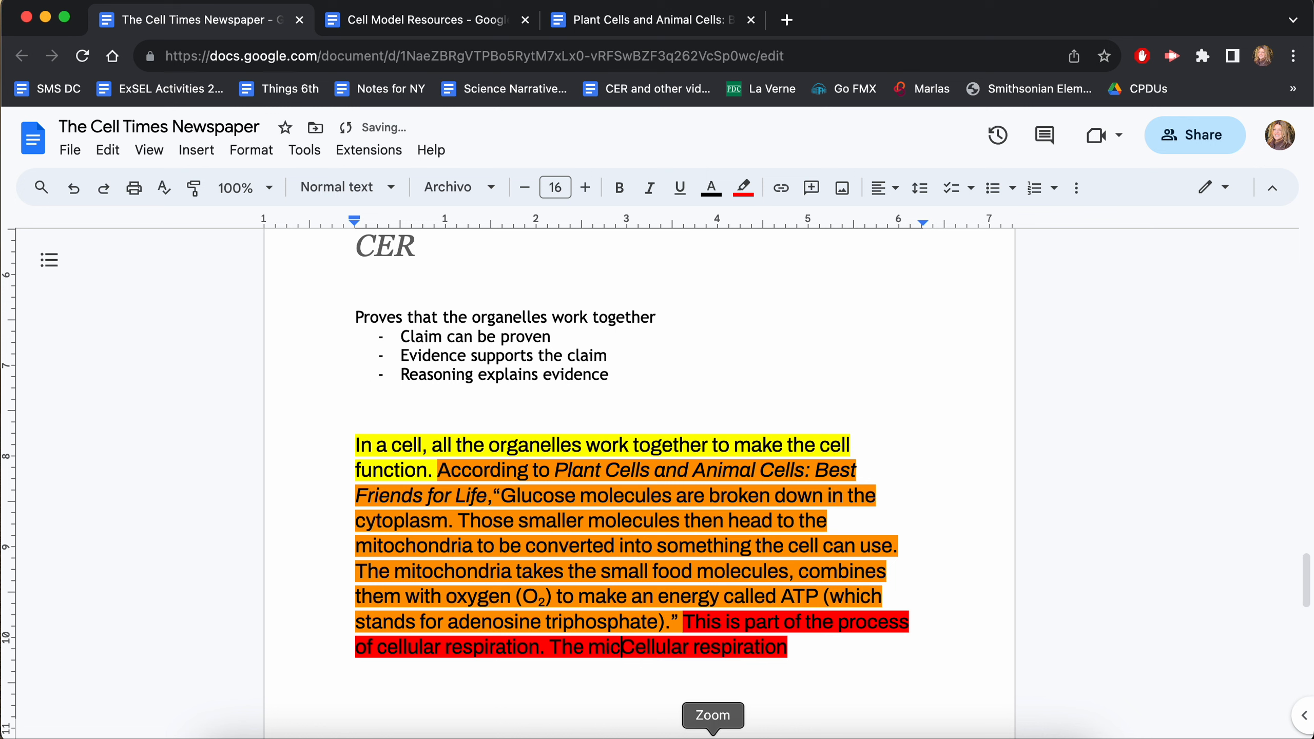
pyautogui.write('tochondria a')
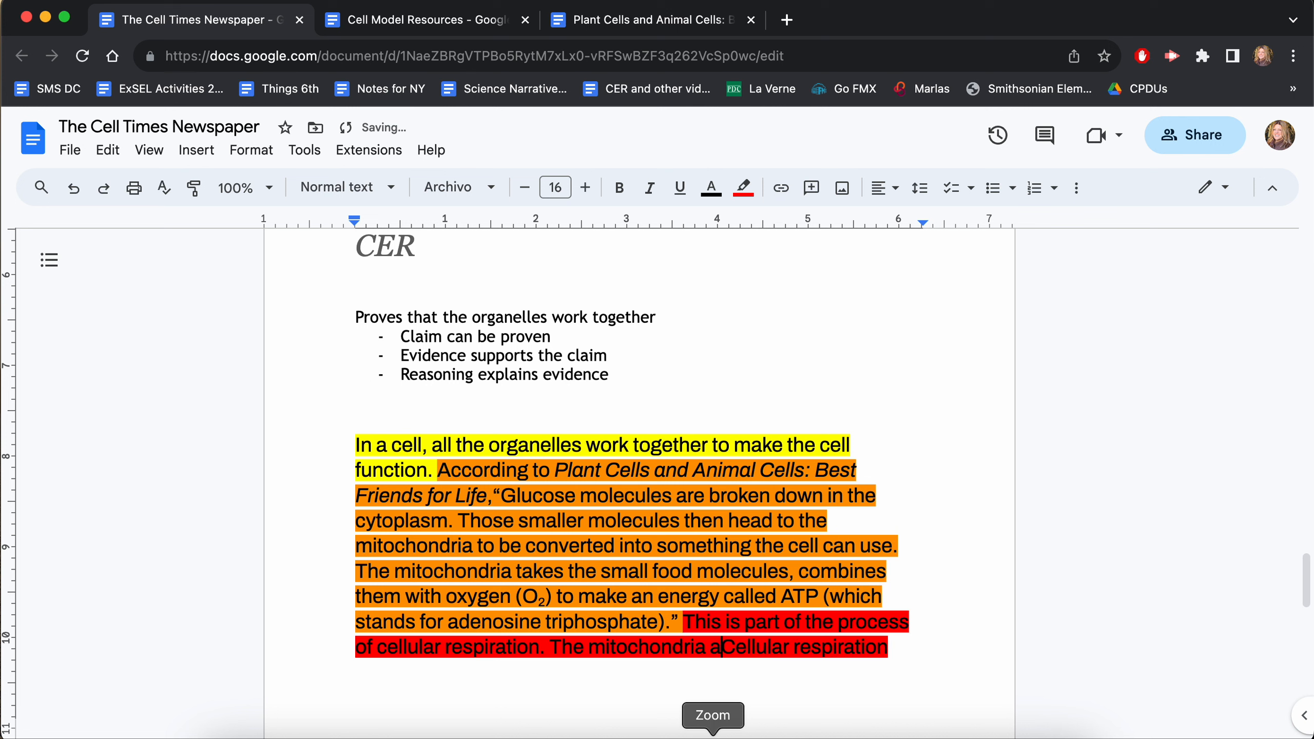
pyautogui.write('nd')
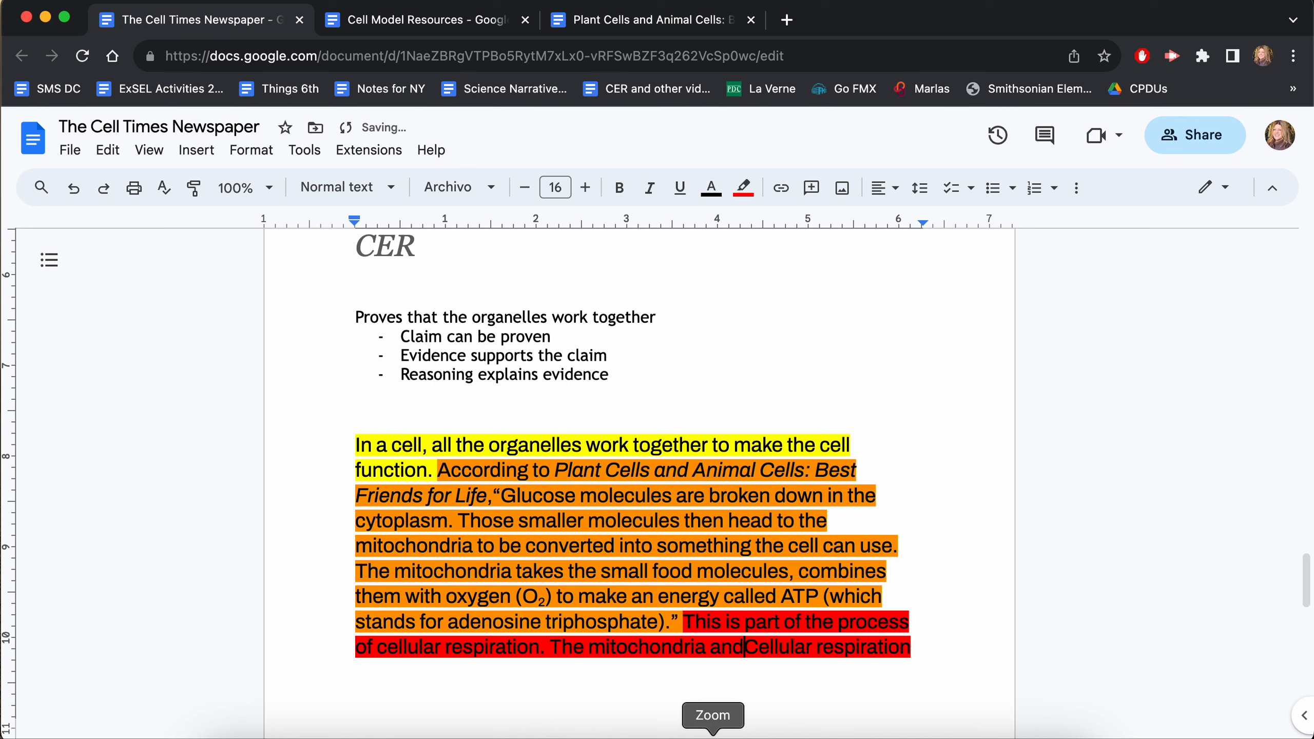
pyautogui.write('the cyto')
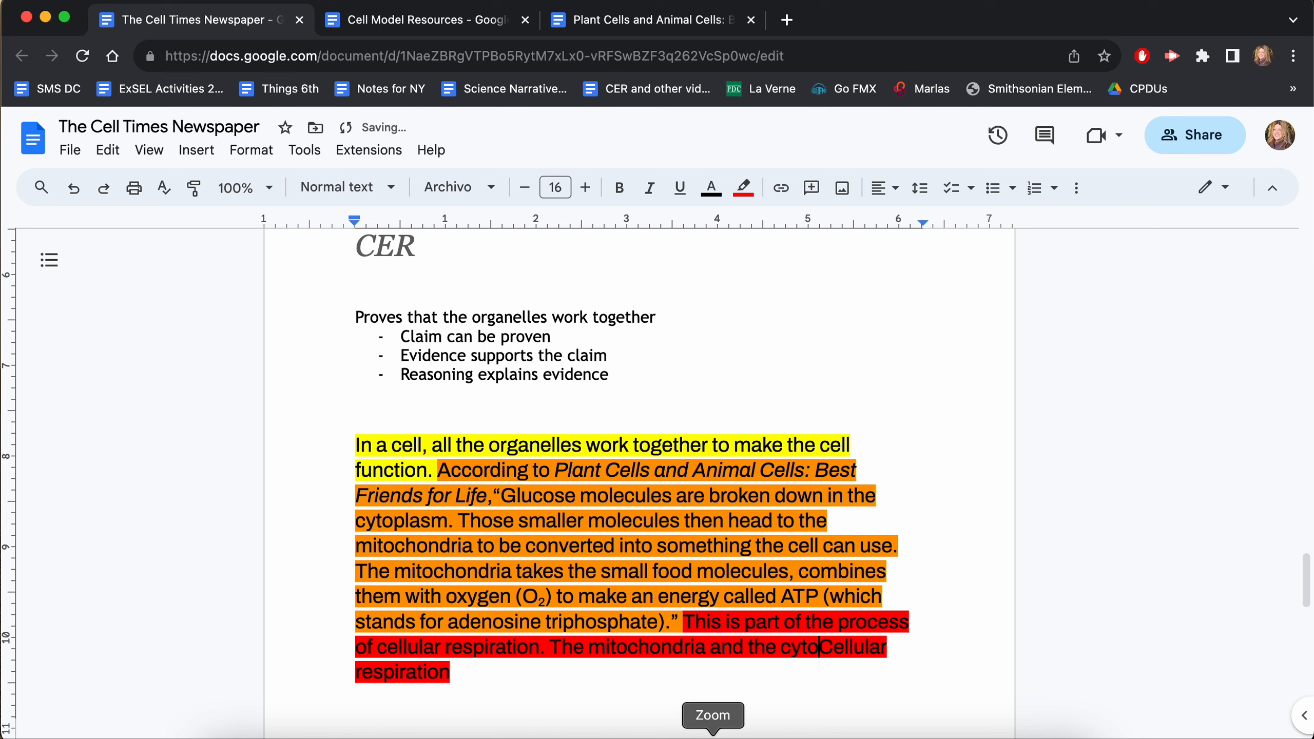
pyautogui.write('po')
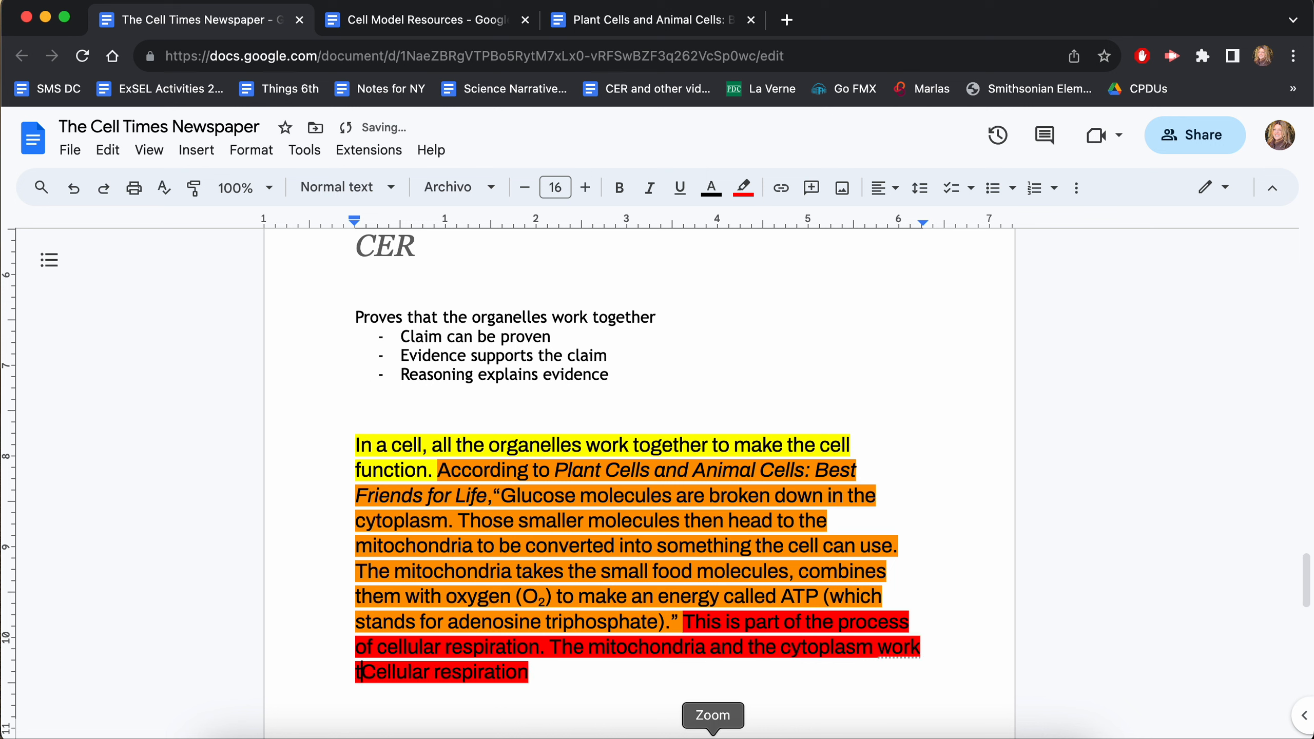
pyautogui.write('ogether')
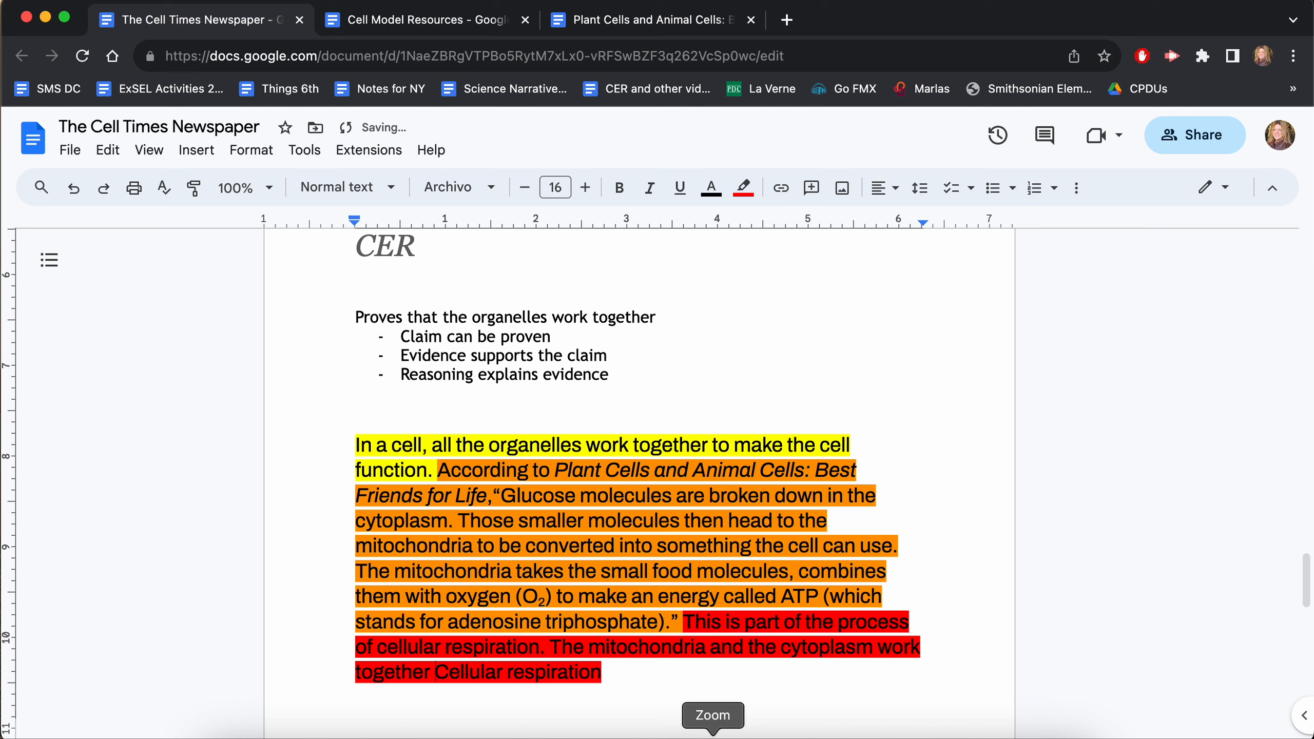
pyautogui.write('during')
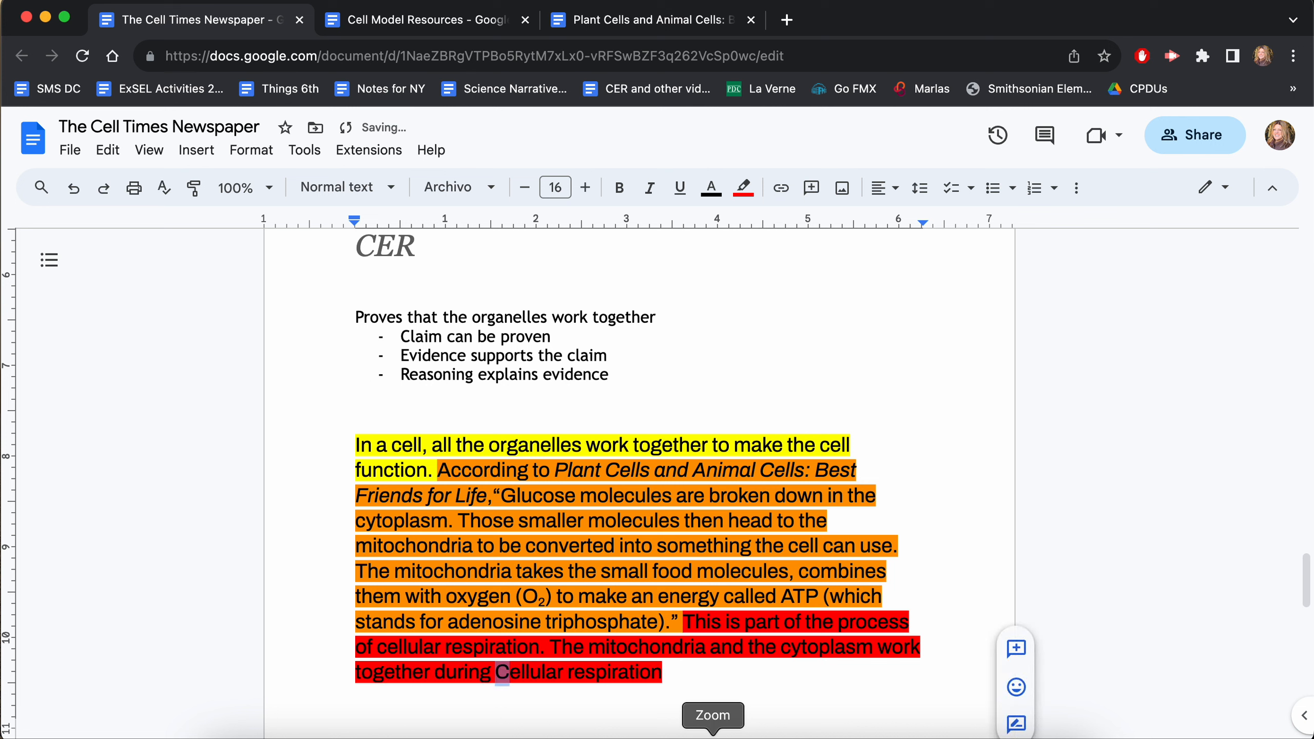
# Finish the reasoning with 'With this process, the cell could not survive.'
pyautogui.click(709, 690)
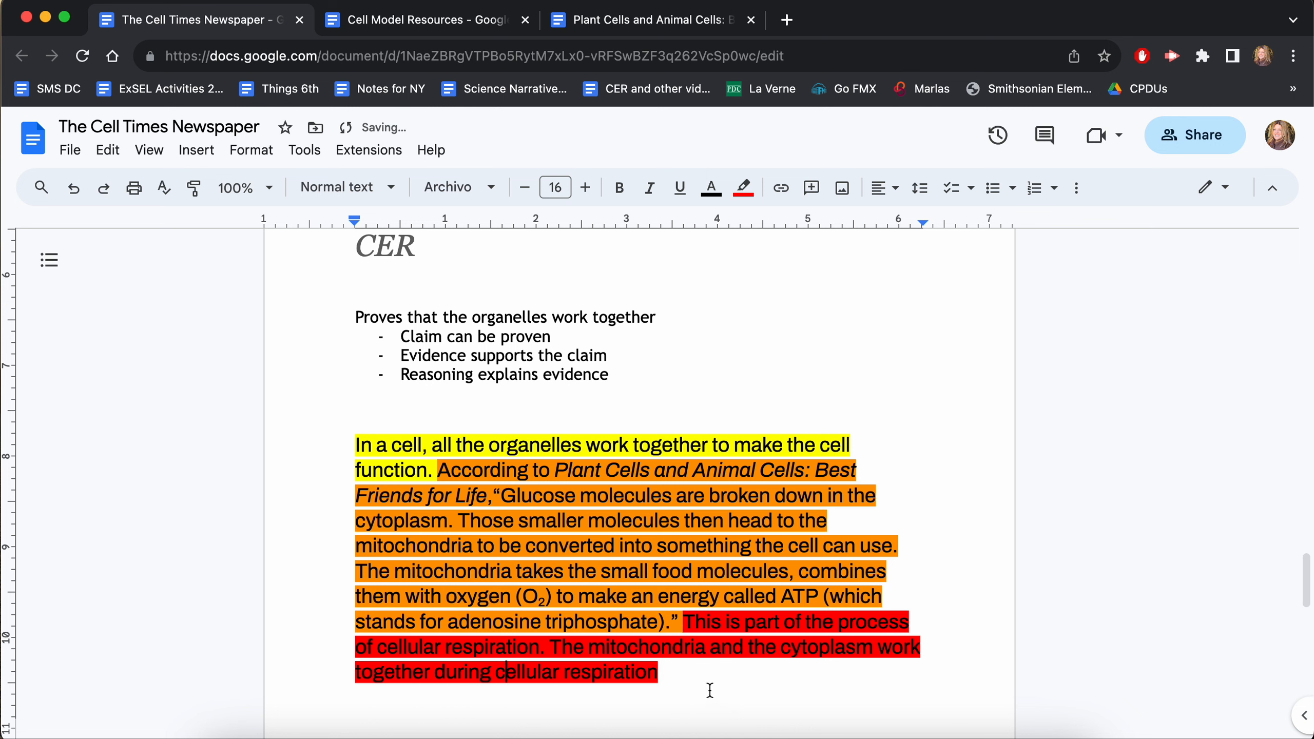
pyautogui.write('to make sure the cell has')
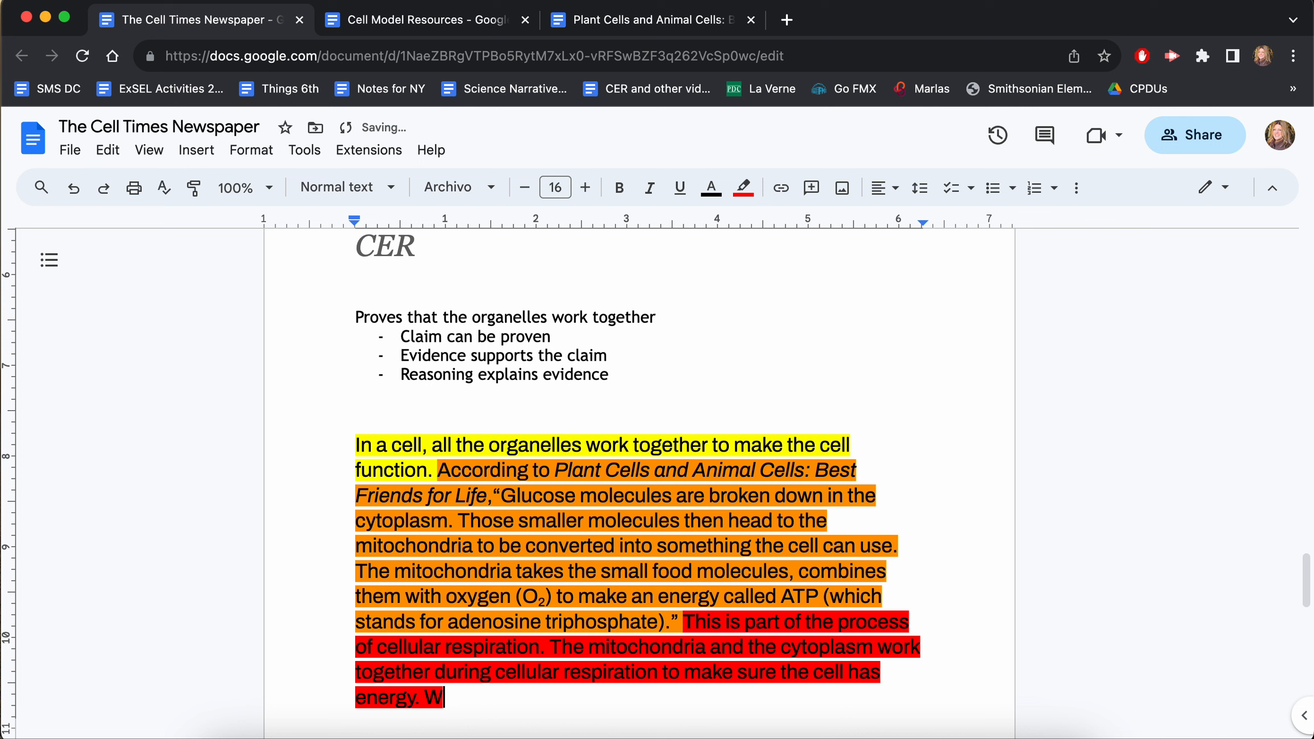
pyautogui.write('ith this process')
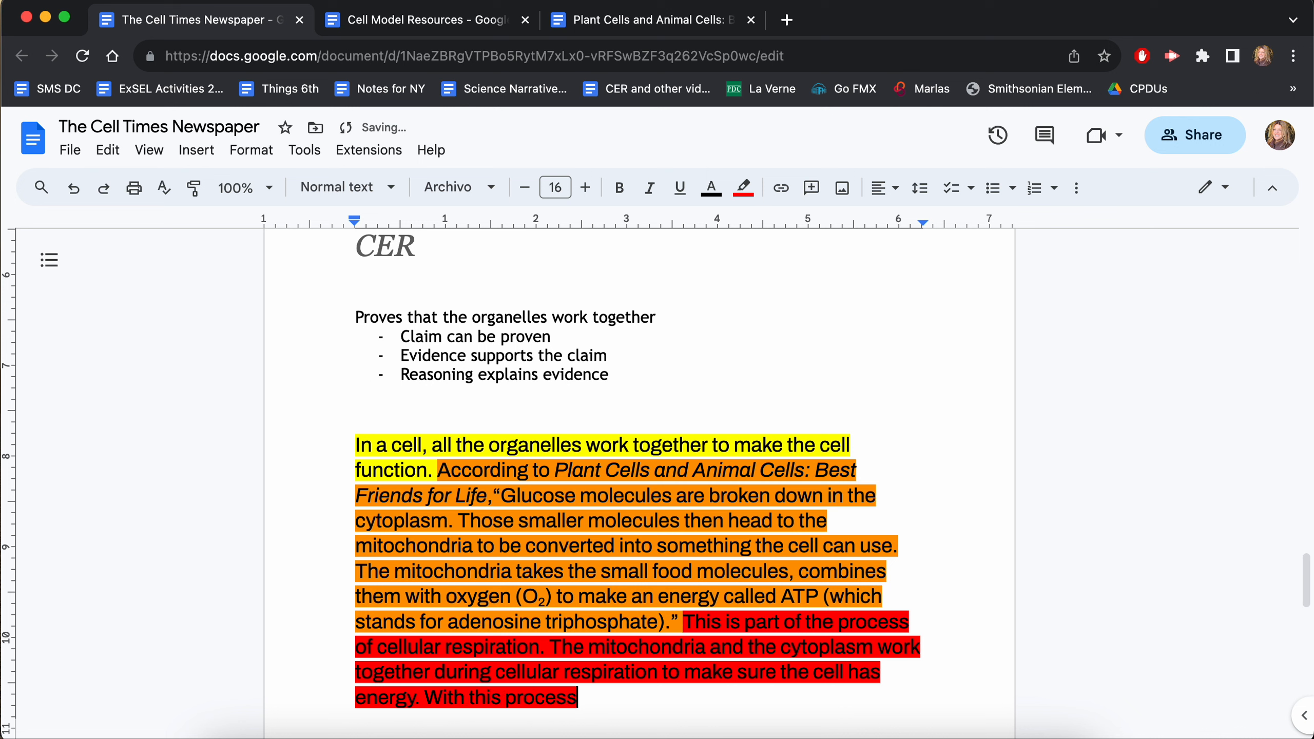
pyautogui.write(', the cell could n')
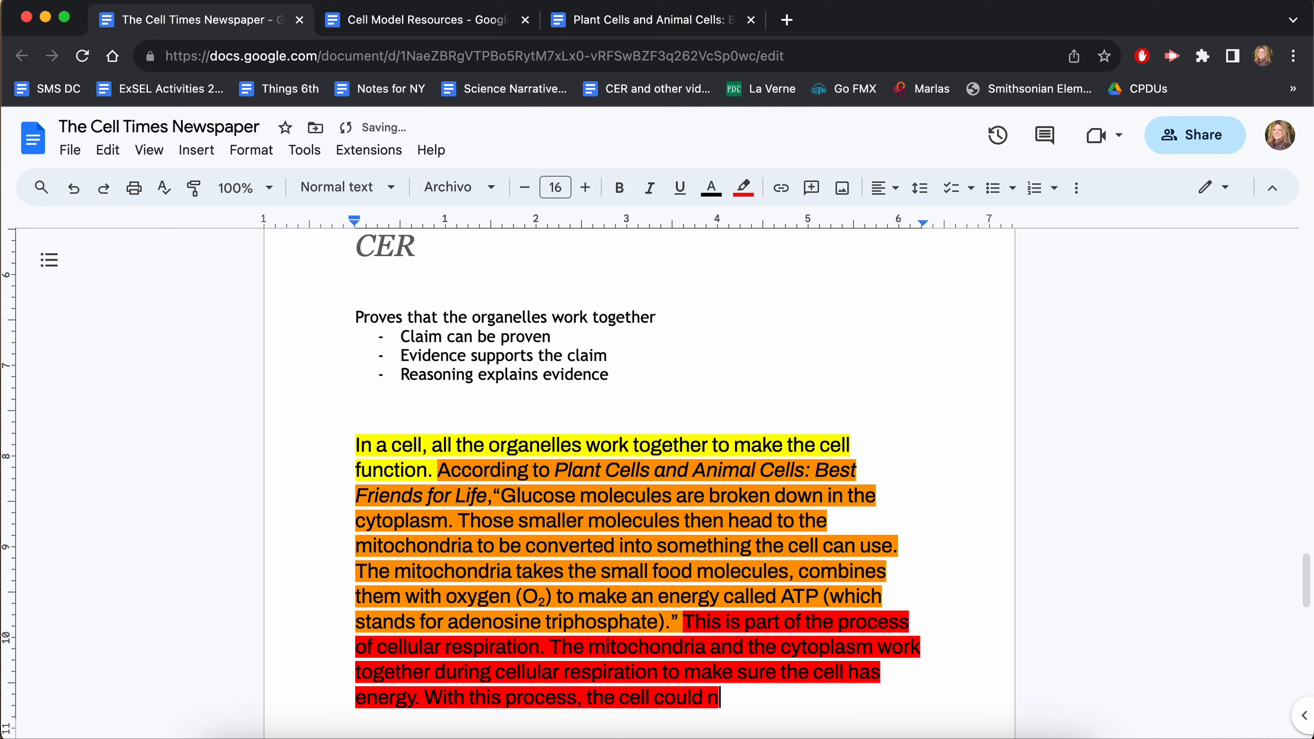
pyautogui.write('ot survive.')
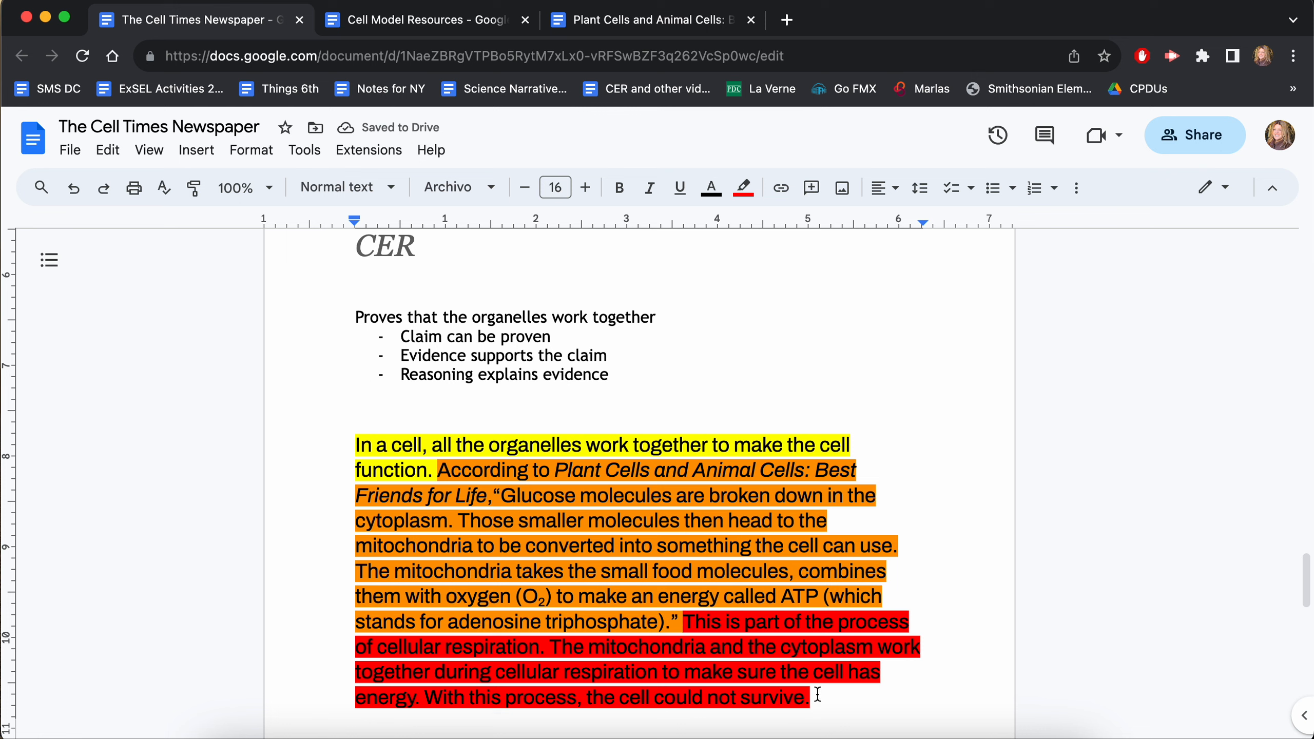
# Remove the yellow, orange and red highlighting from the whole CER paragraph
pyautogui.click(741, 187)
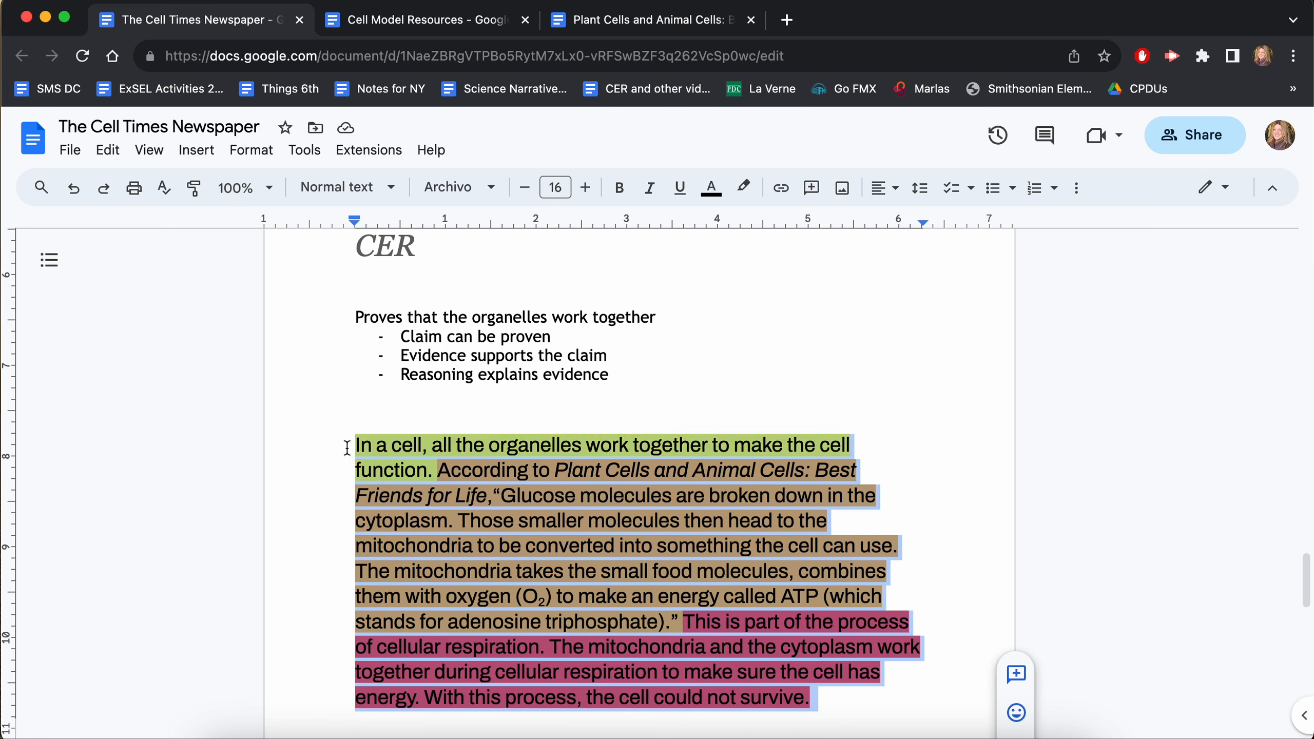
pyautogui.click(741, 187)
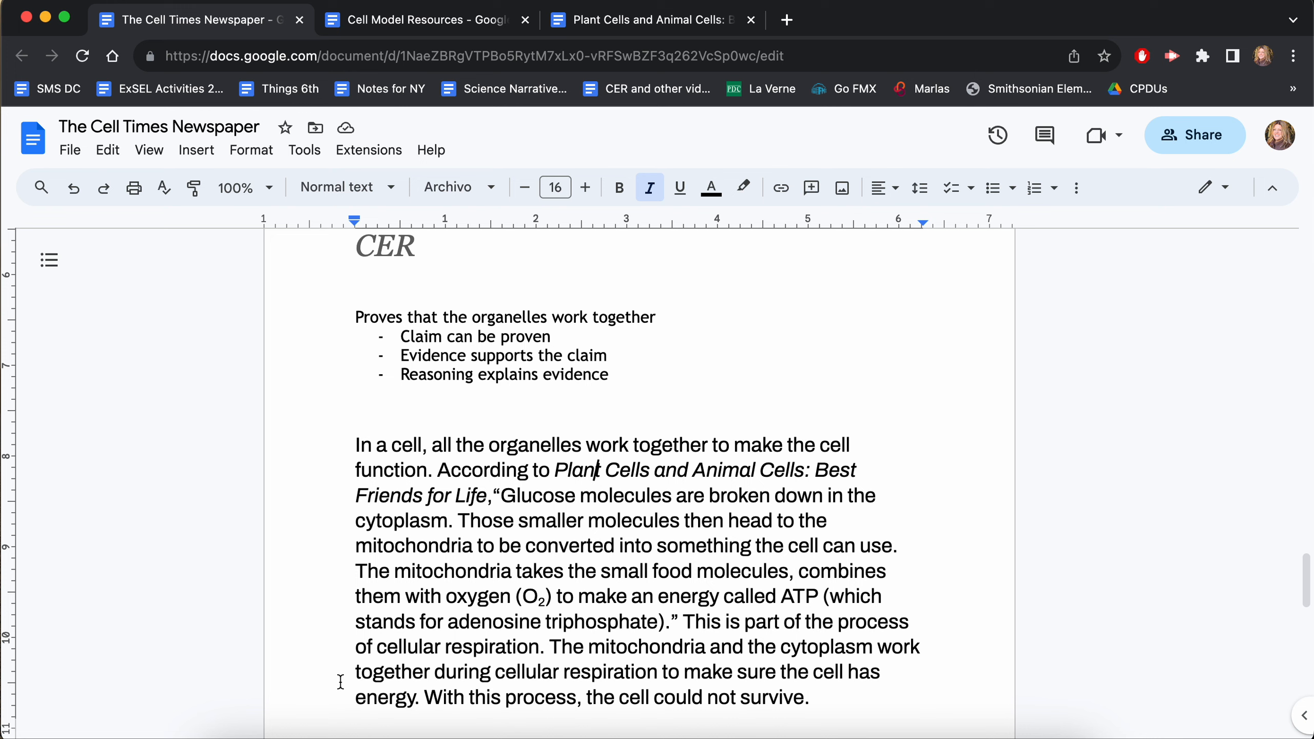
pyautogui.moveTo(164, 705)
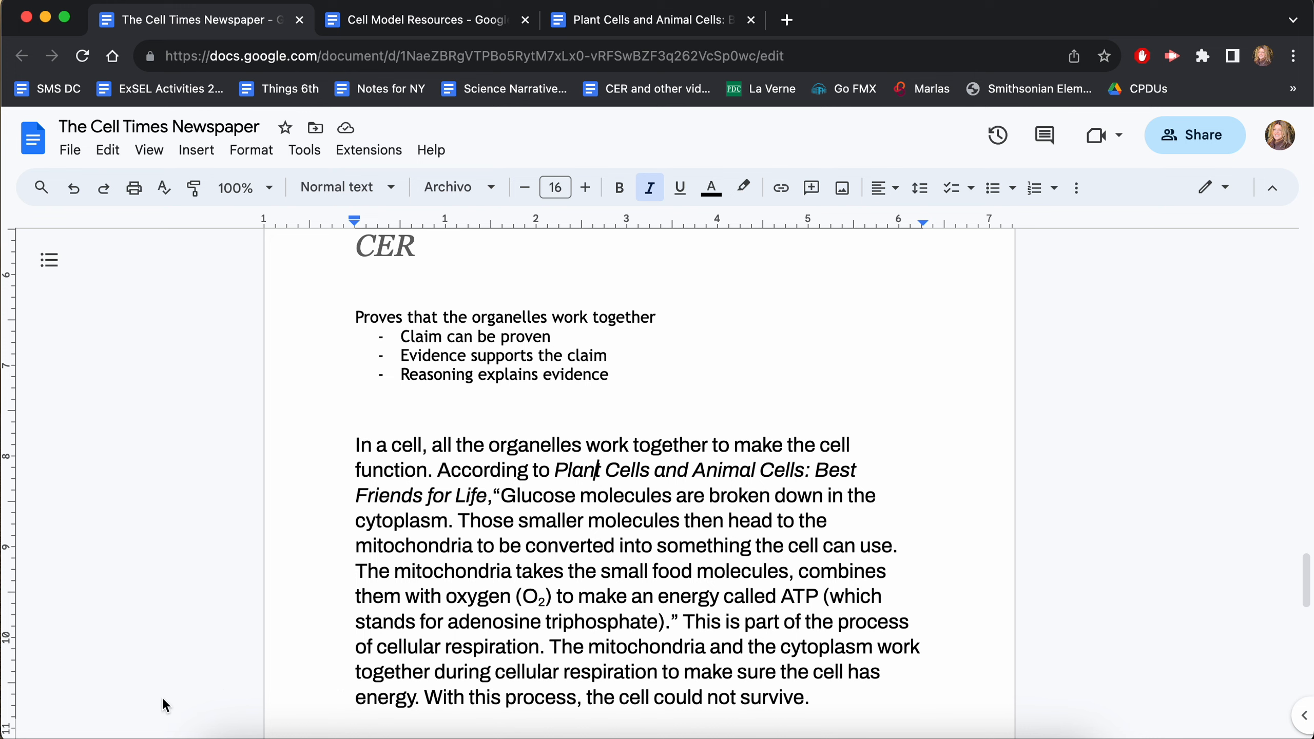
pyautogui.moveTo(476, 538)
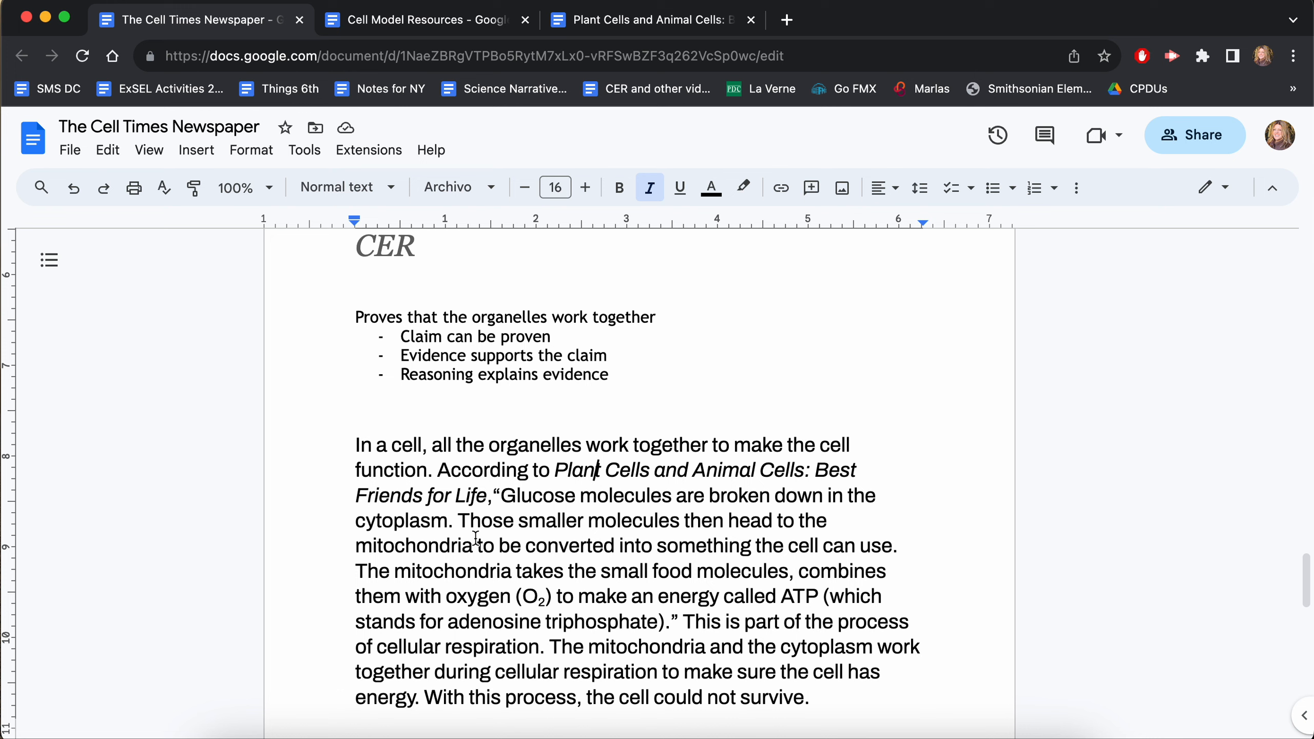
pyautogui.moveTo(635, 646)
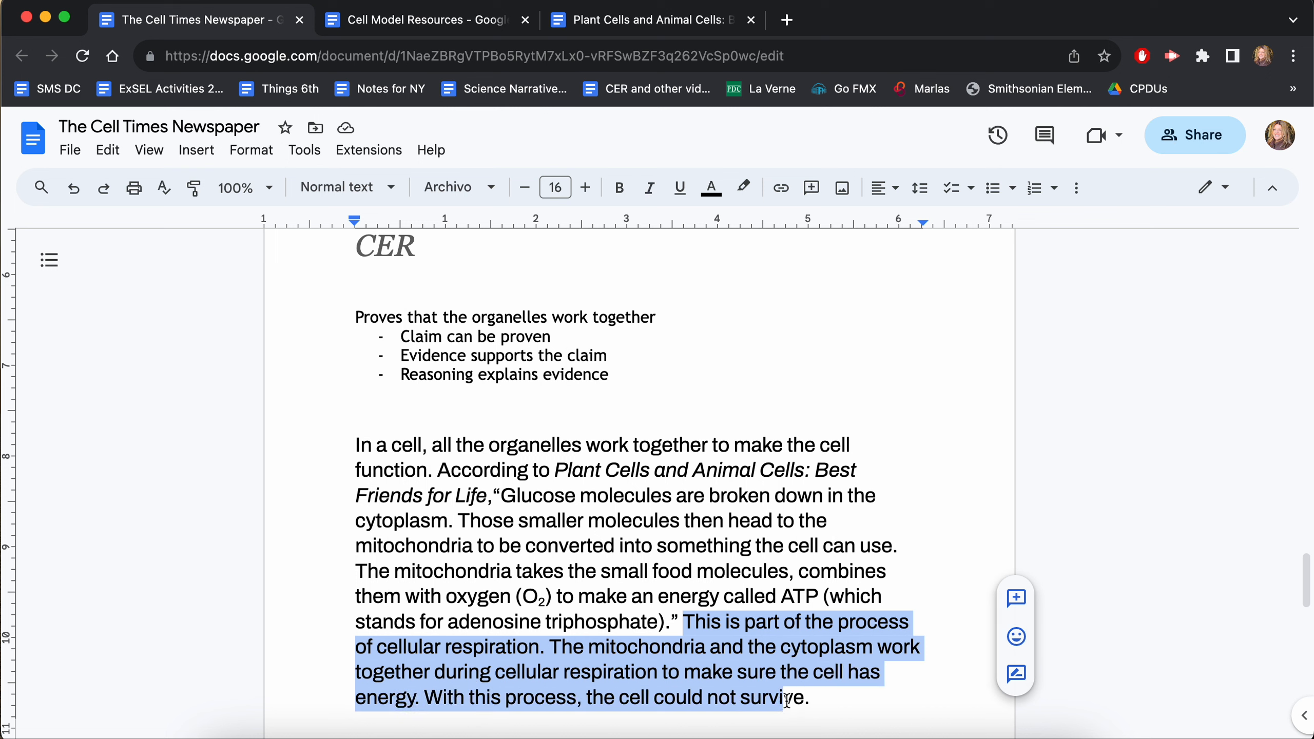
pyautogui.click(826, 694)
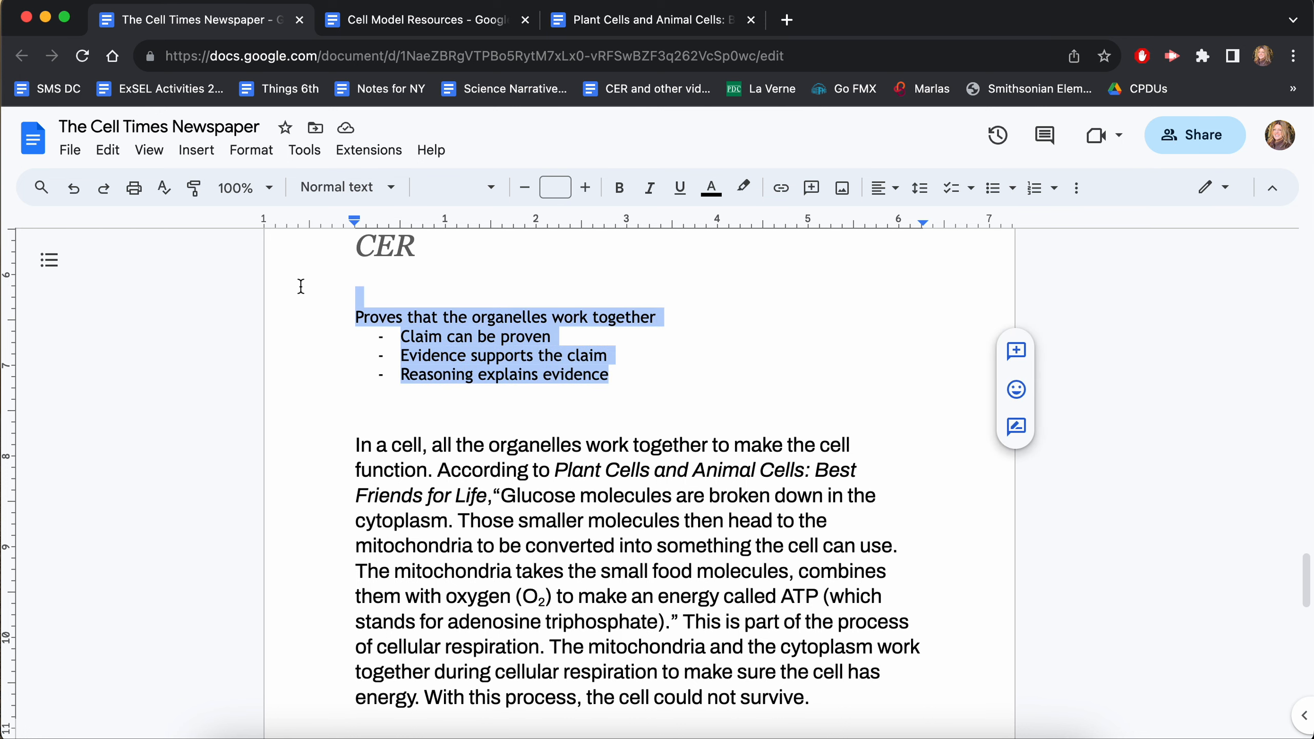
# Delete the CER guidance notes and write the subtitle 'Organelles Working Together'
pyautogui.press('delete')
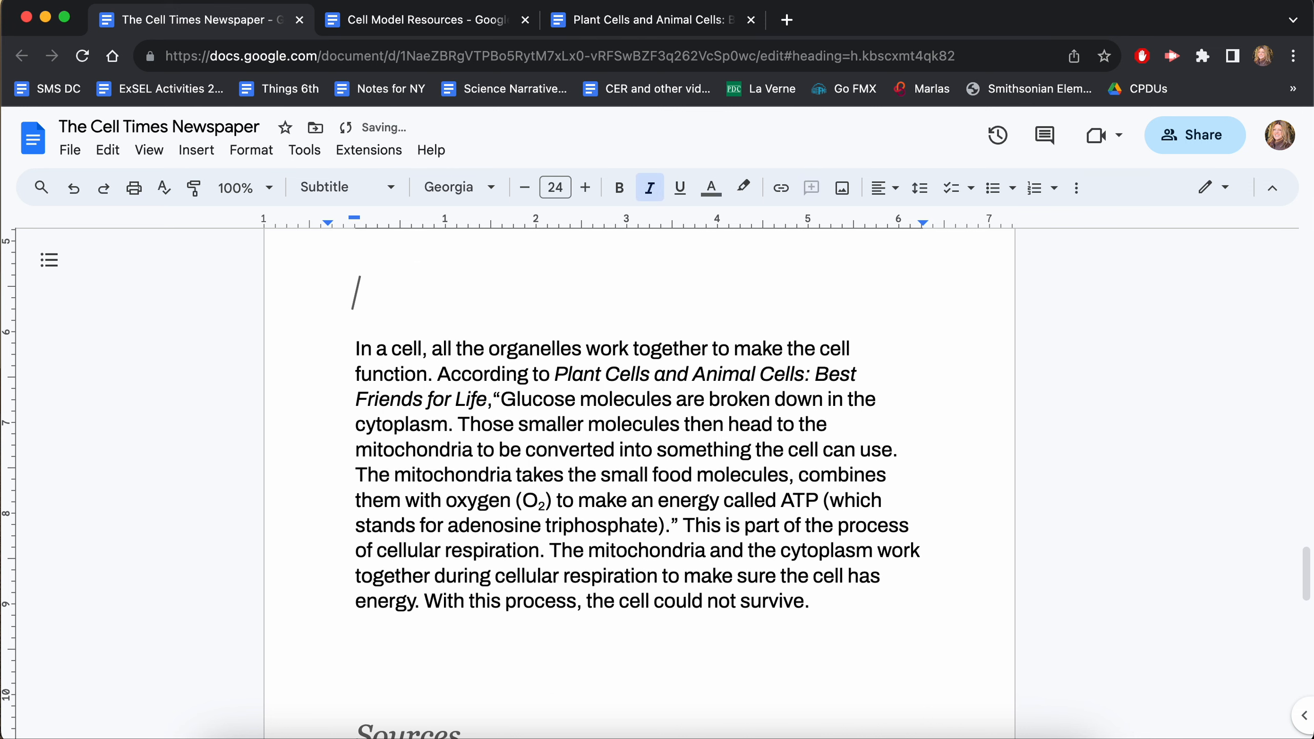
pyautogui.write('Org')
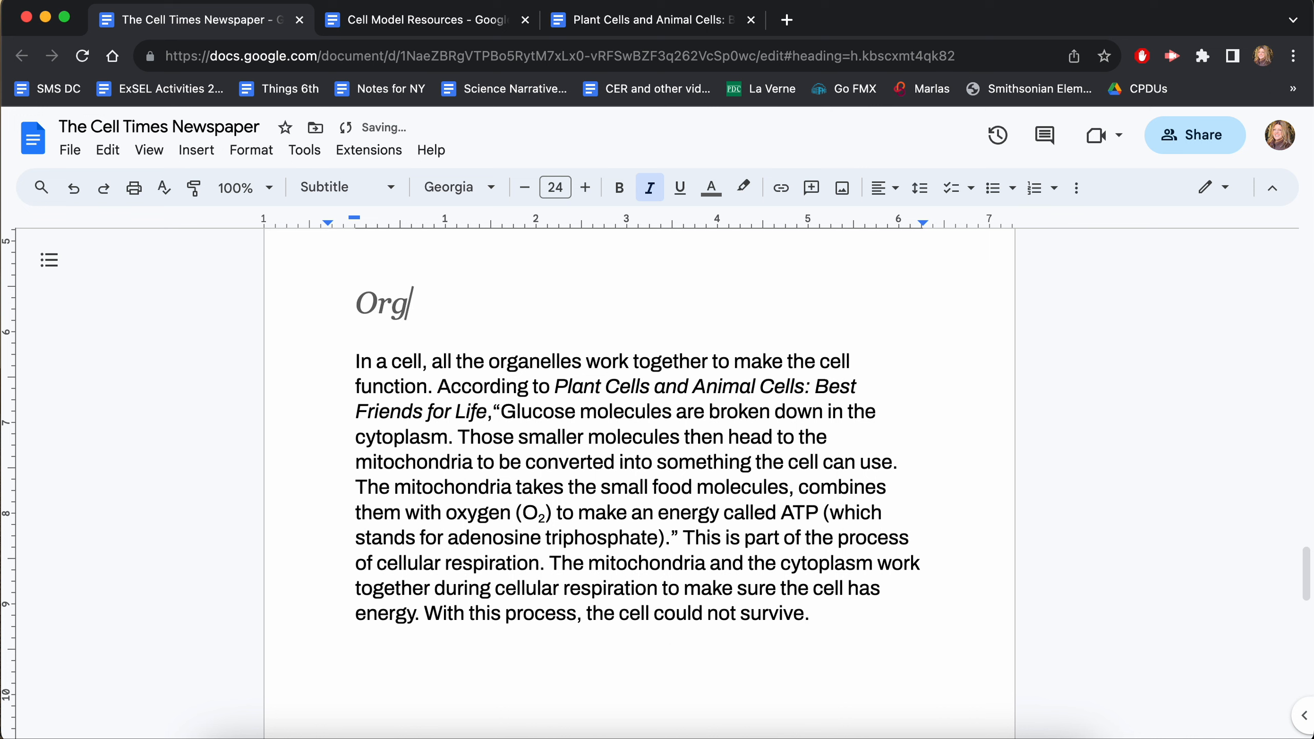
pyautogui.write('anelles Working')
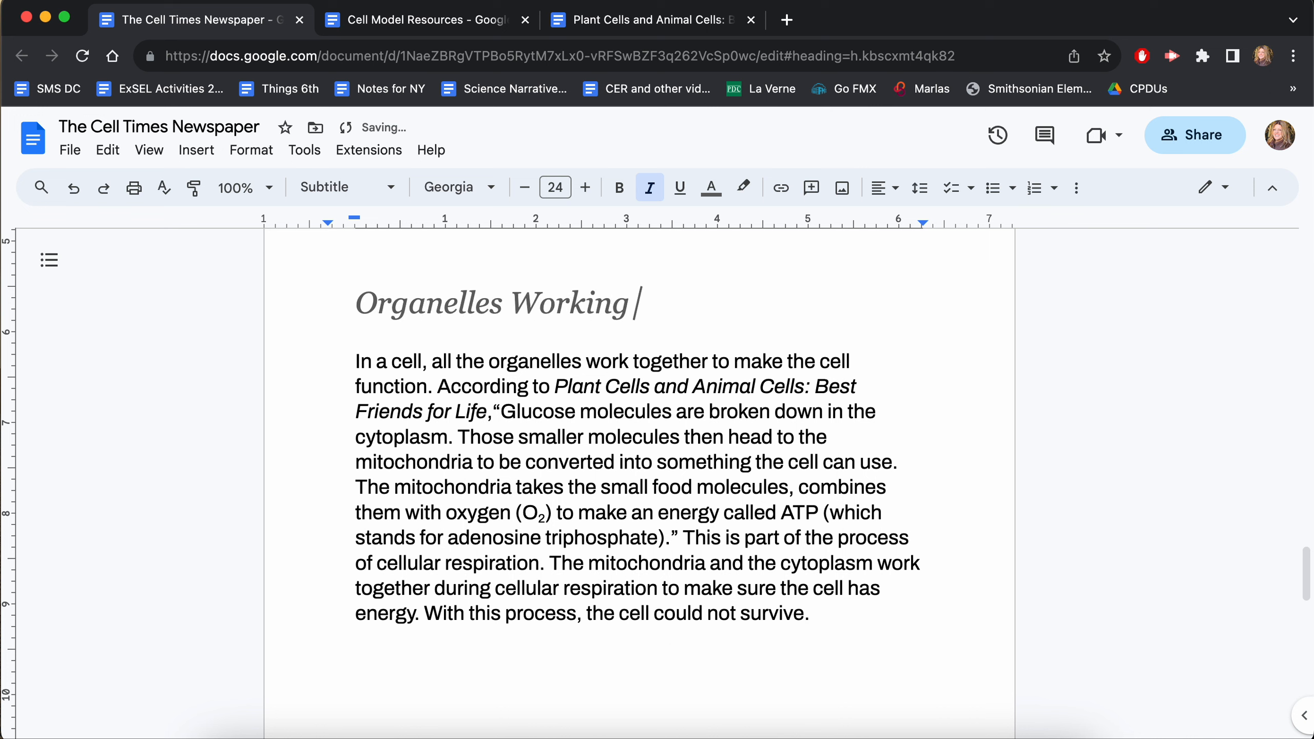
pyautogui.write('Together')
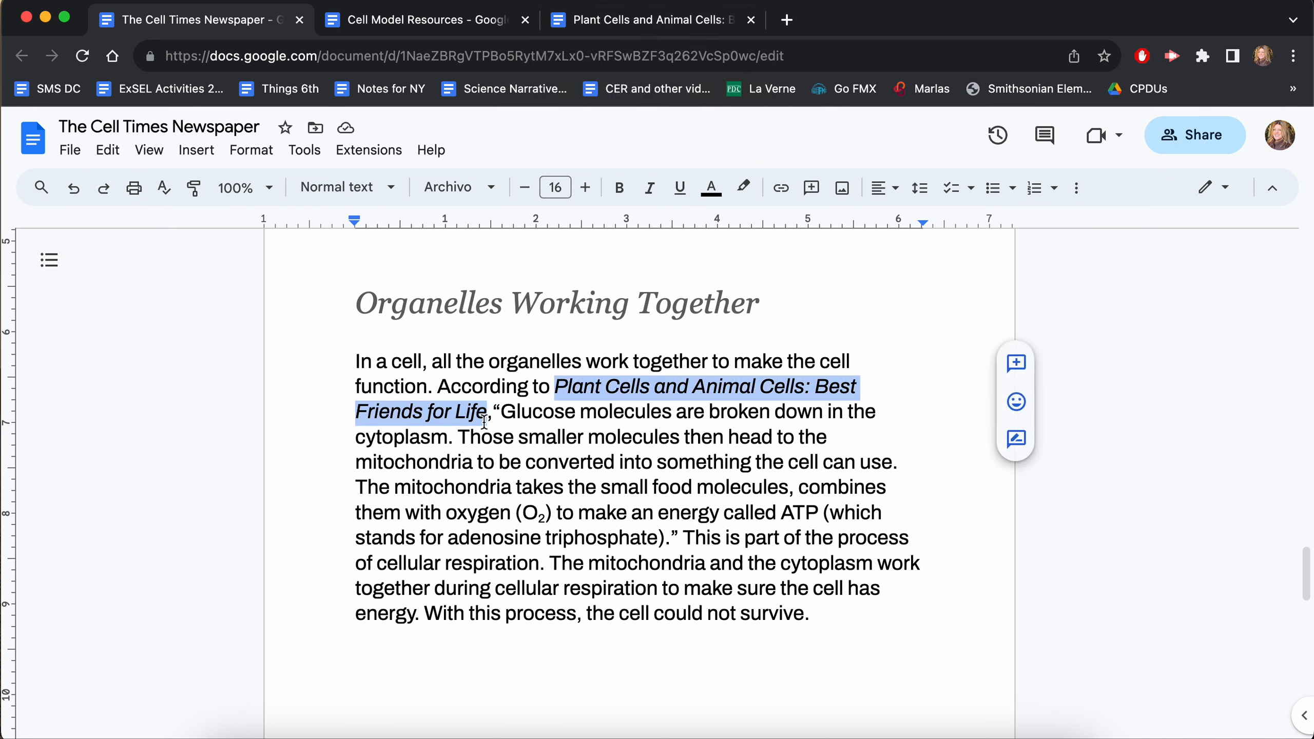
# Add 'Plant Cells and Animal Cells: Best Friends for Life' from Cell Model Resources to the Sources list
pyautogui.click(652, 19)
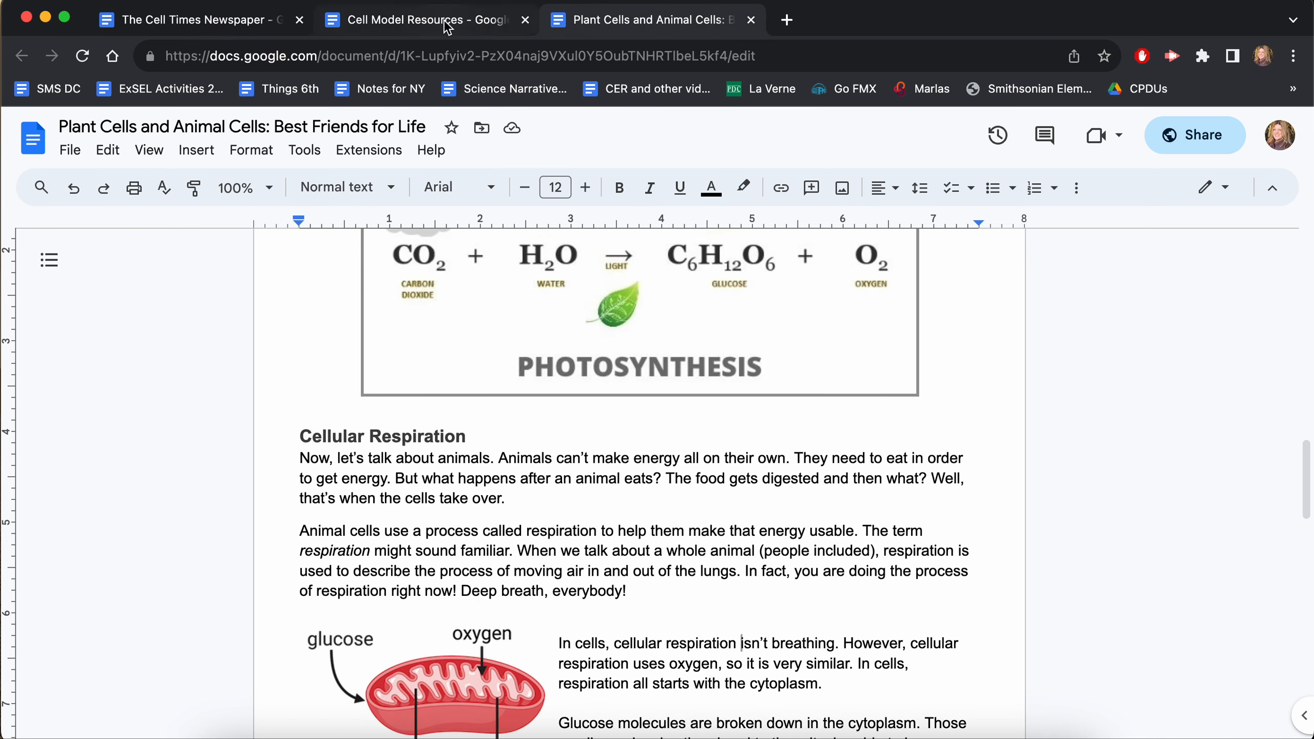
pyautogui.click(423, 20)
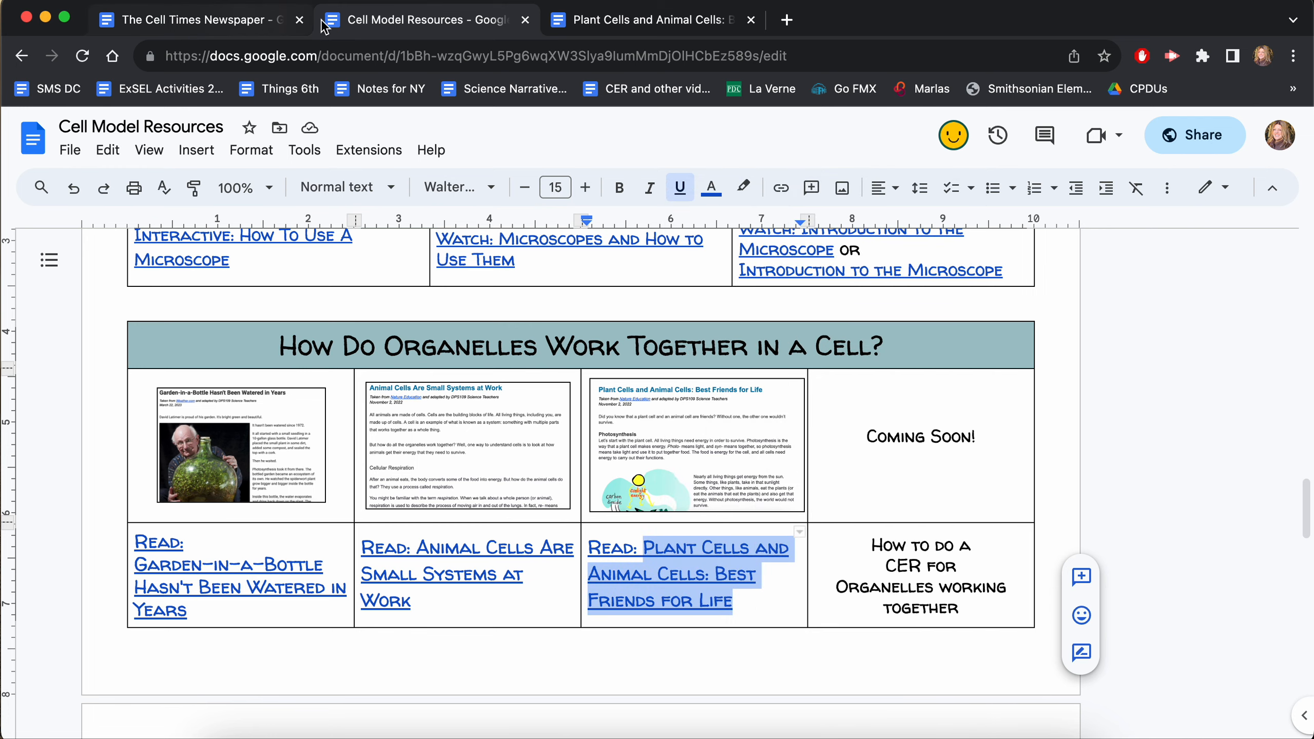
pyautogui.click(193, 19)
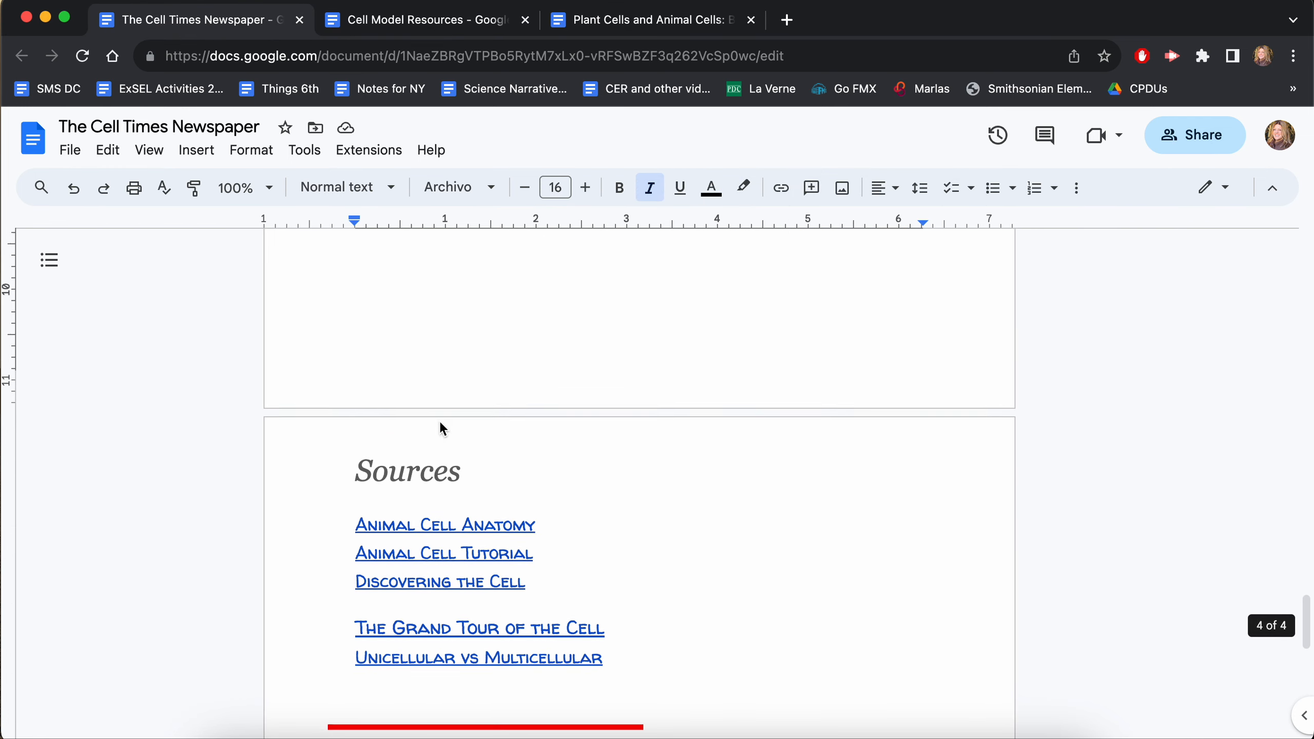
pyautogui.write('Plant Cells and Animal Cells: Best Friends for Life')
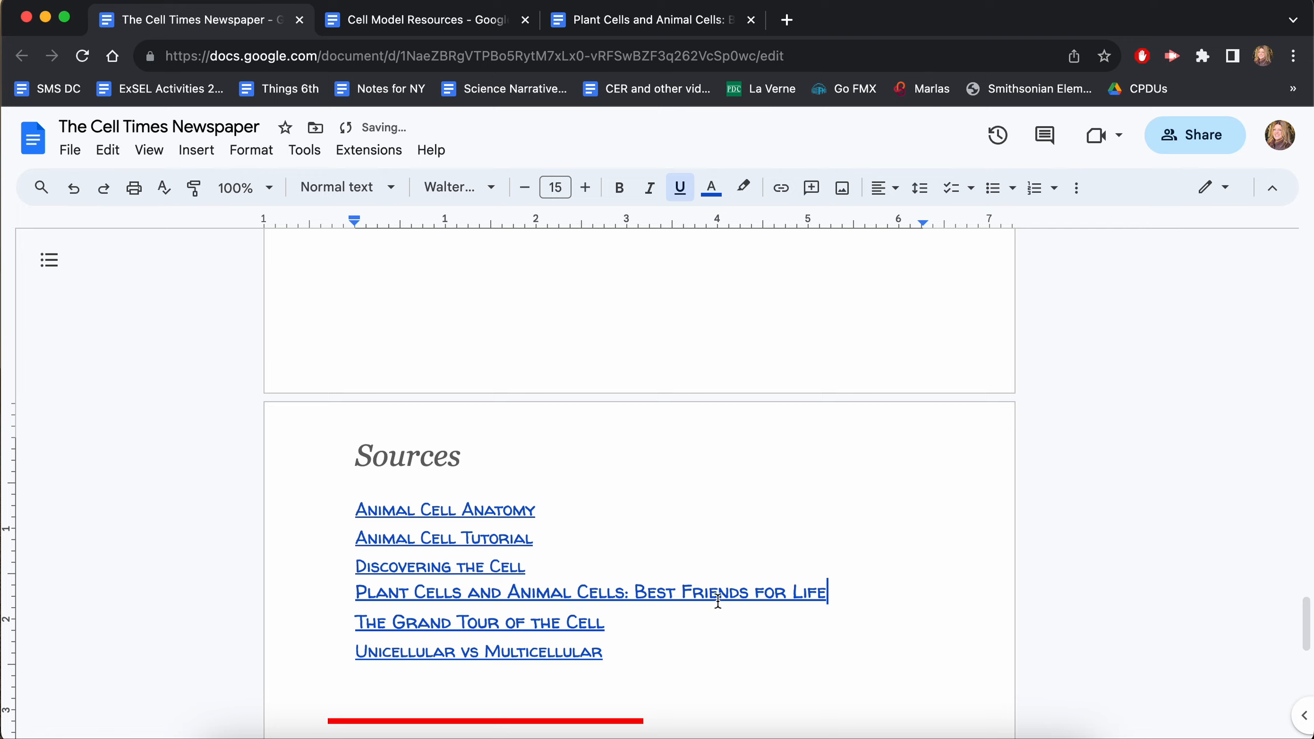
# Scroll through the finished paragraph and six-link Sources list to review them
pyautogui.scroll(3)
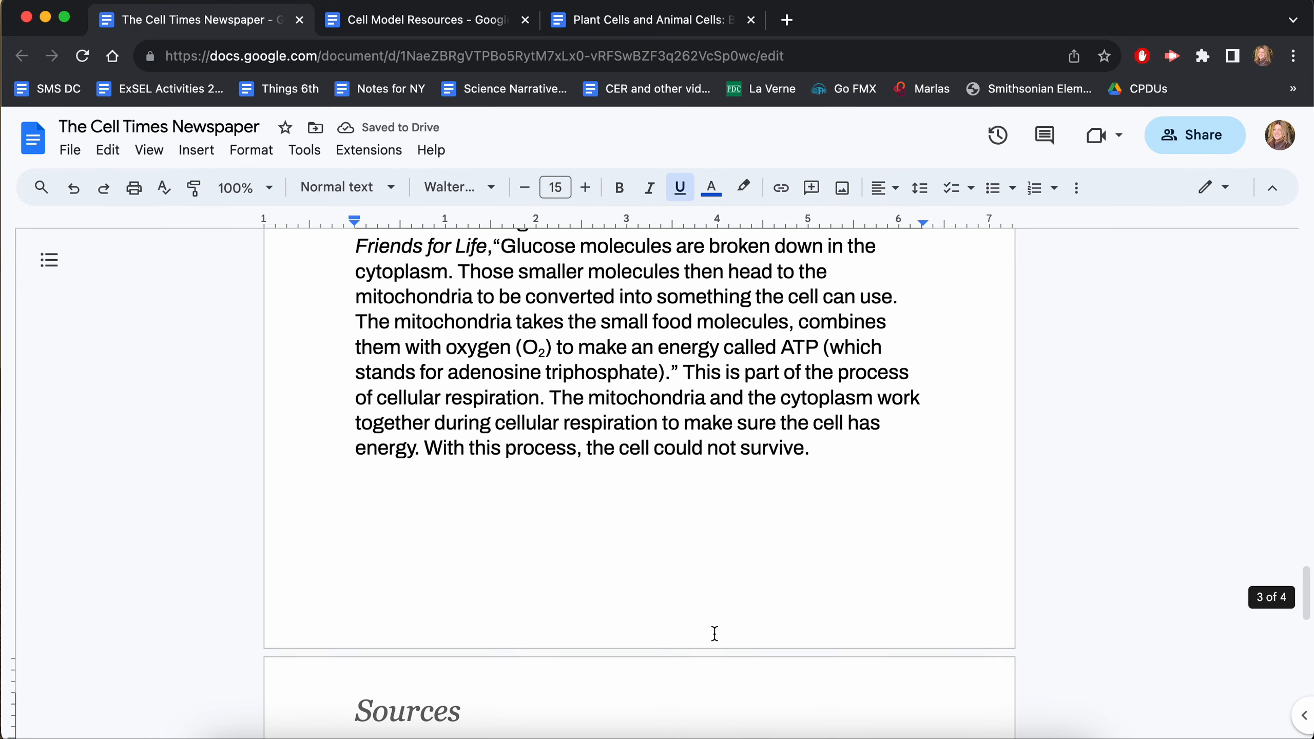
pyautogui.scroll(-3)
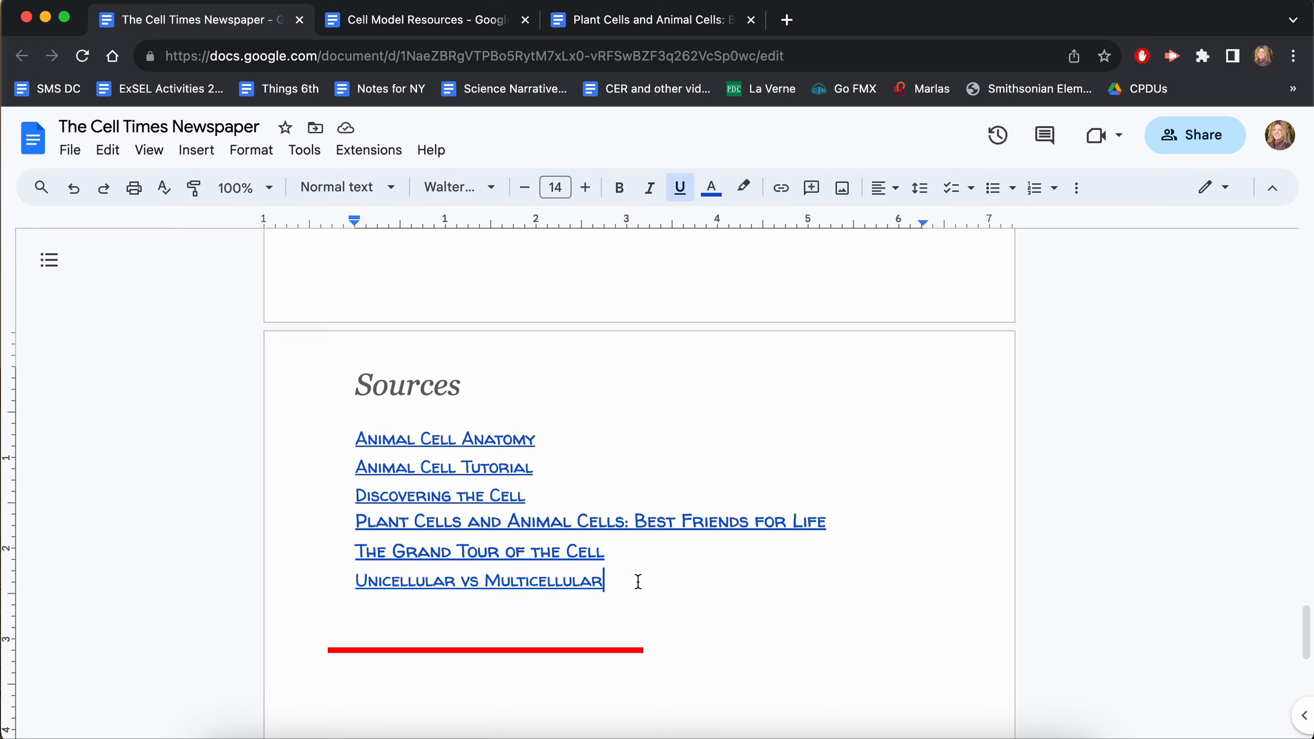
pyautogui.scroll(3)
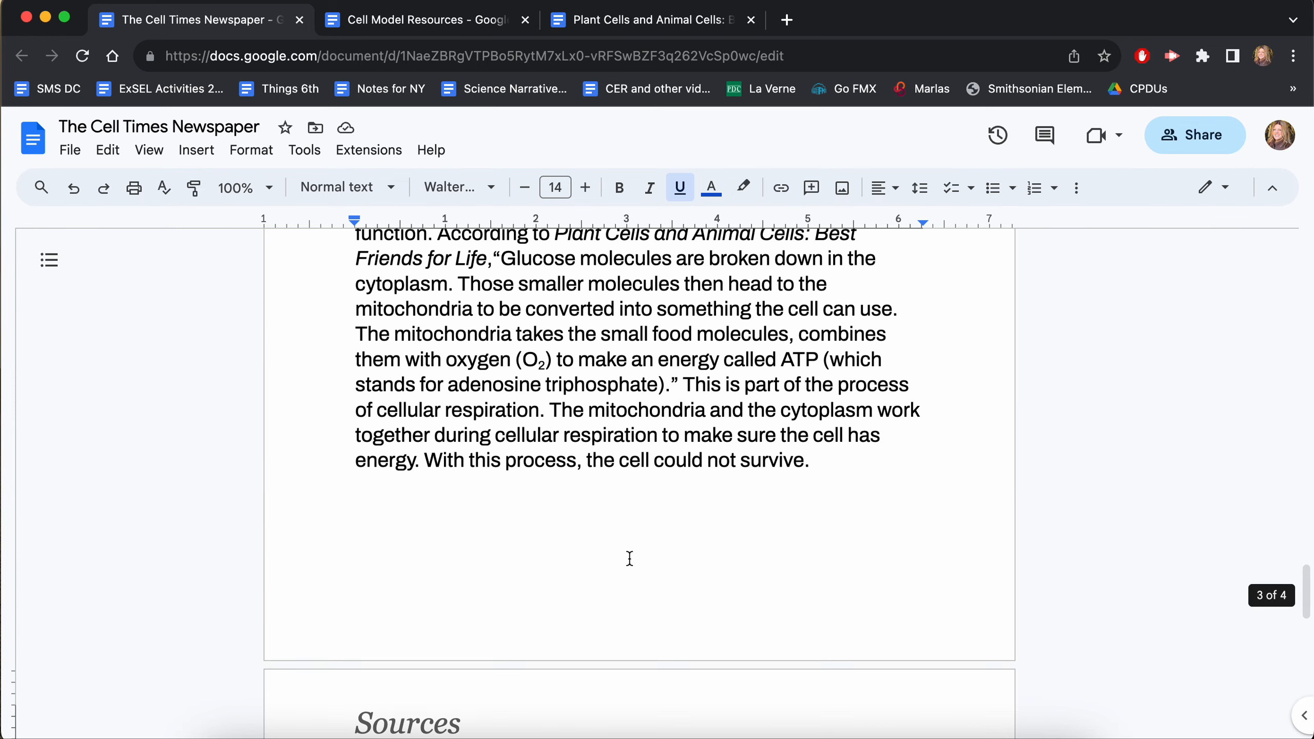
pyautogui.scroll(3)
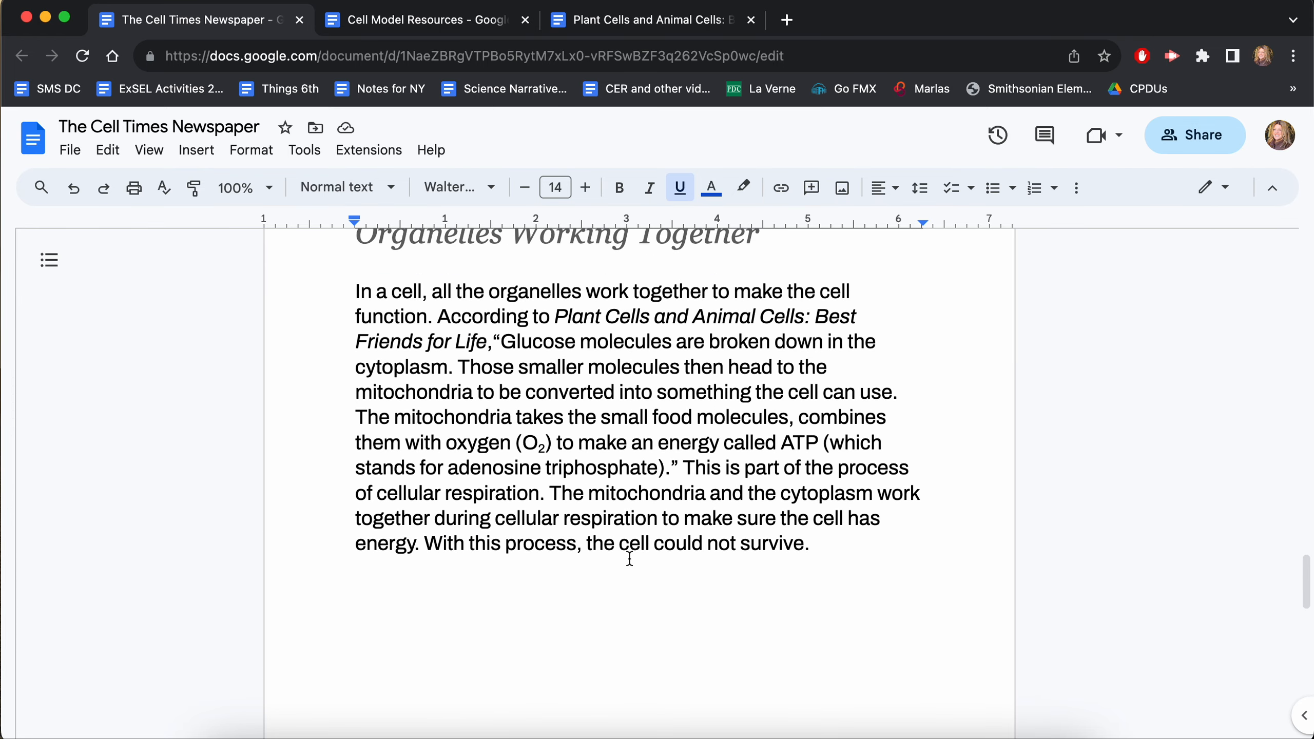
pyautogui.scroll(-3)
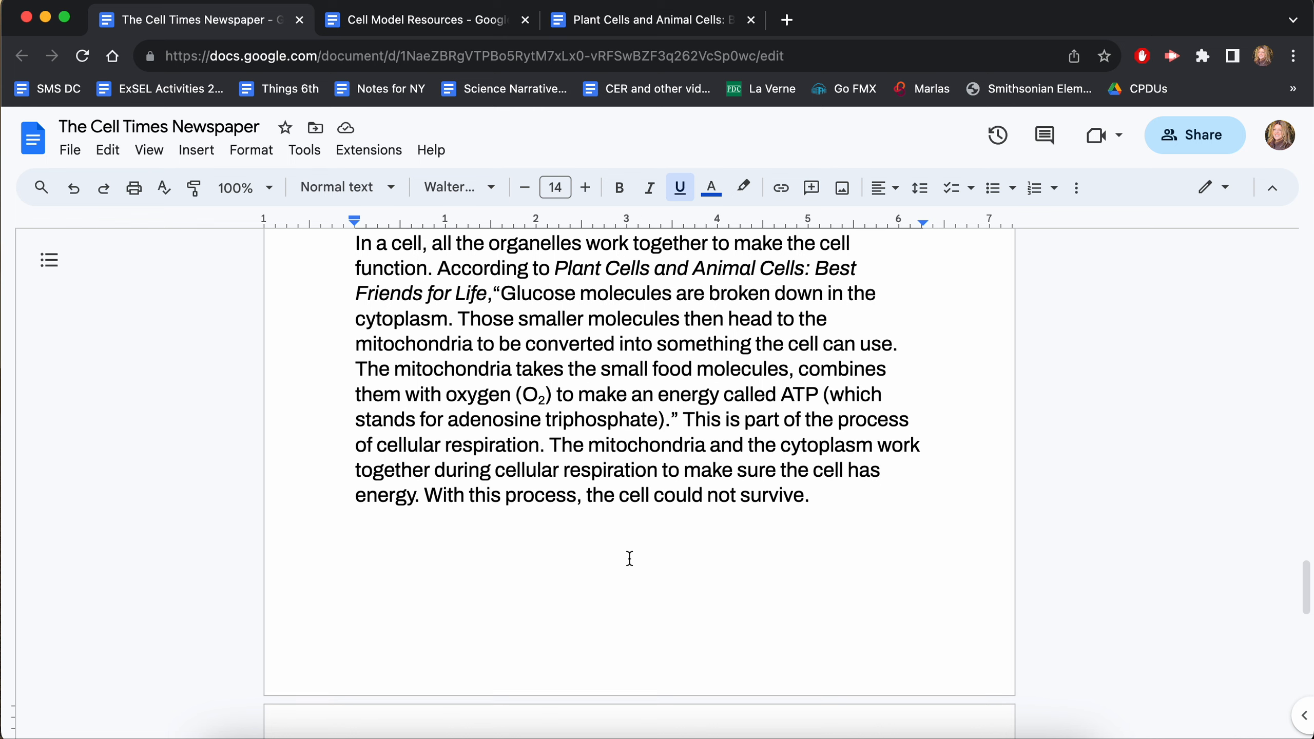
pyautogui.scroll(-3)
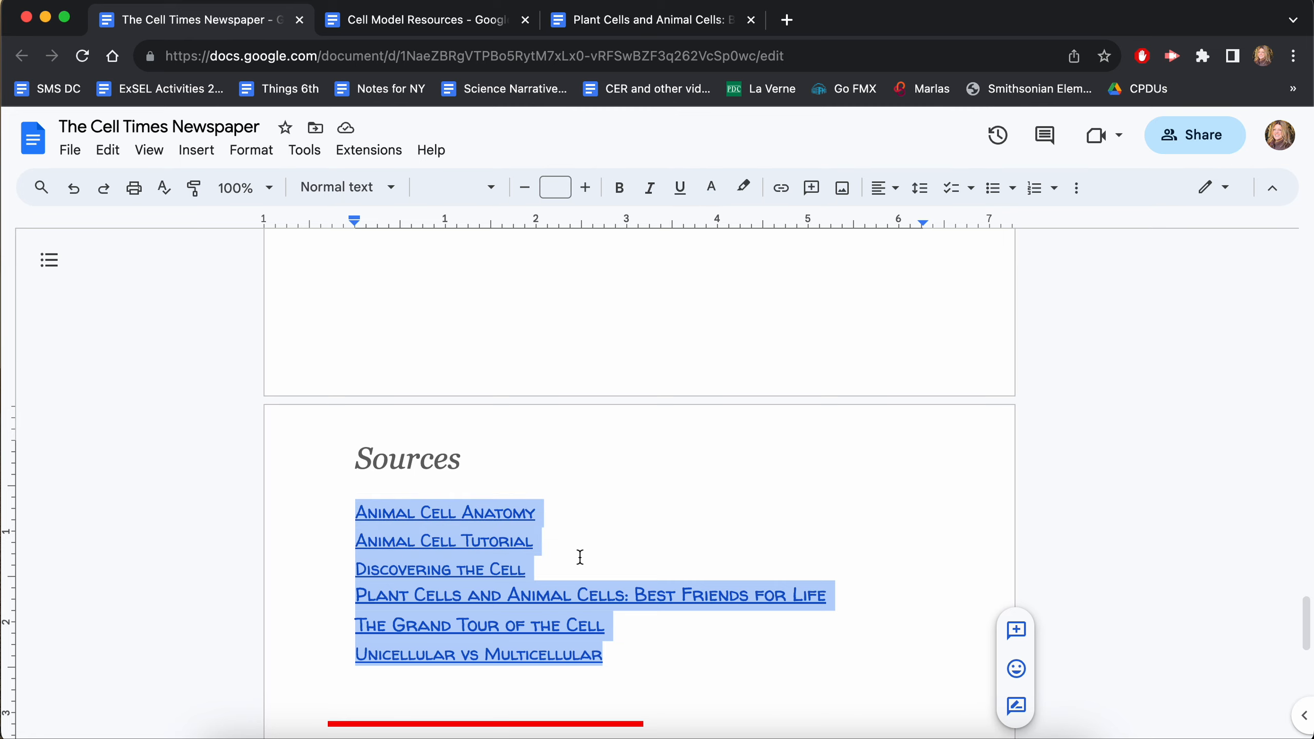
pyautogui.scroll(3)
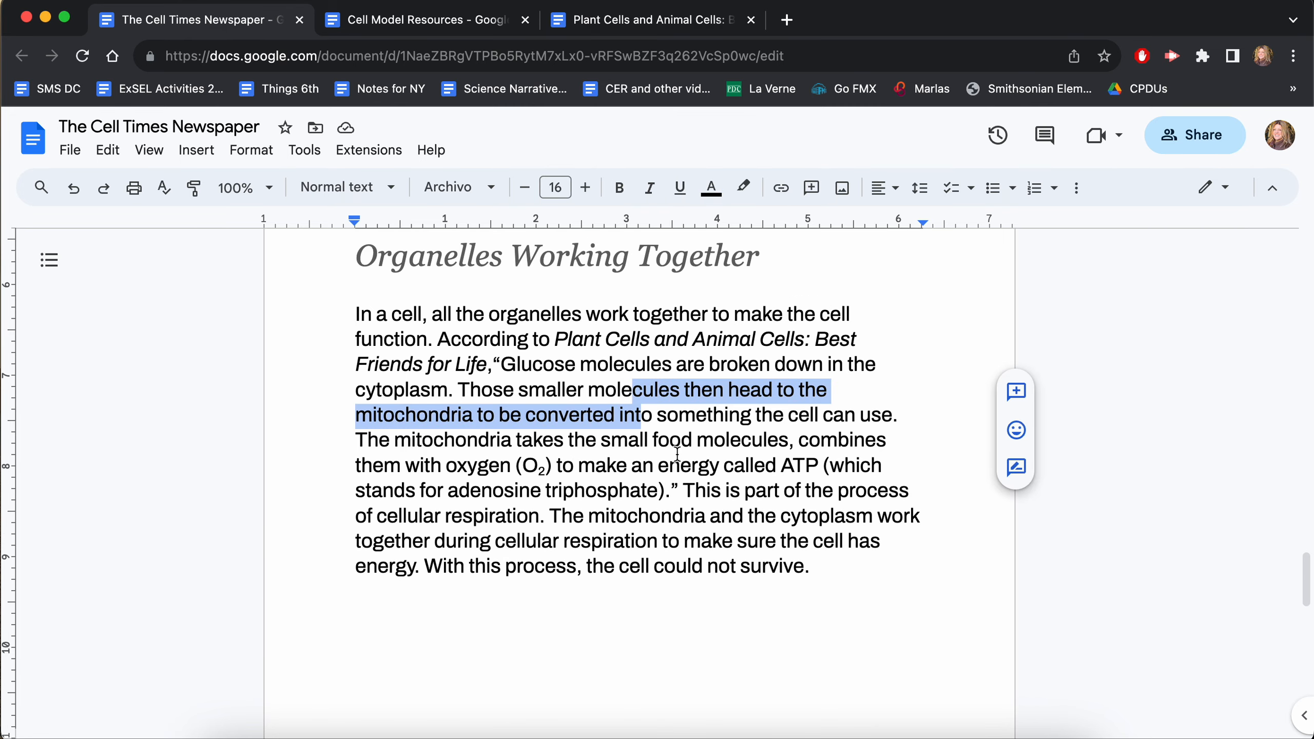
pyautogui.click(676, 454)
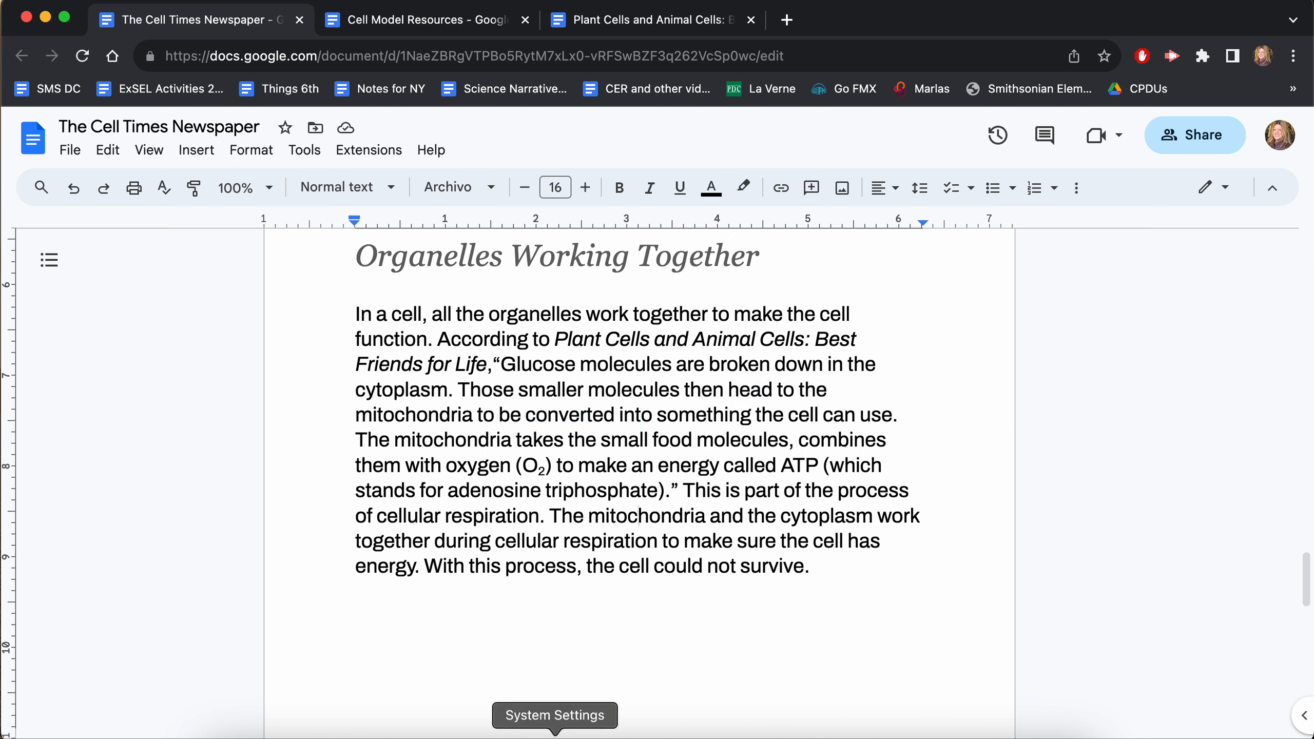